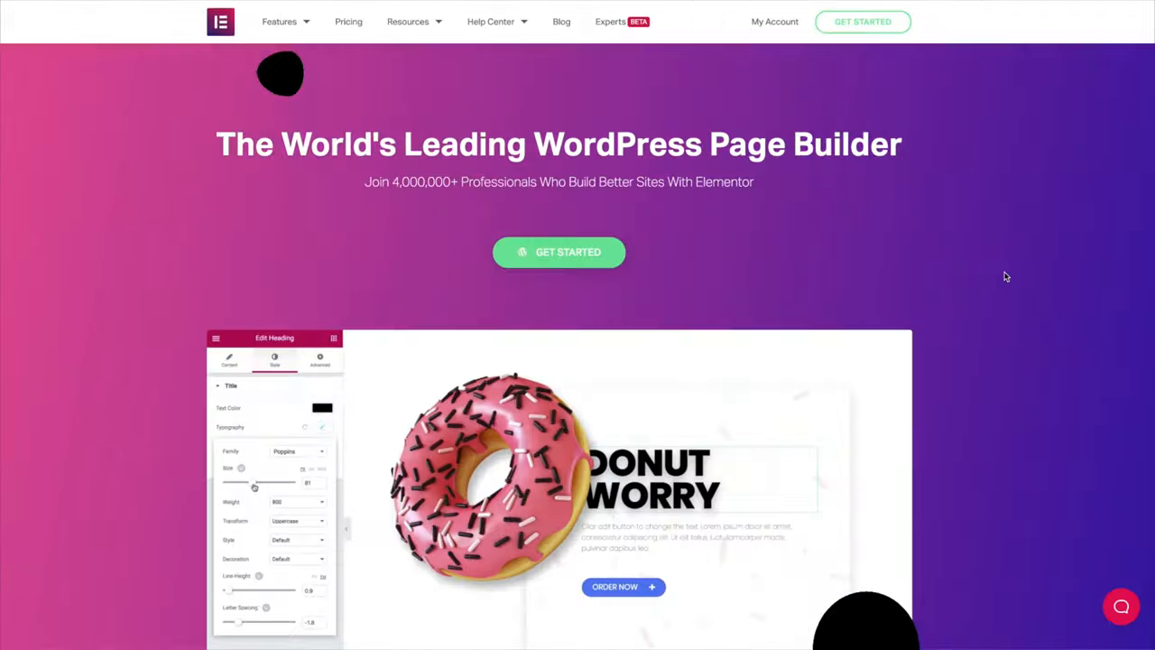
# Reach the Elementor Theme Builder from the WordPress admin sidebar's Templates menu.
pyautogui.scroll(-3)
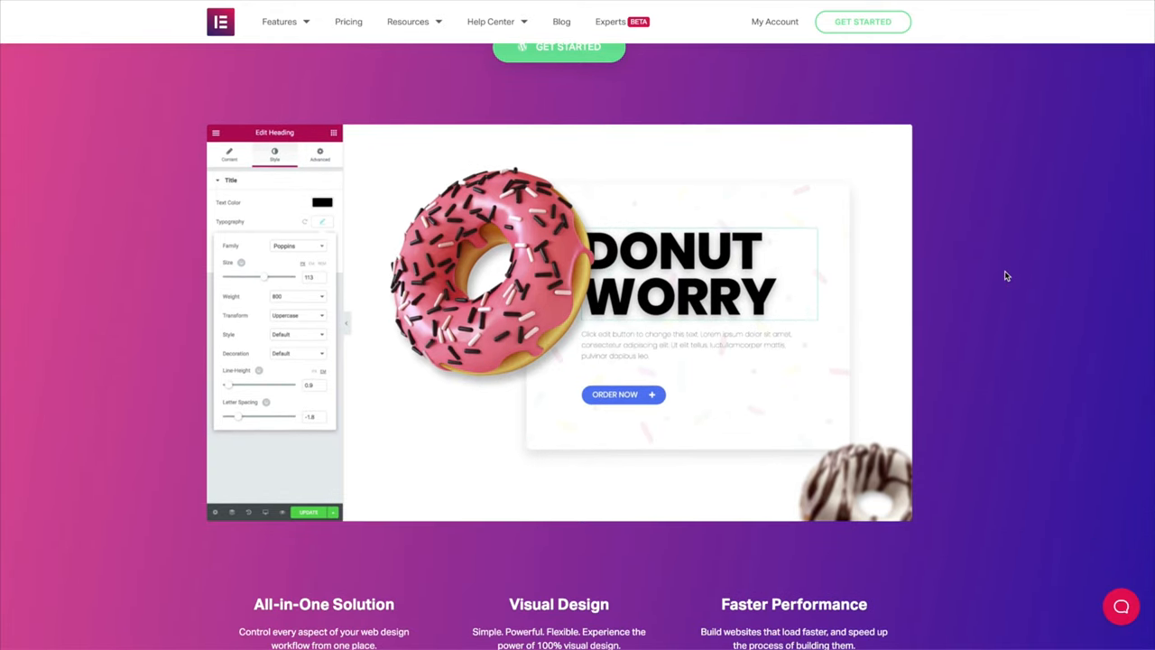
pyautogui.scroll(-3)
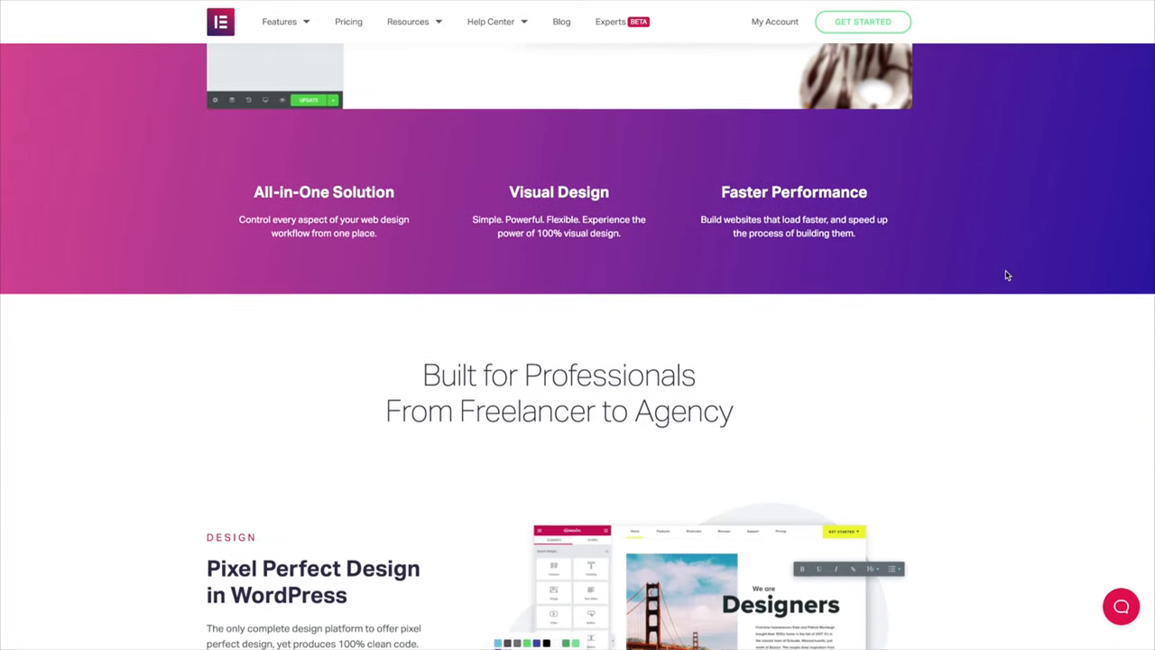
pyautogui.scroll(-3)
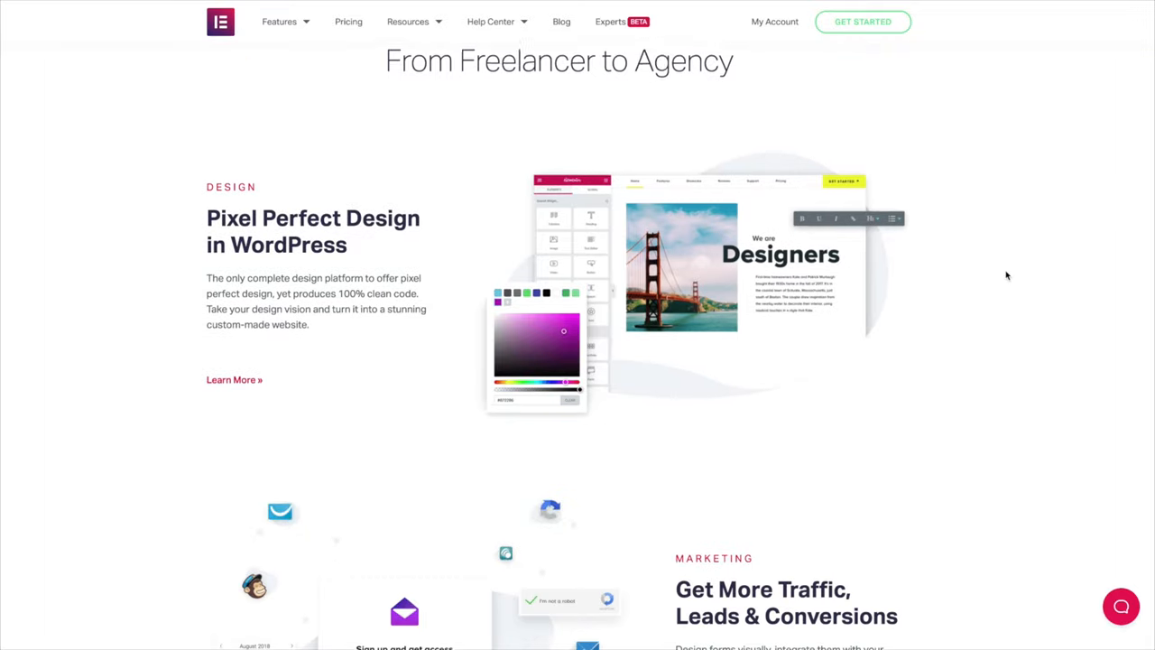
pyautogui.scroll(-3)
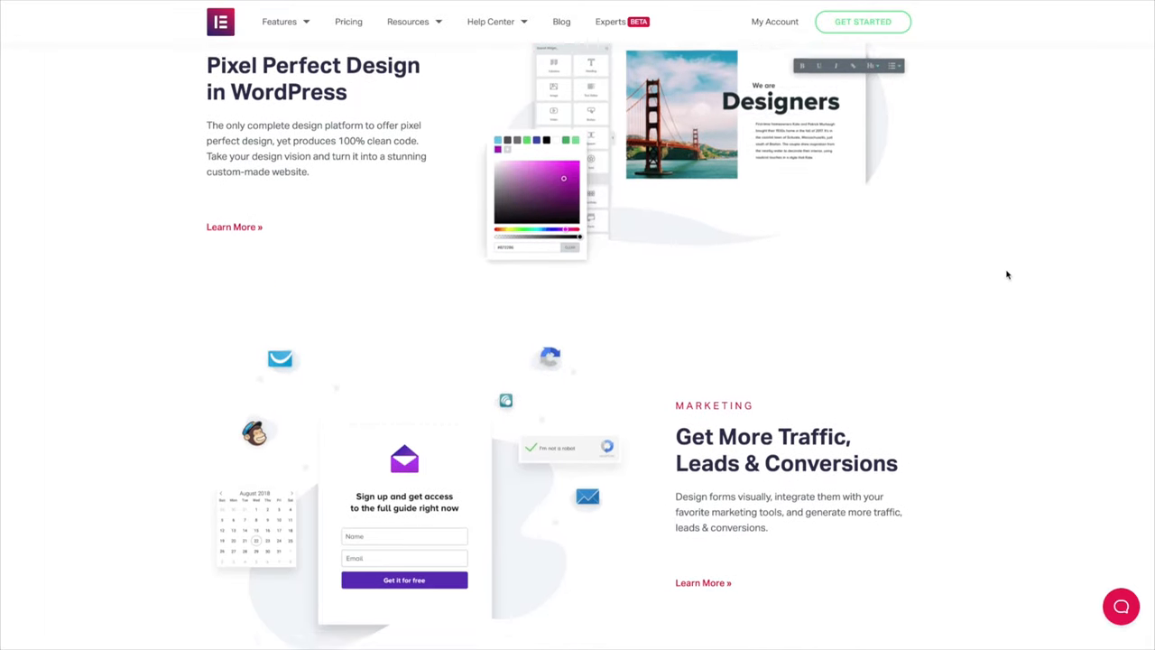
pyautogui.scroll(-3)
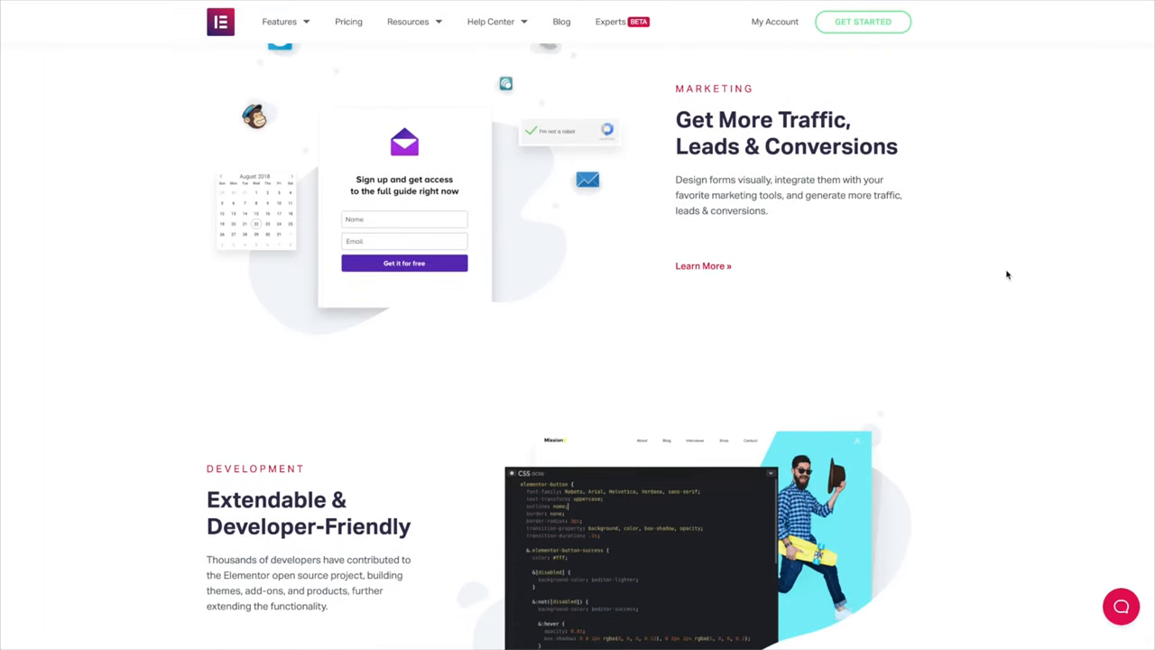
pyautogui.scroll(-3)
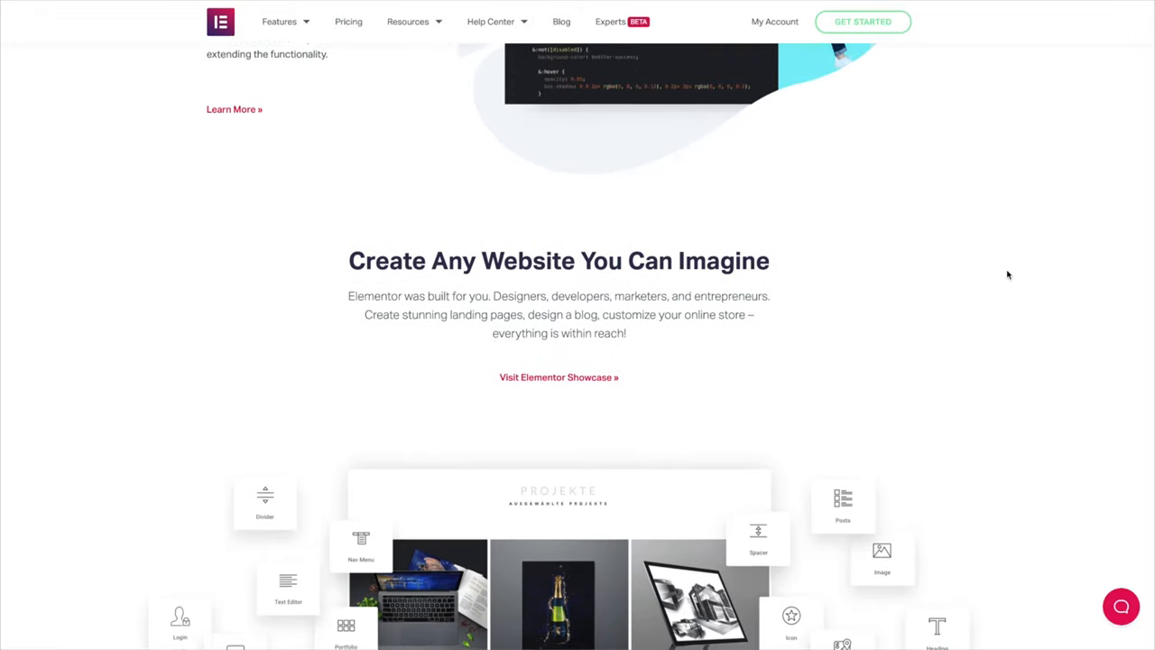
pyautogui.scroll(-3)
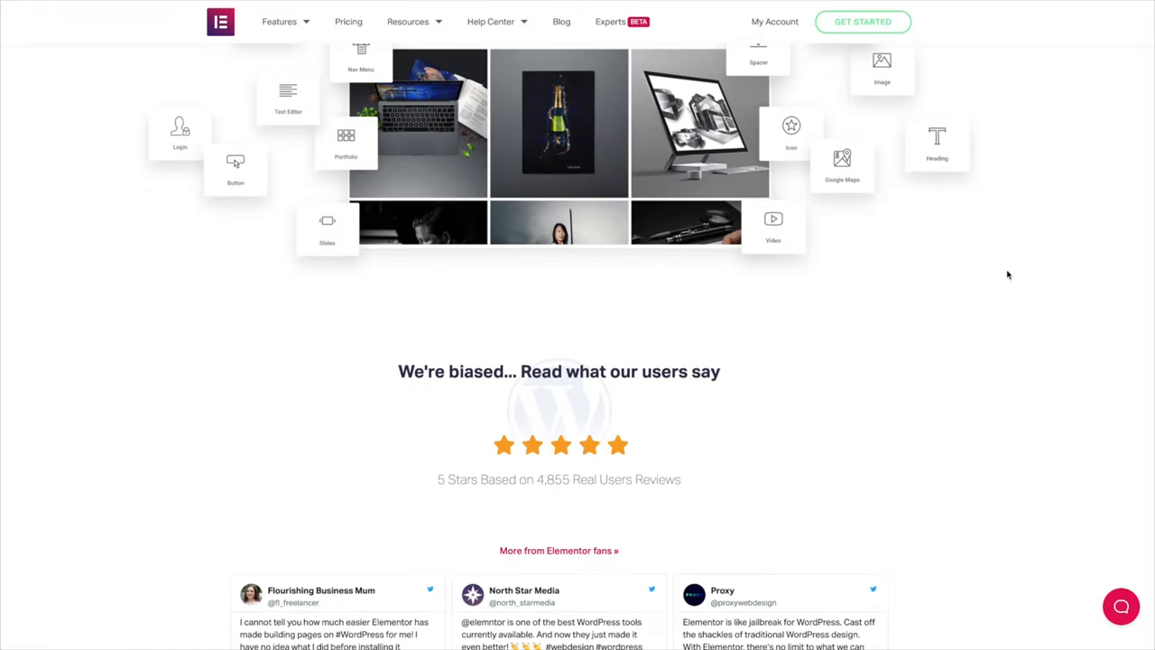
pyautogui.scroll(-3)
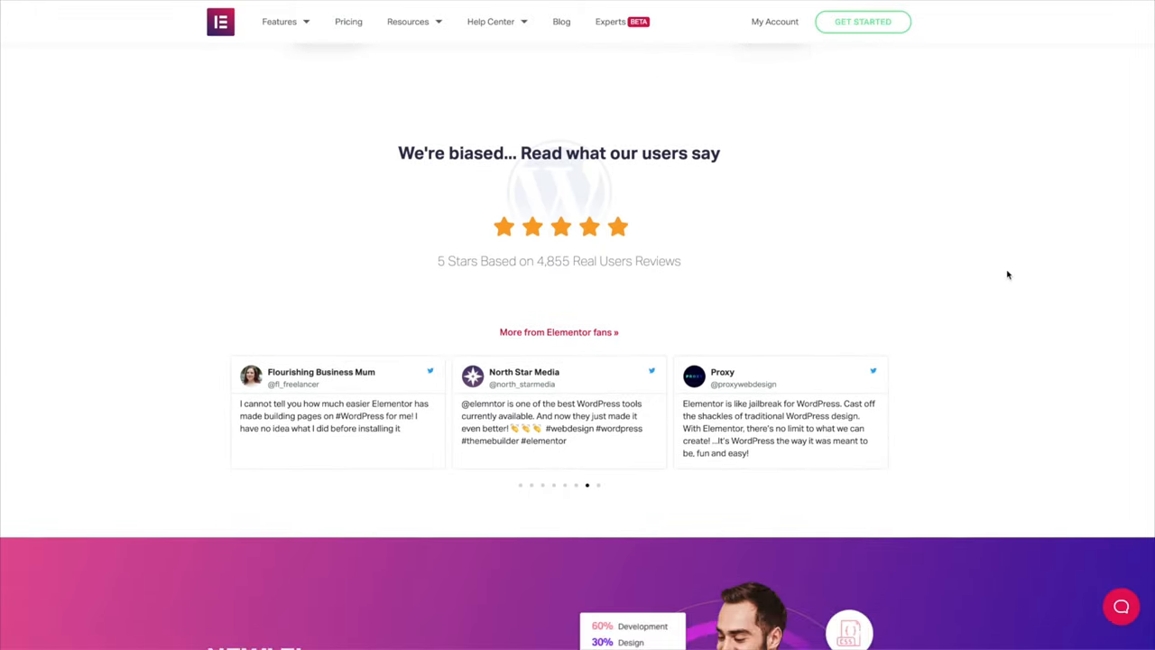
pyautogui.scroll(-3)
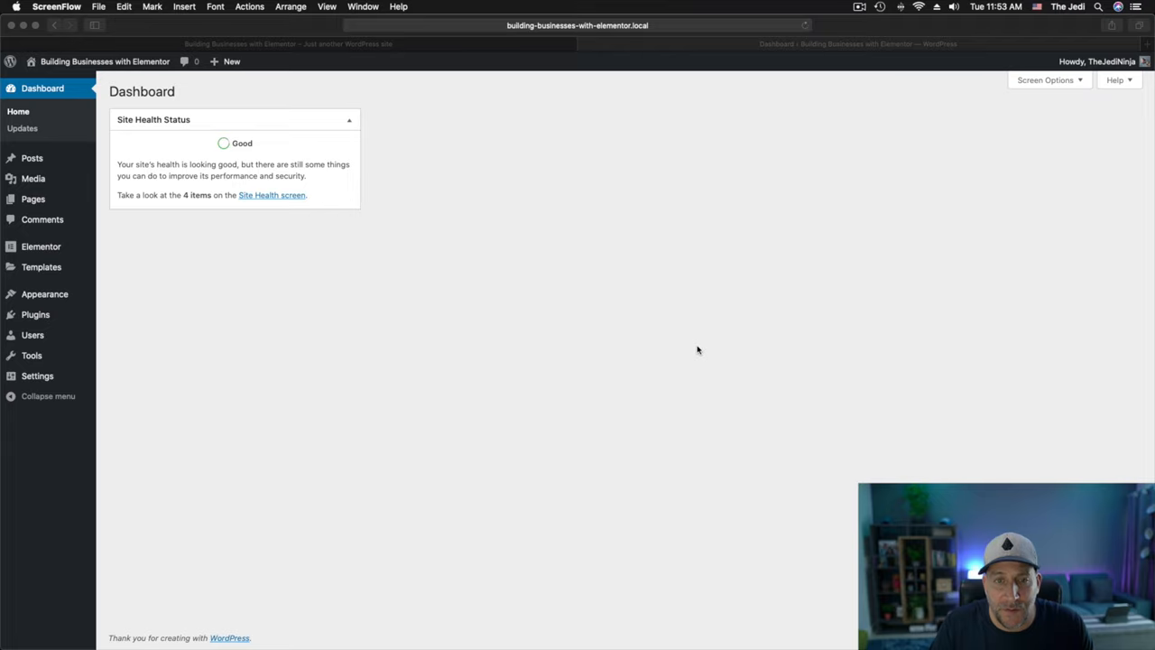
pyautogui.moveTo(52, 271)
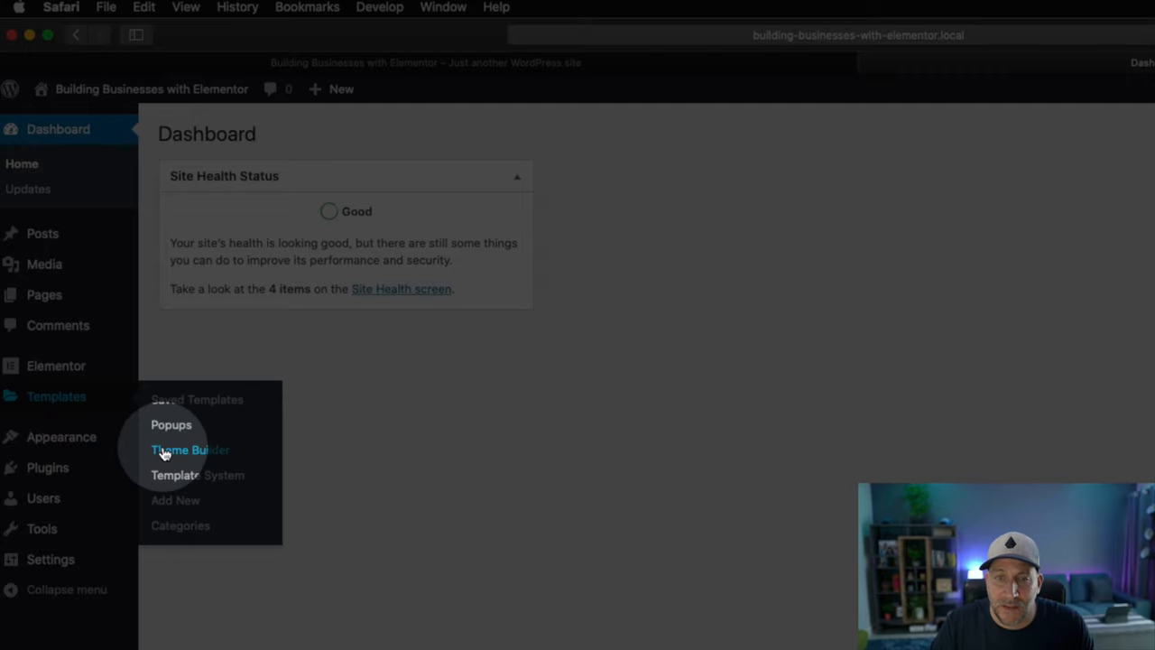
pyautogui.click(190, 449)
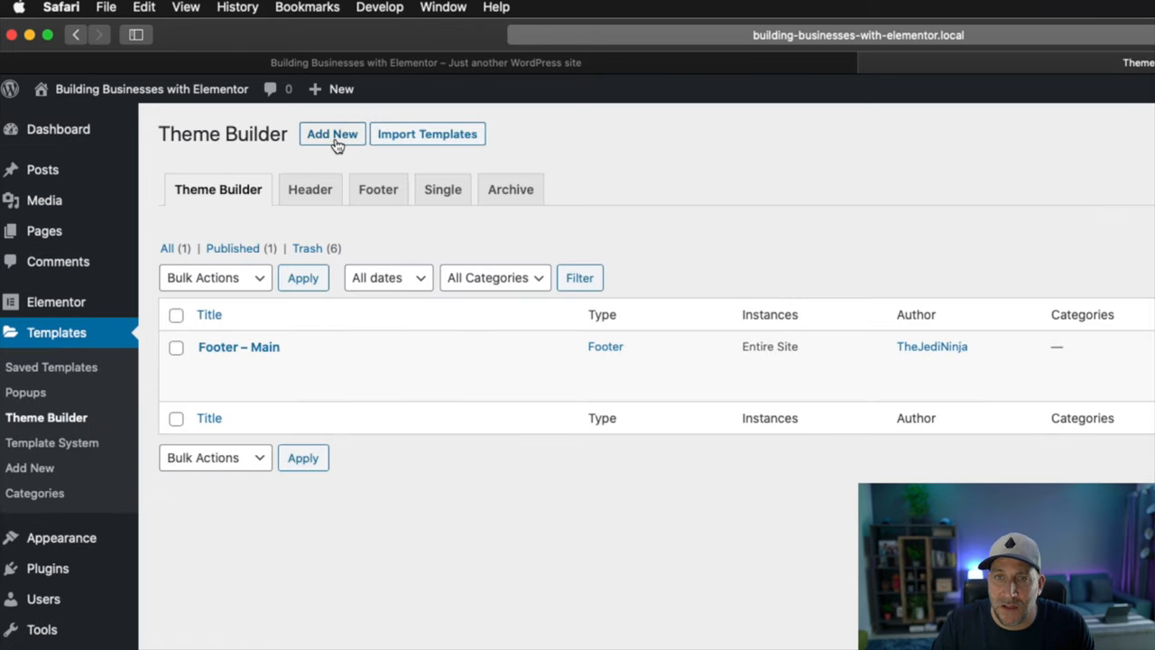
# Start a new site template with Header as its type.
pyautogui.click(332, 134)
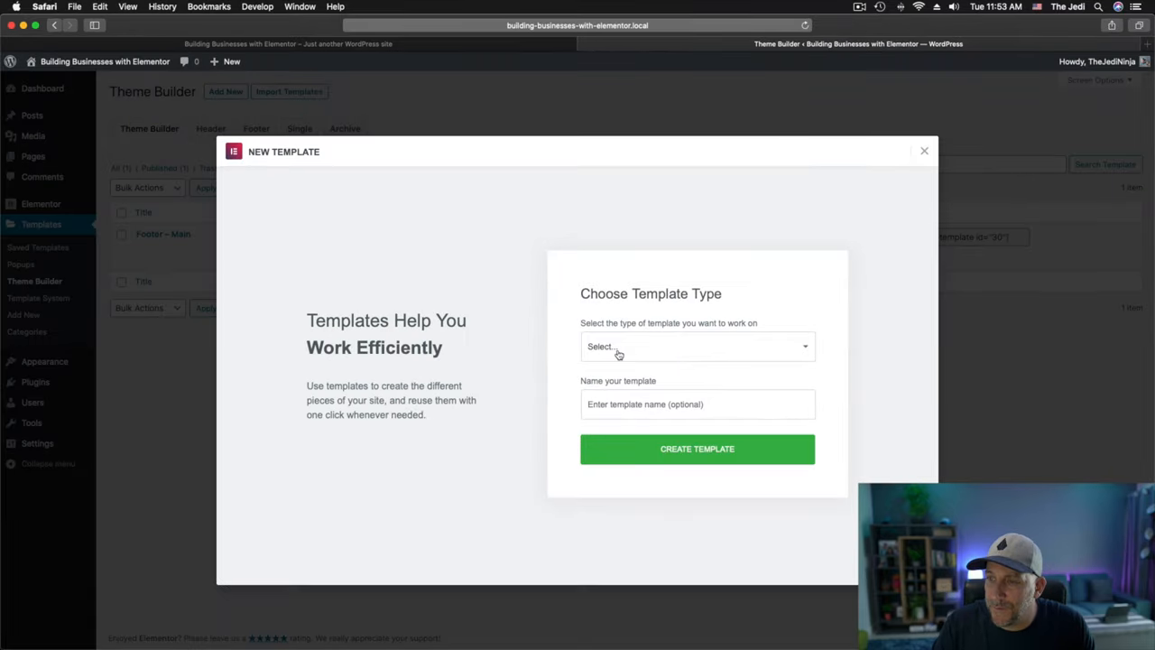
pyautogui.click(697, 345)
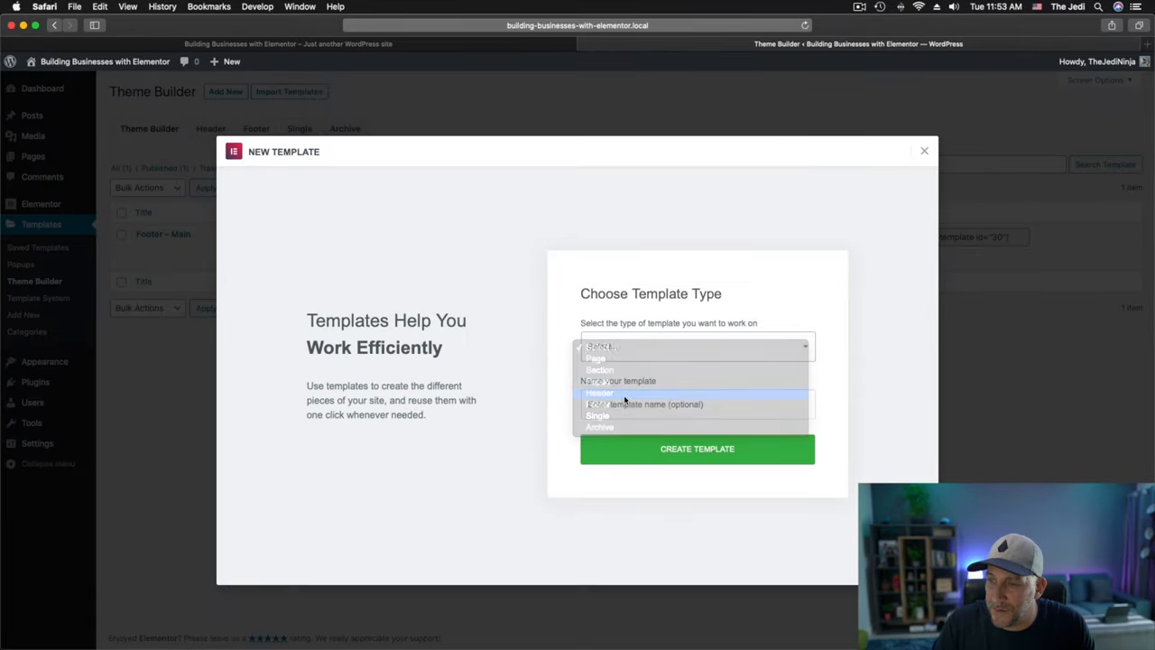
pyautogui.click(598, 393)
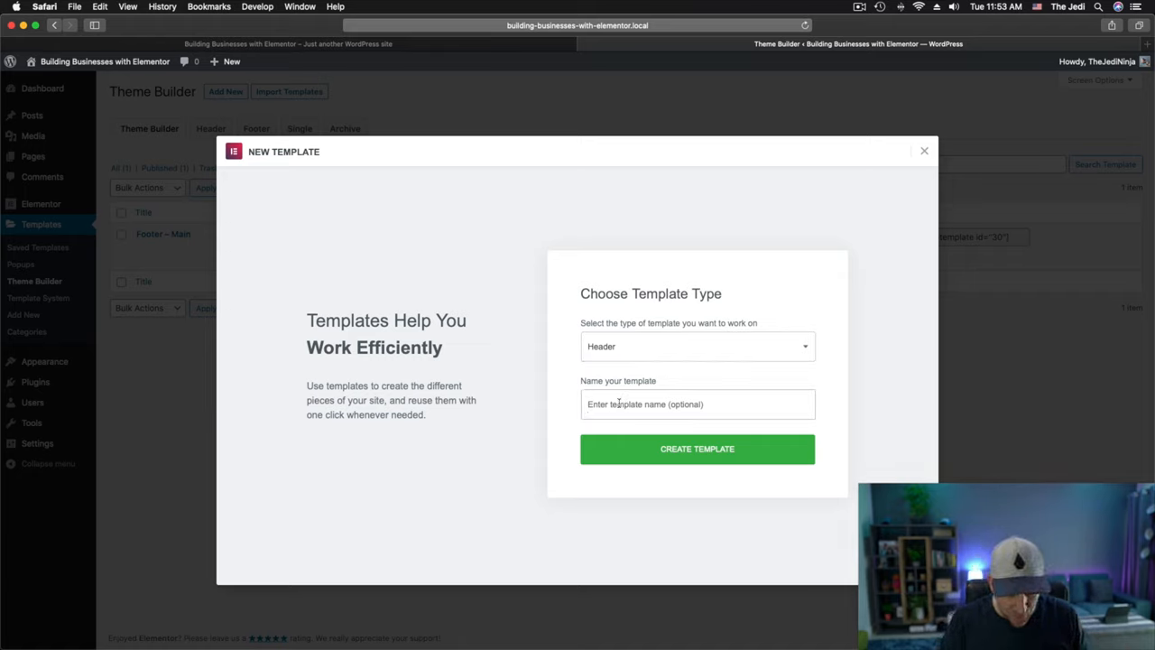
# Name the template 'Changing Logo Menu' and create it.
pyautogui.write('Changing')
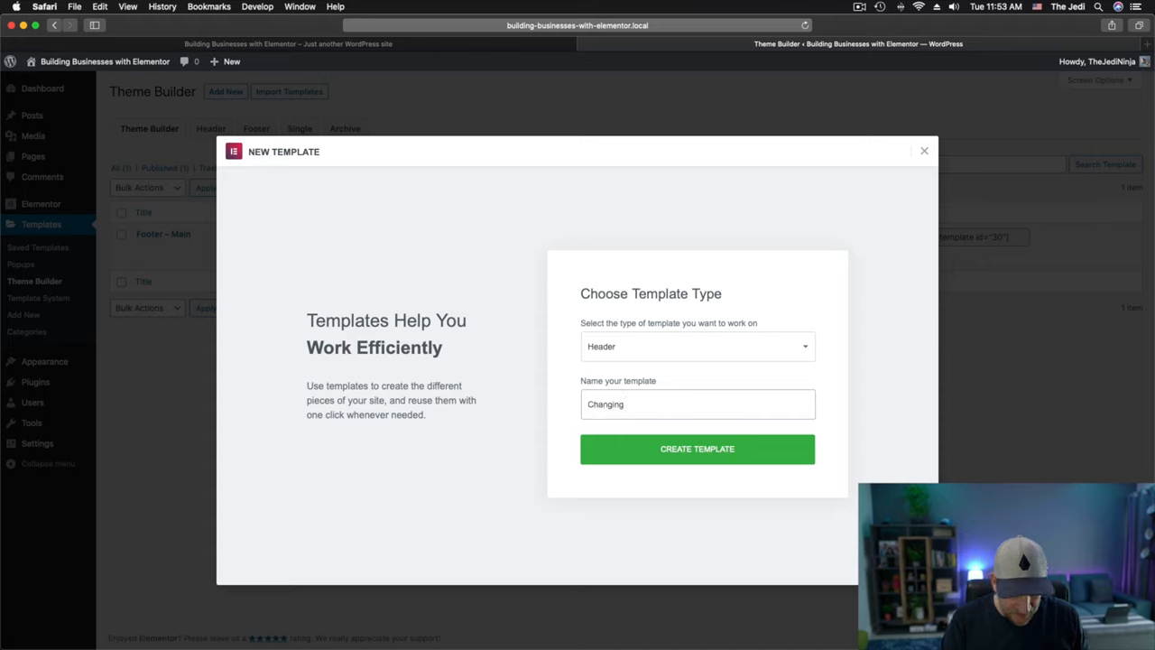
pyautogui.write('Logo Men')
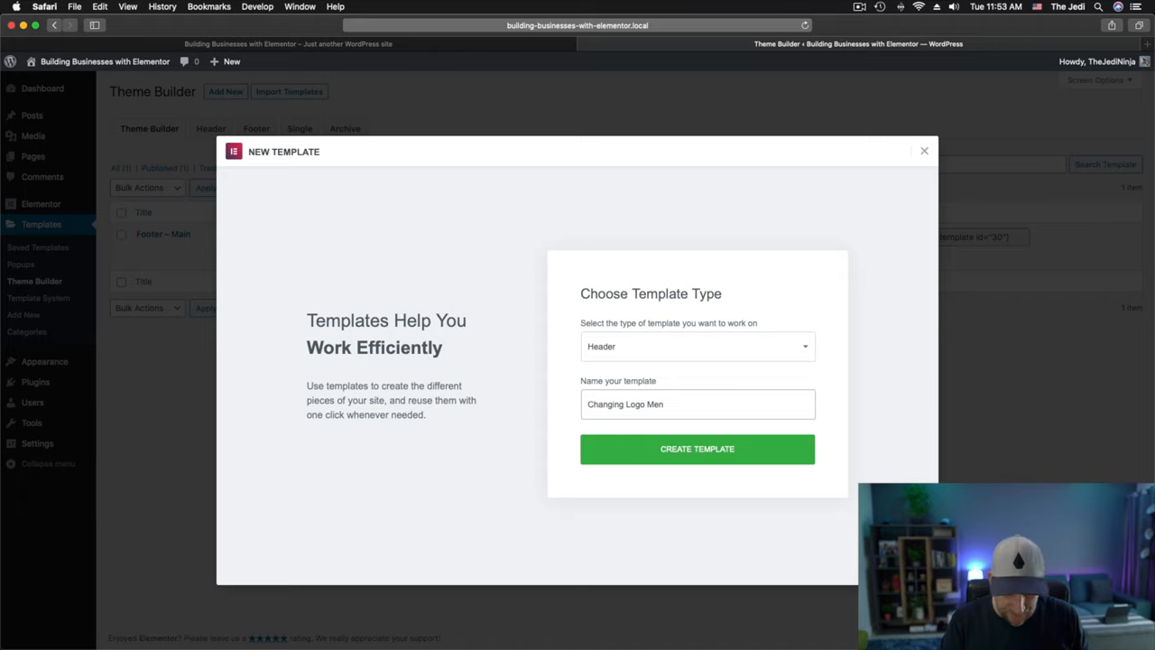
pyautogui.write('u')
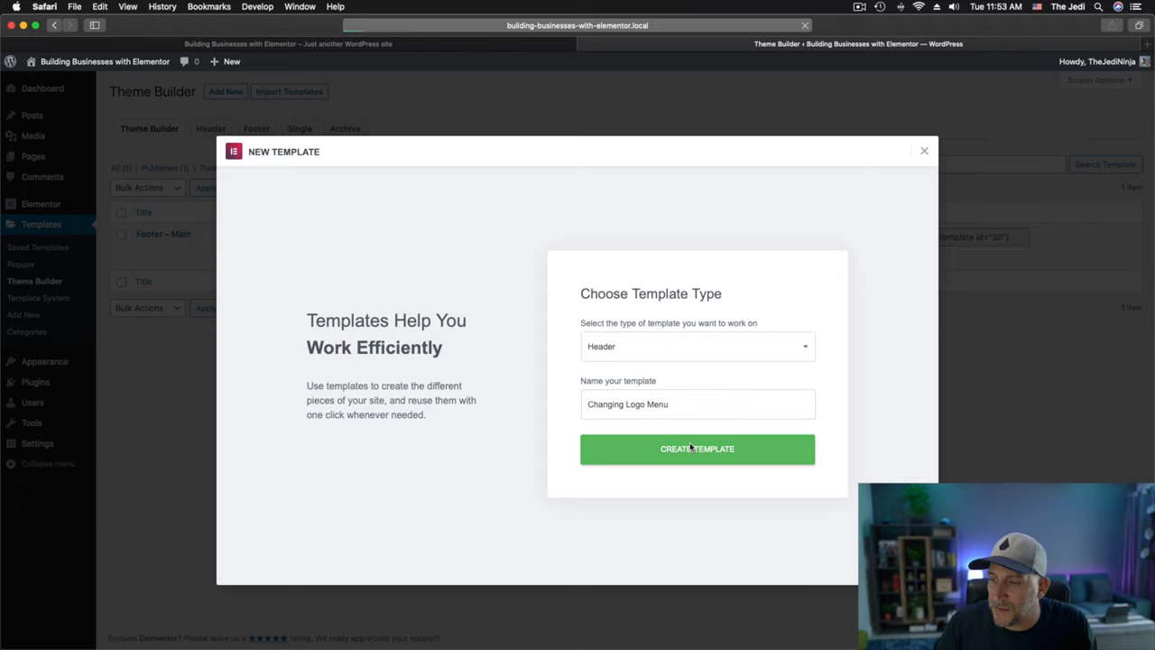
pyautogui.click(696, 449)
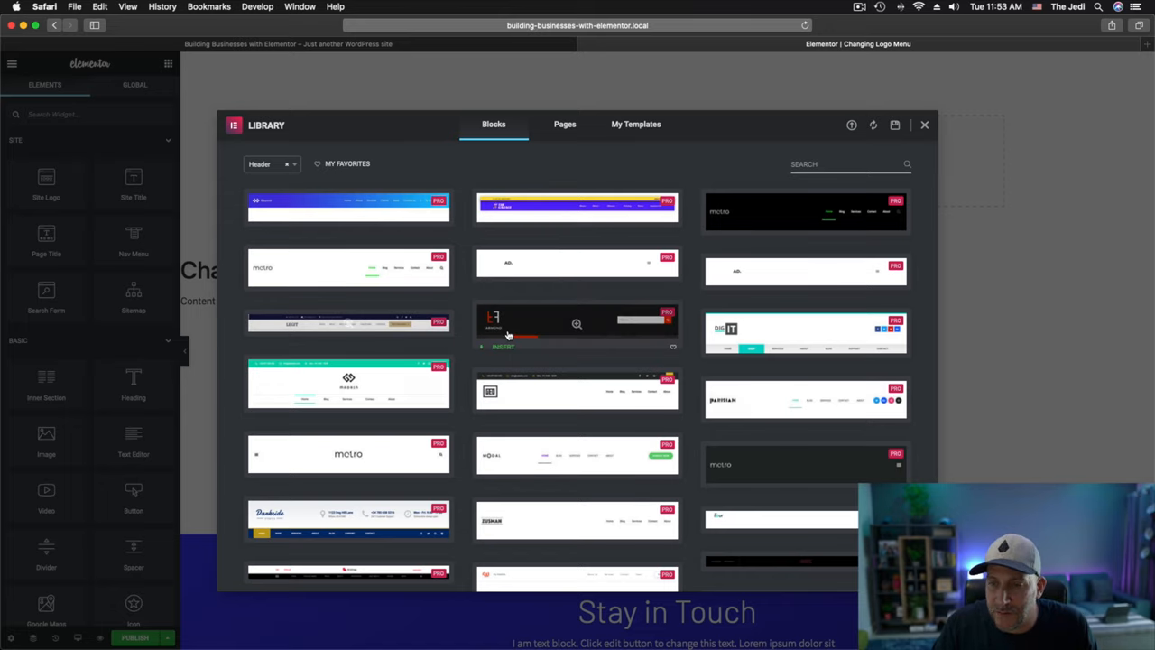
# Close the block library to reveal the blank header canvas.
pyautogui.click(924, 125)
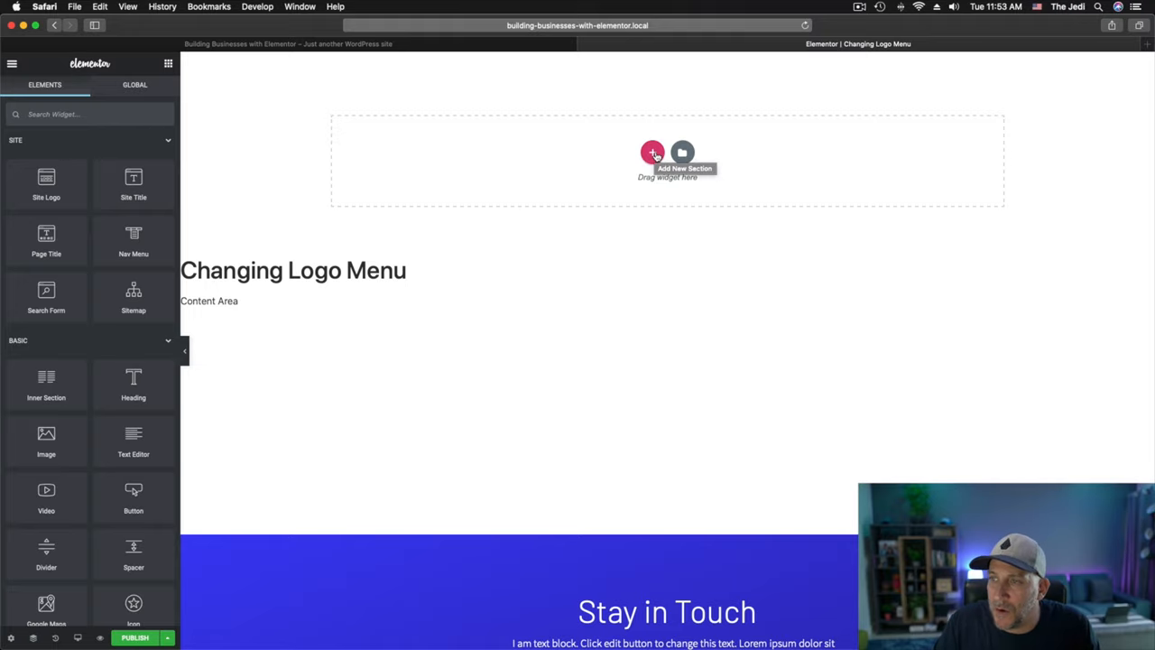
# Add a two-column full-width section and enter 7 as its padding under Advanced.
pyautogui.click(653, 152)
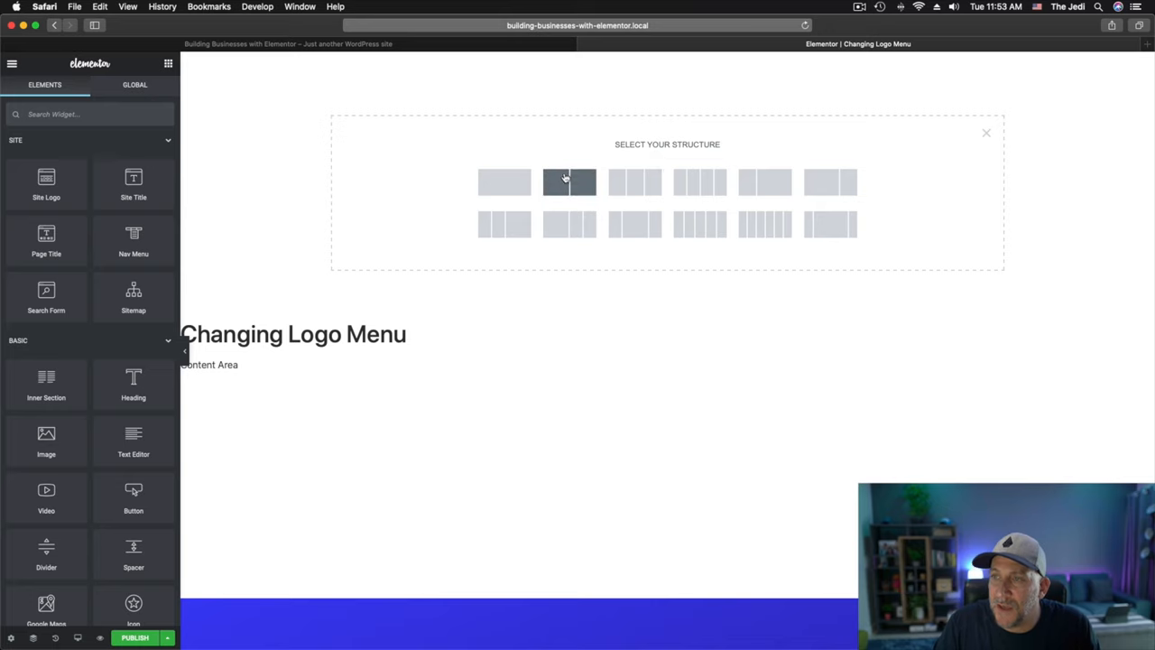
pyautogui.moveTo(432, 56)
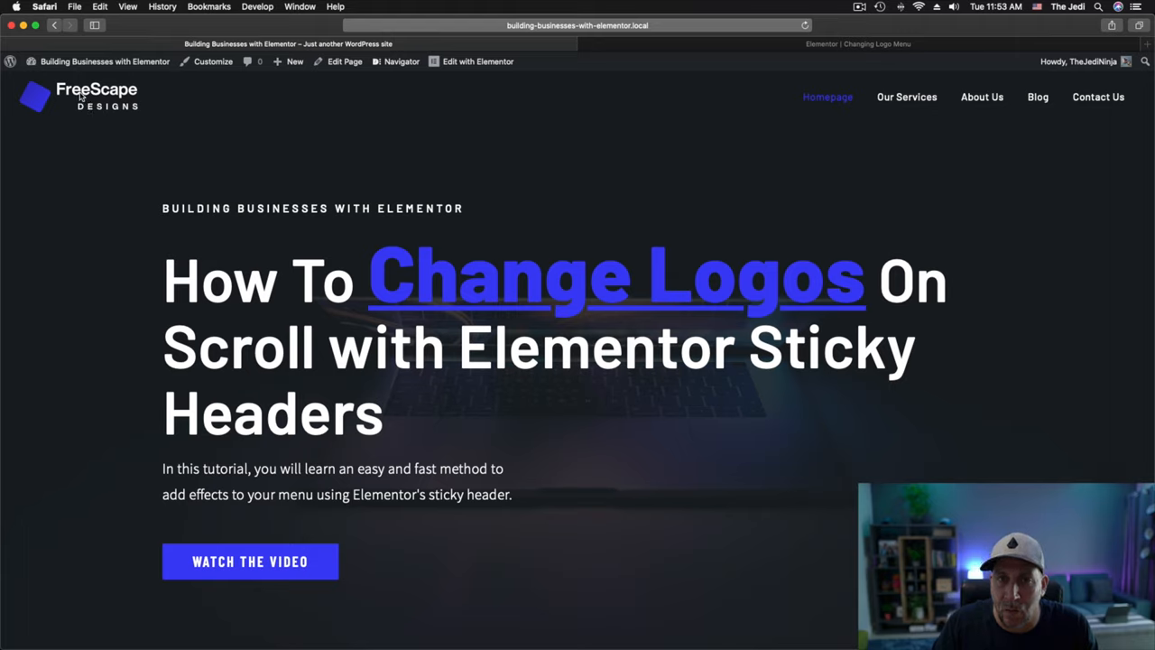
pyautogui.moveTo(1098, 96)
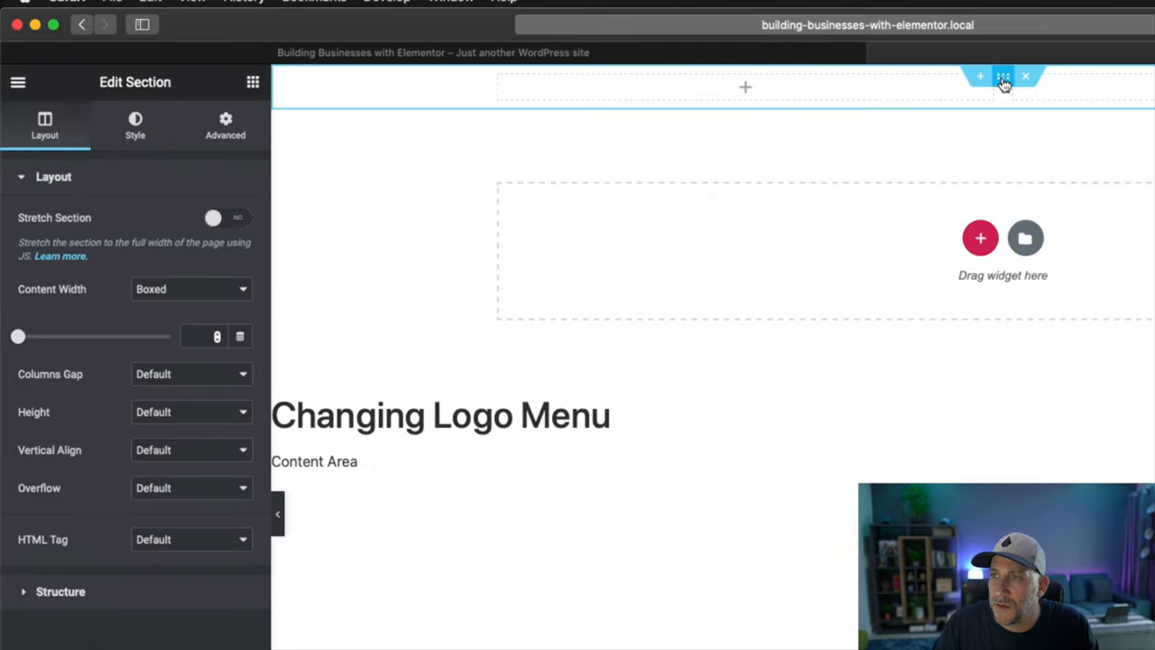
pyautogui.moveTo(304, 104)
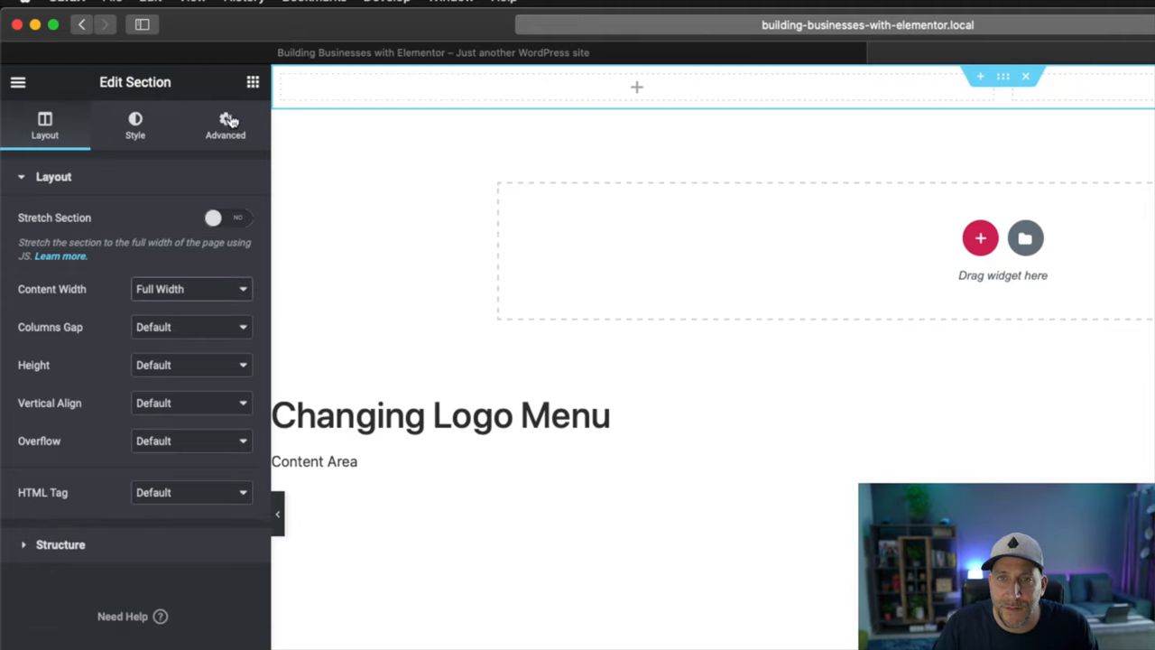
pyautogui.click(225, 124)
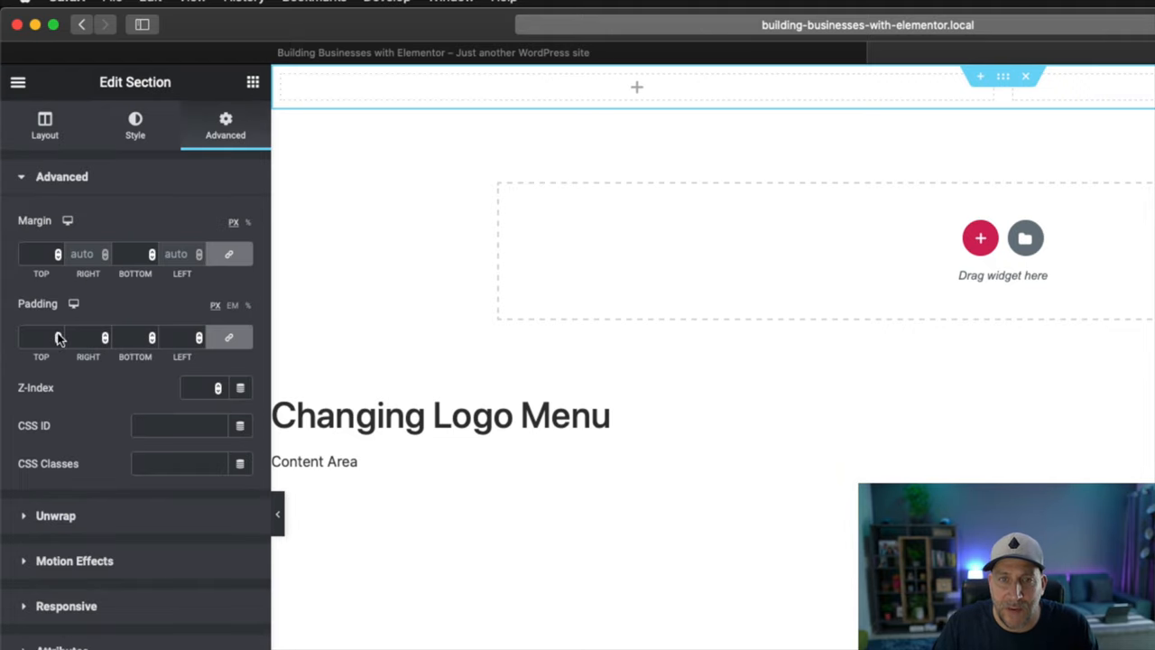
pyautogui.write('7')
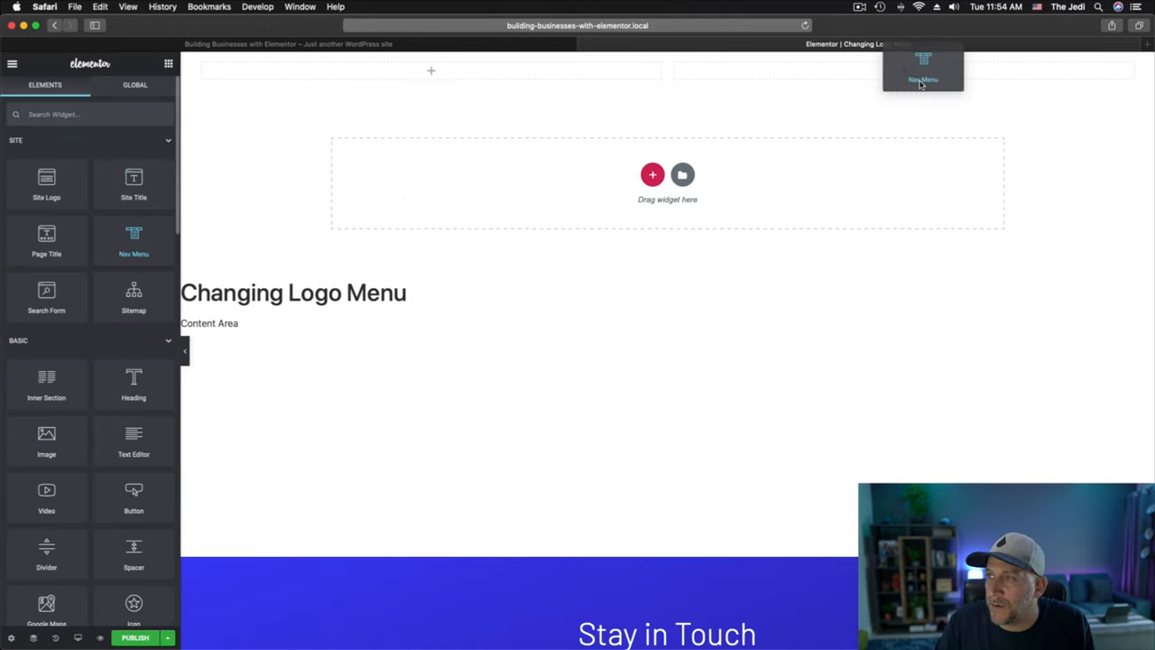
# Drop the Nav Menu widget into the header and bring up its settings.
pyautogui.click(922, 68)
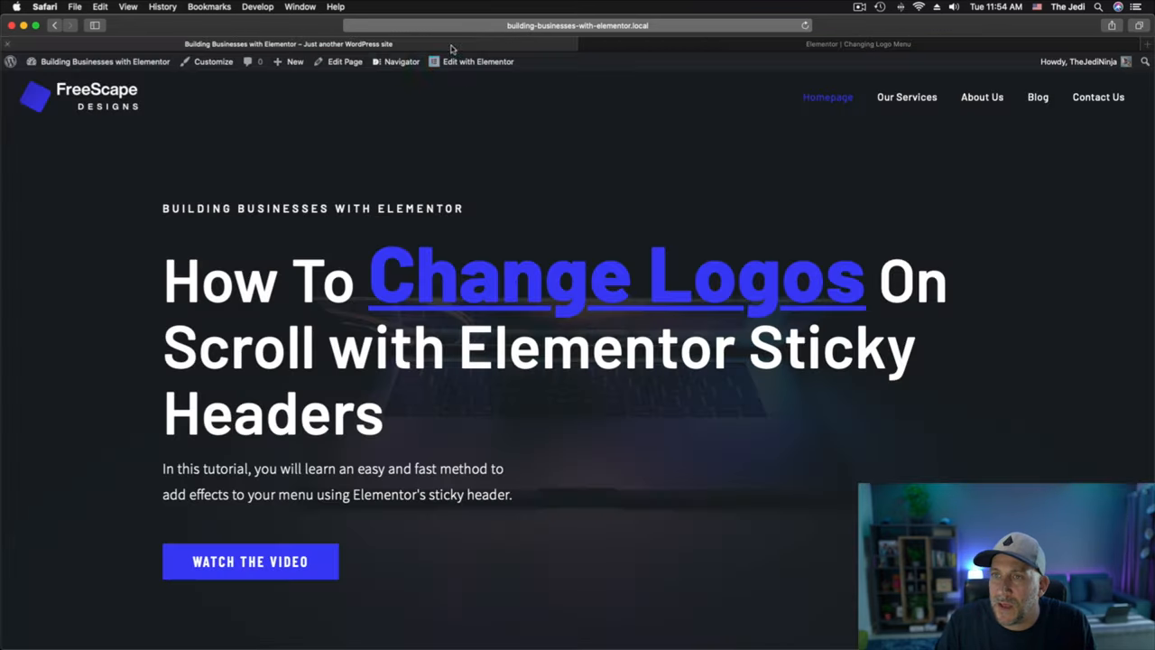
pyautogui.moveTo(844, 219)
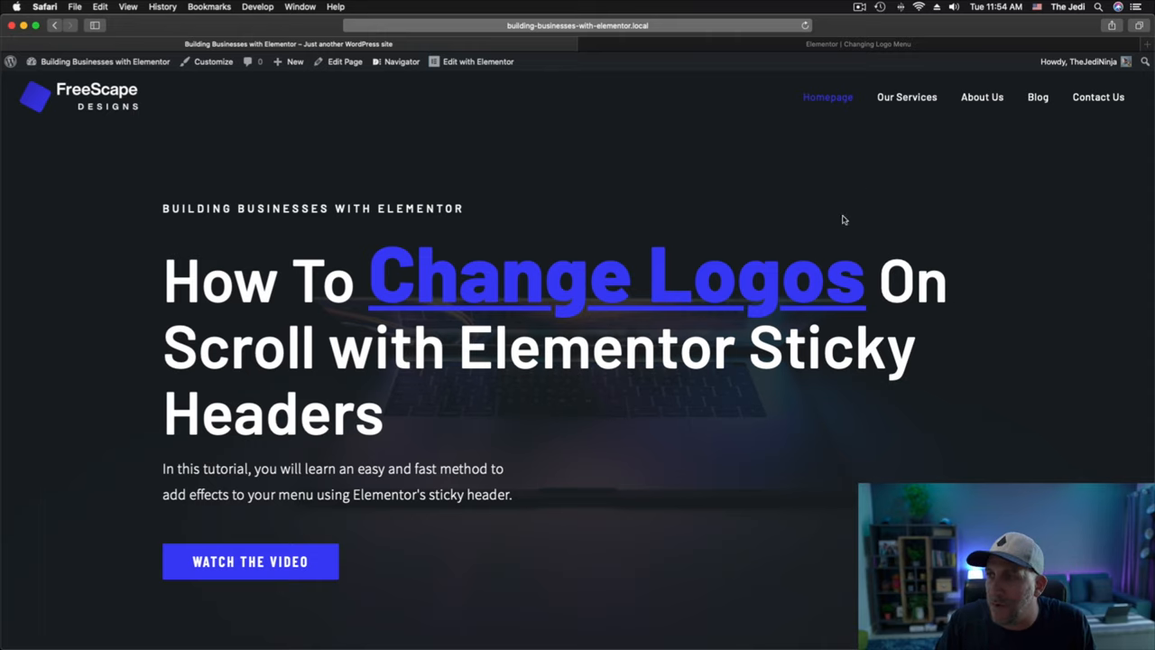
pyautogui.moveTo(982, 97)
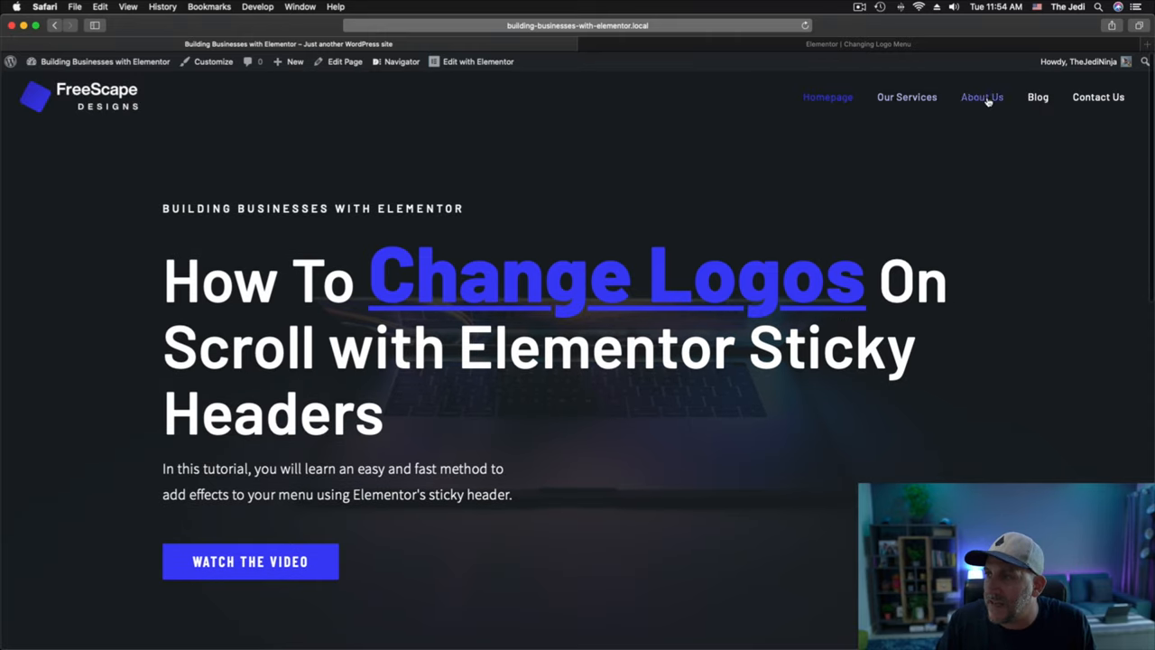
pyautogui.moveTo(1026, 139)
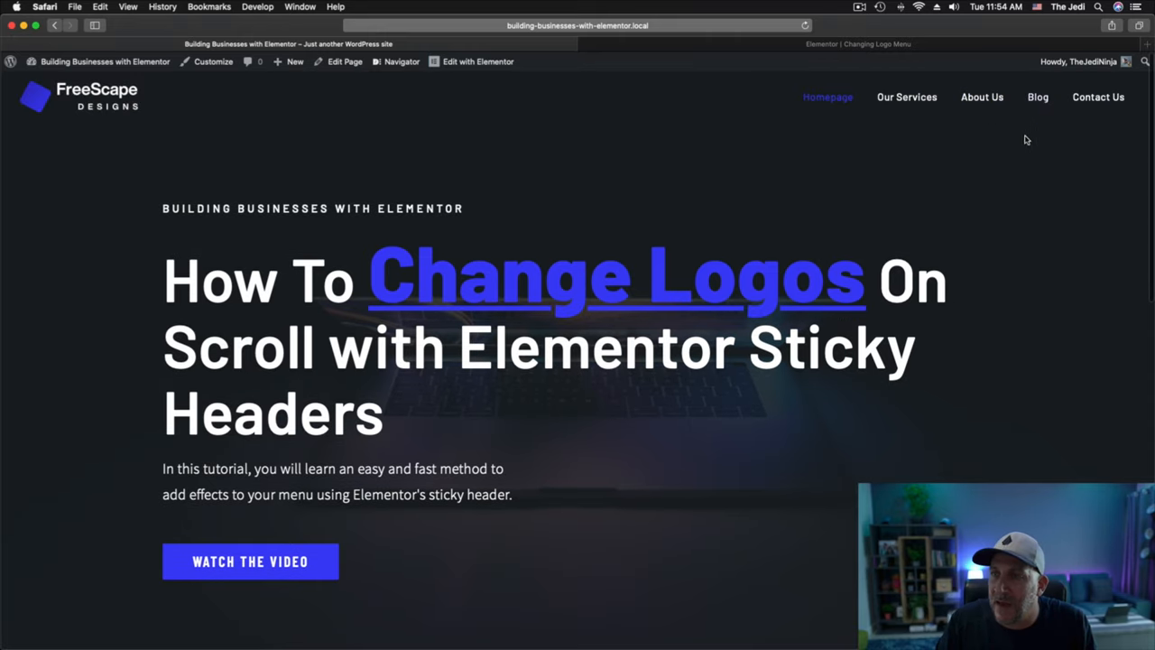
pyautogui.moveTo(704, 119)
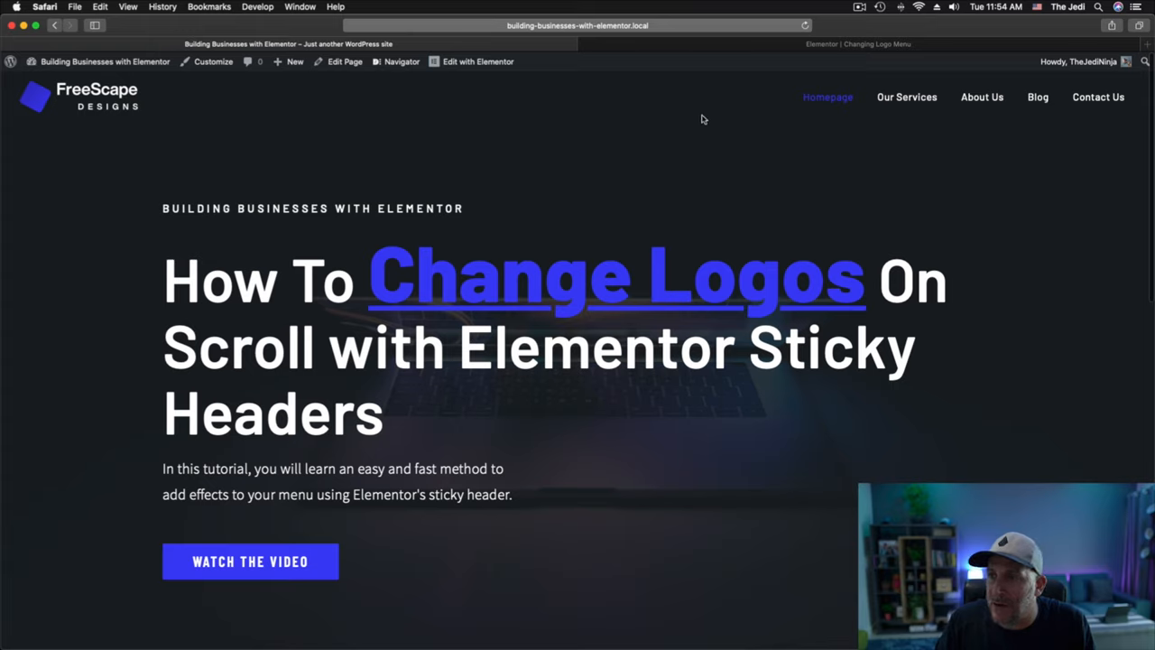
pyautogui.moveTo(703, 127)
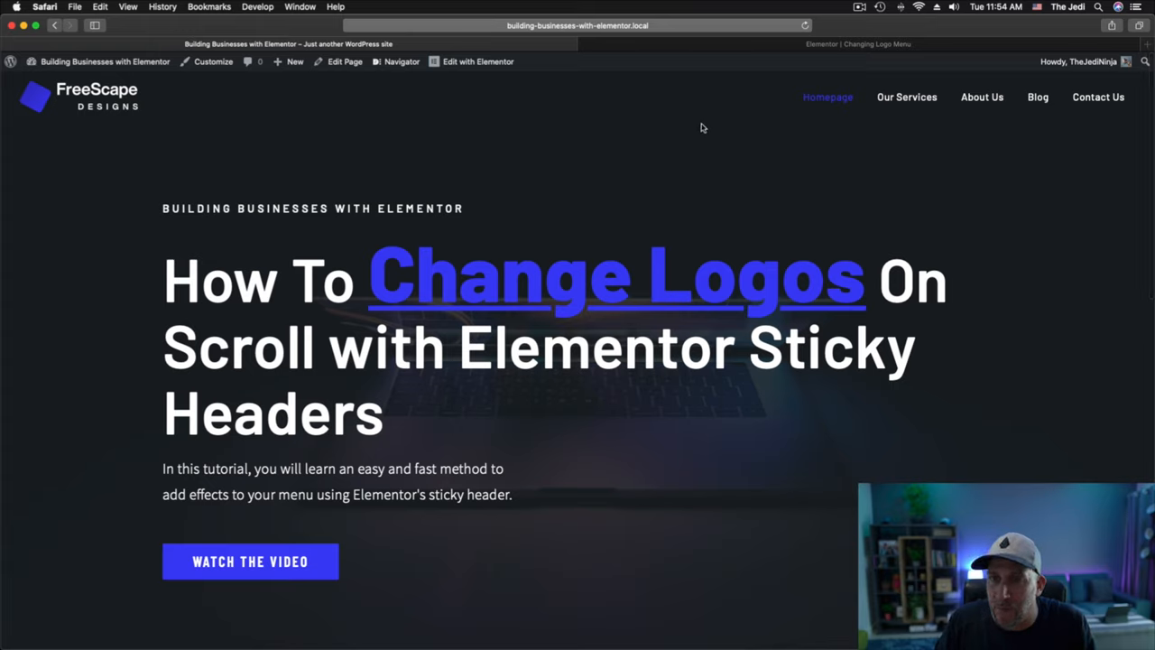
pyautogui.moveTo(770, 190)
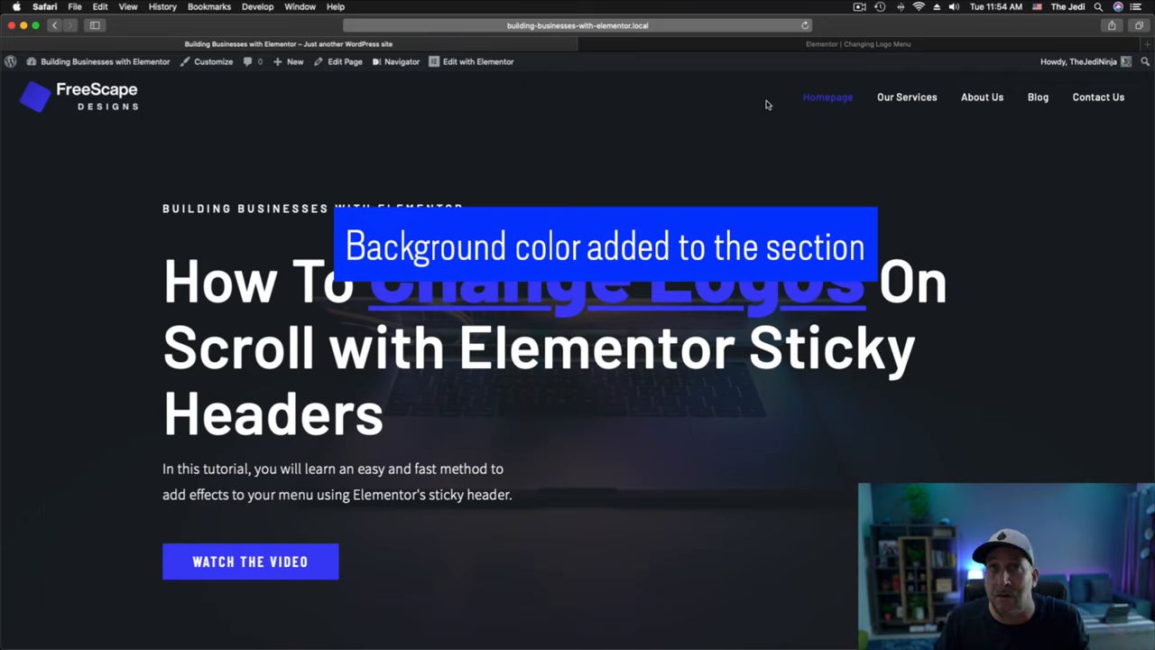
pyautogui.moveTo(616, 125)
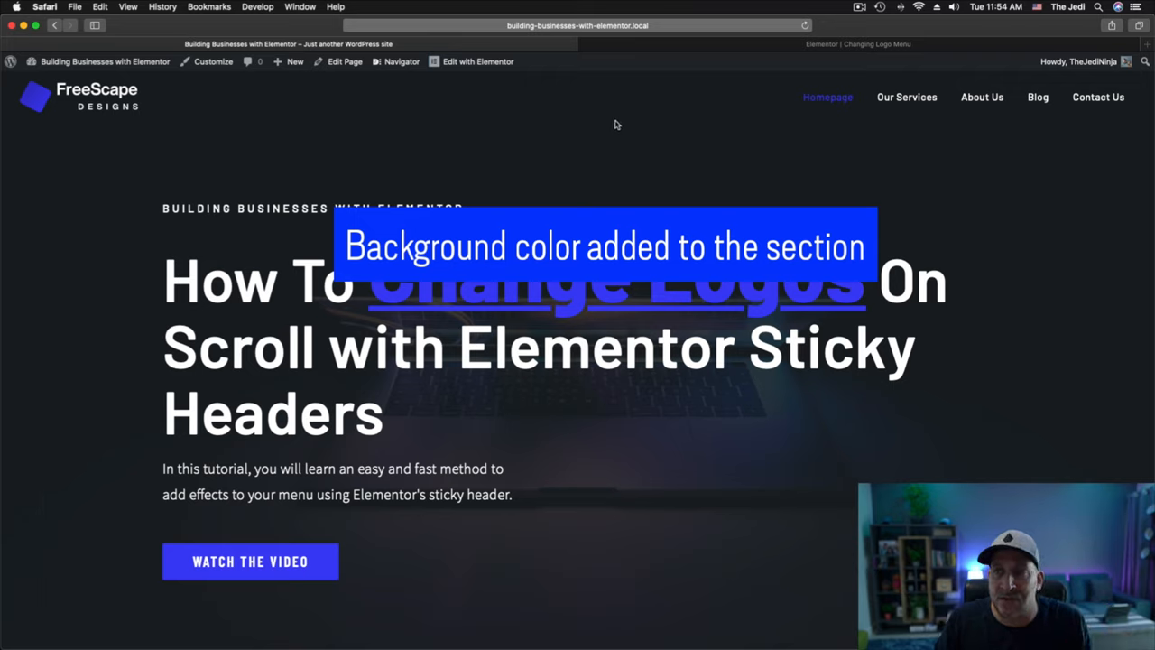
pyautogui.moveTo(590, 103)
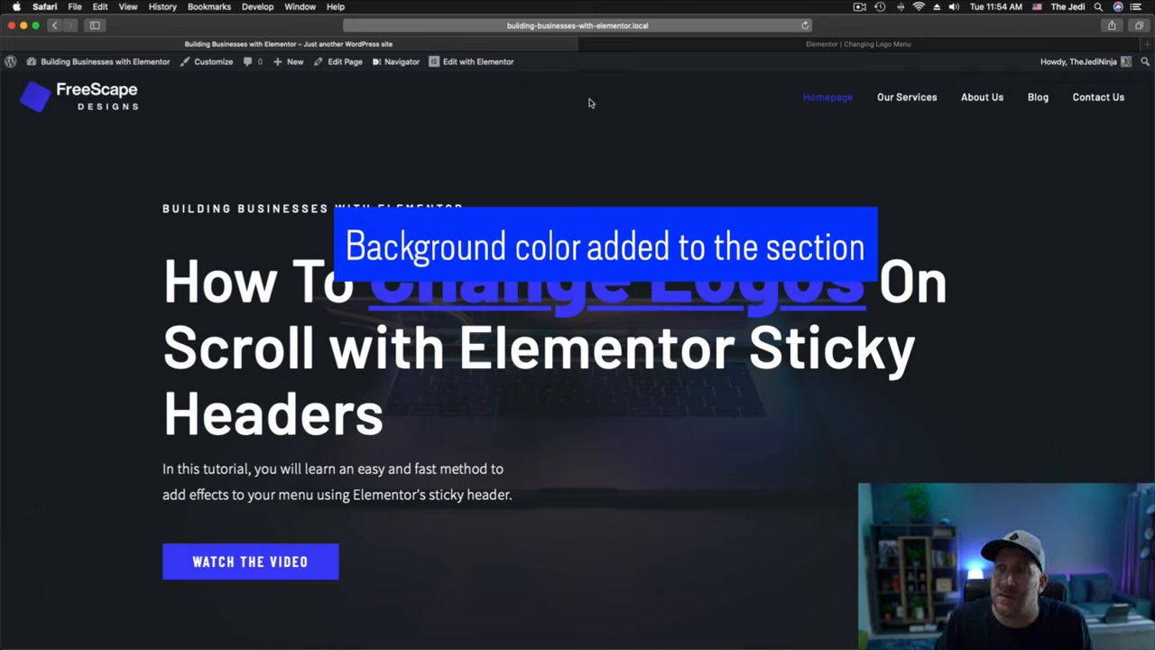
pyautogui.moveTo(555, 95)
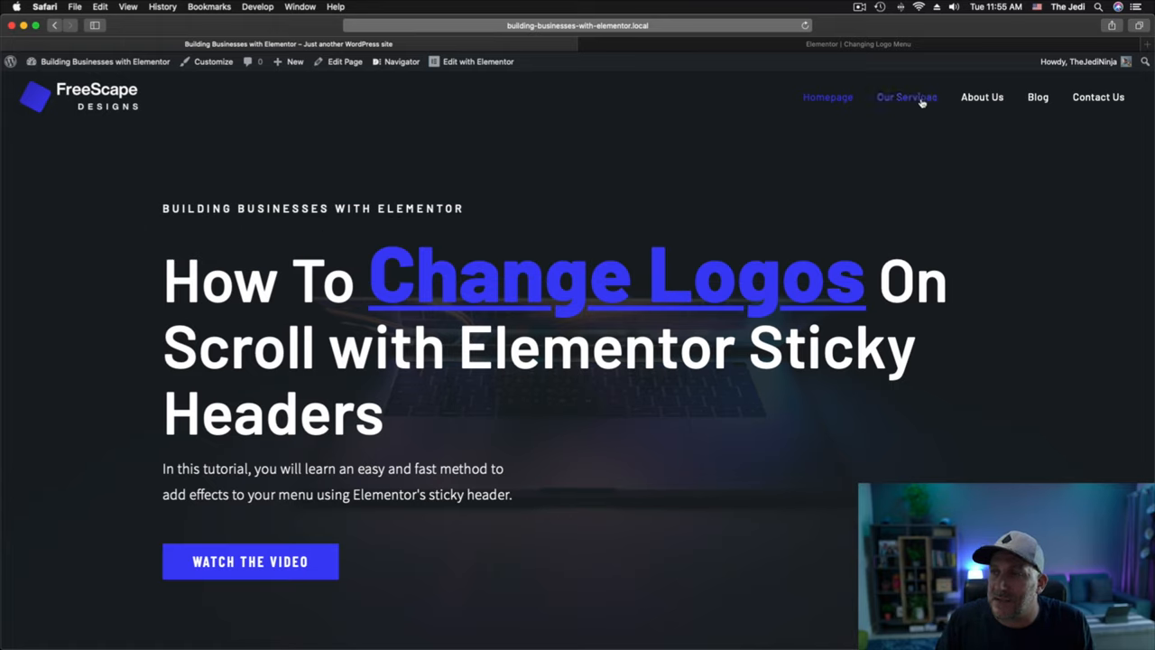
pyautogui.moveTo(781, 70)
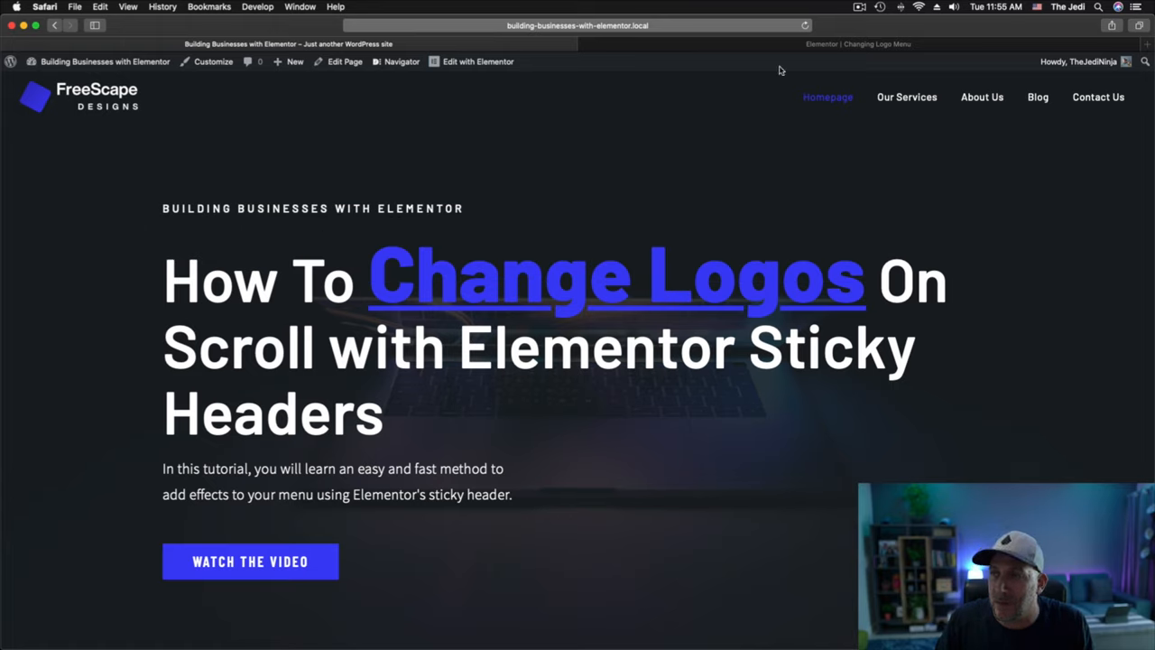
pyautogui.click(477, 61)
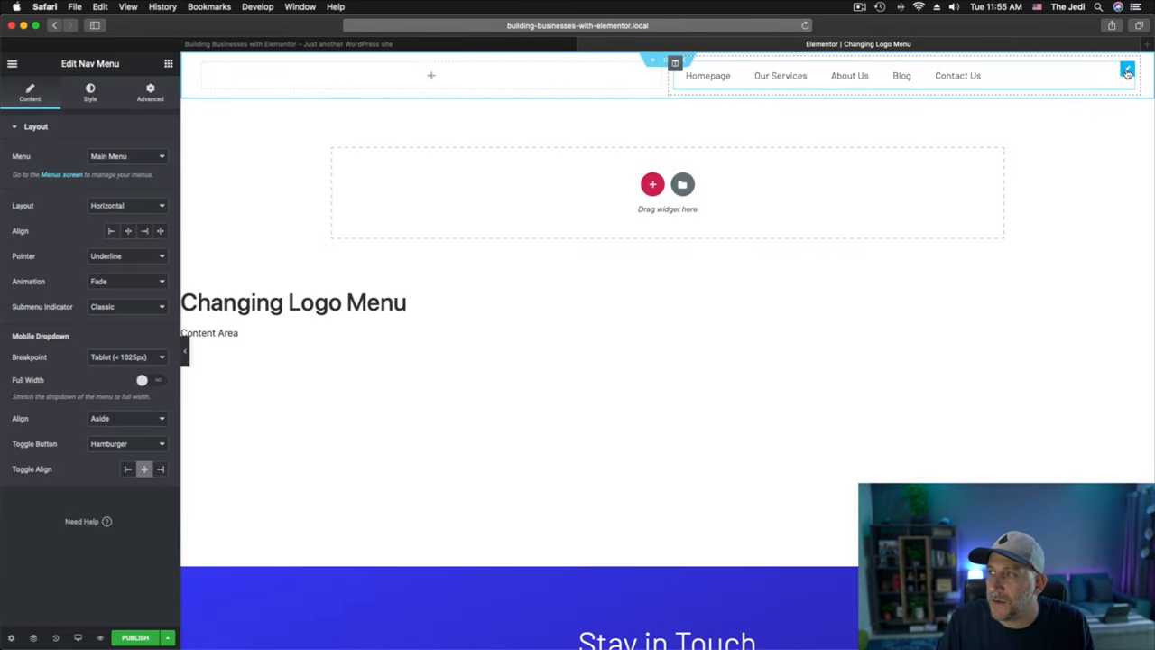
pyautogui.moveTo(1031, 81)
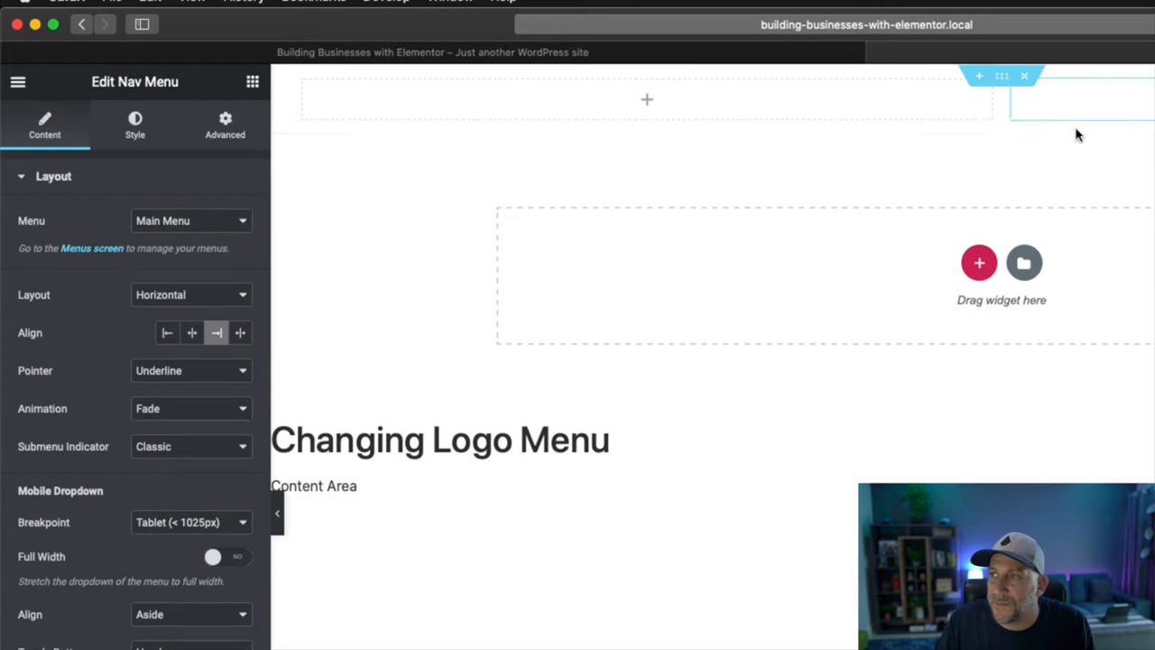
# Check the pointer style, then set the main menu's normal text colour to white.
pyautogui.click(191, 370)
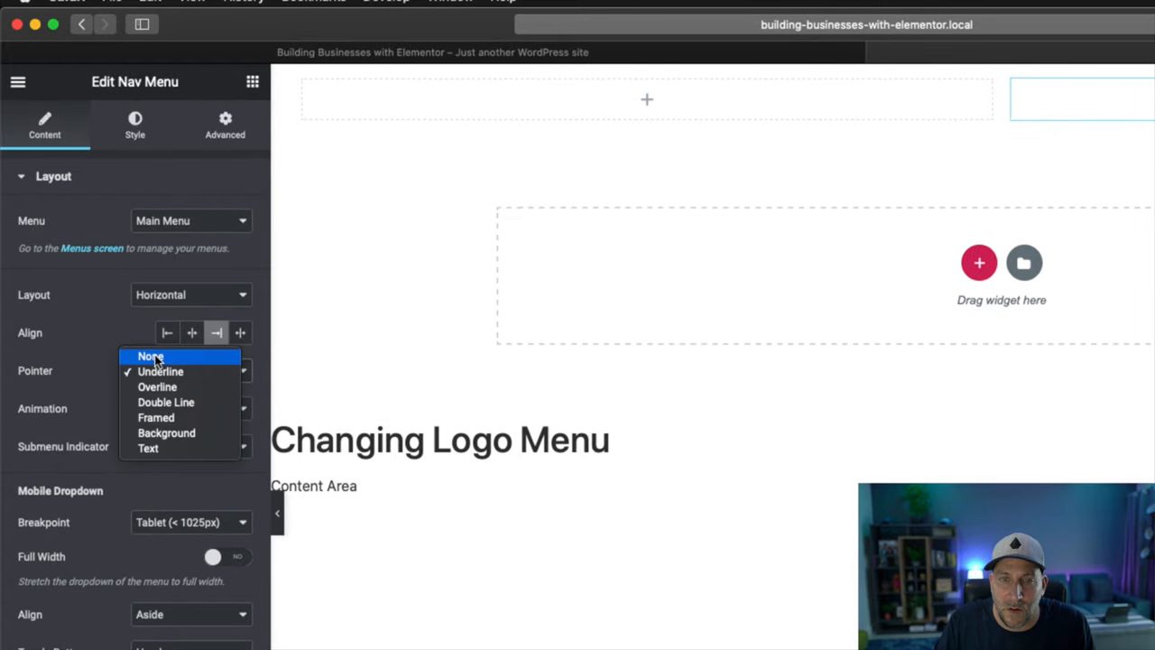
pyautogui.click(134, 125)
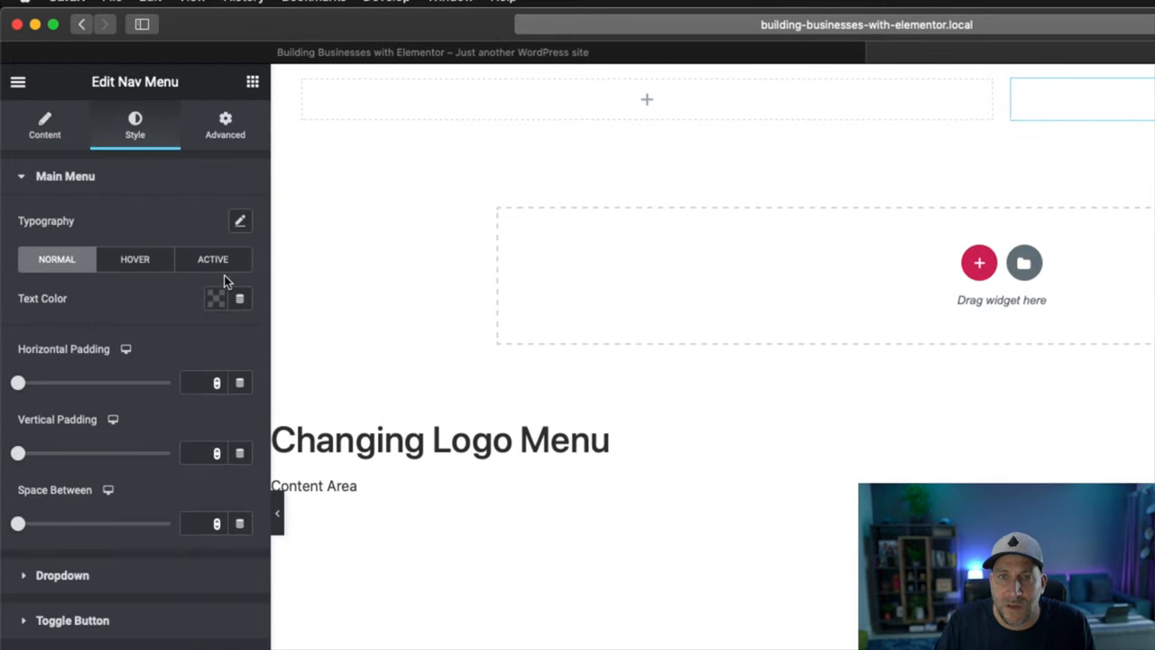
pyautogui.click(216, 298)
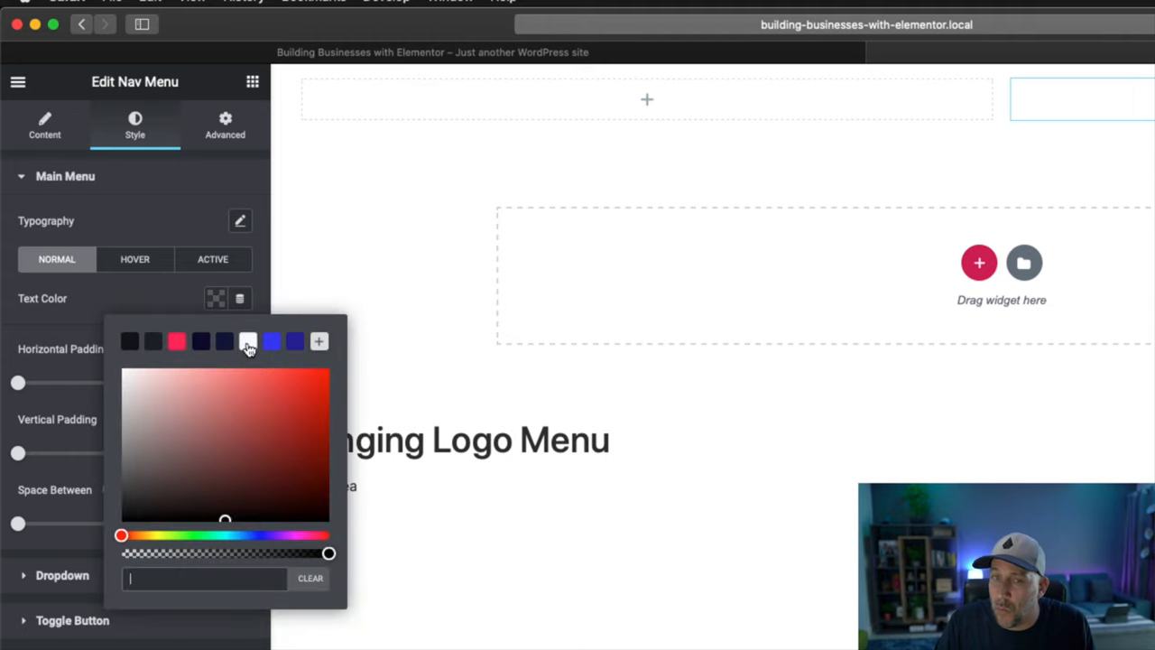
pyautogui.click(249, 341)
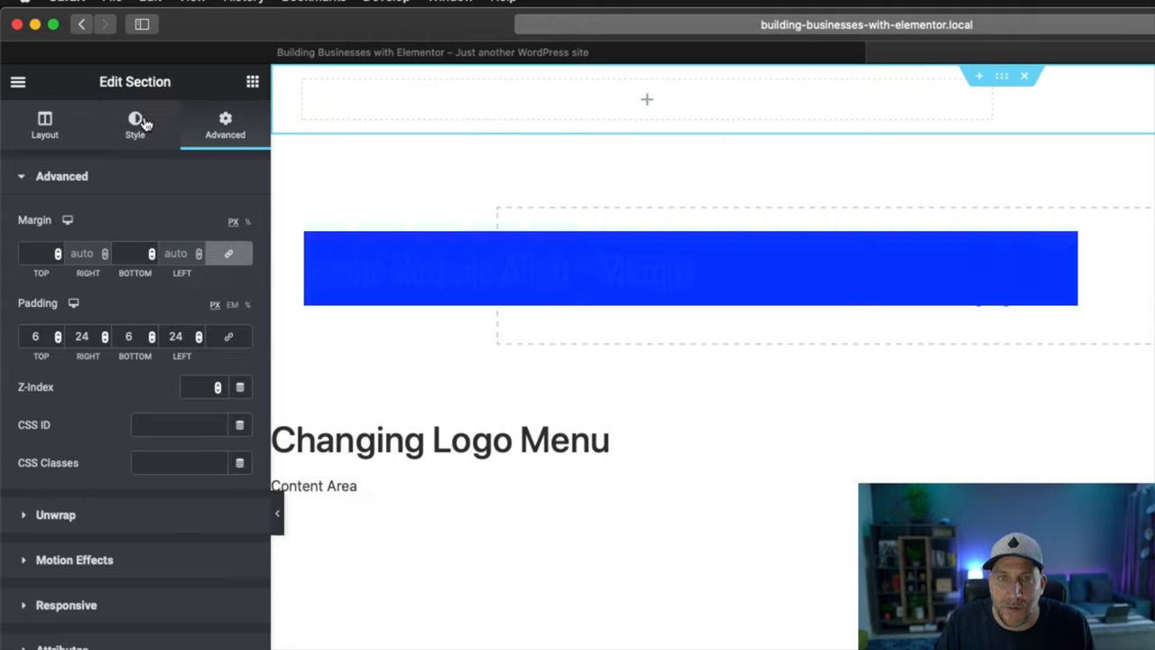
# Give the header section a Classic light grey background colour.
pyautogui.click(134, 124)
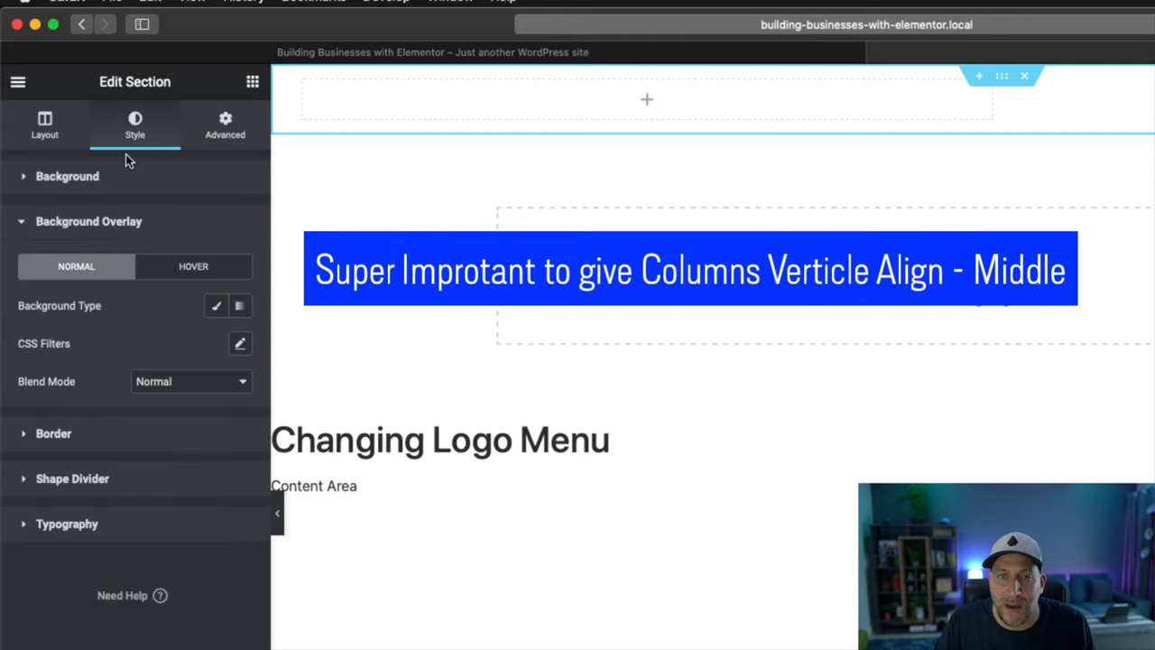
pyautogui.click(66, 176)
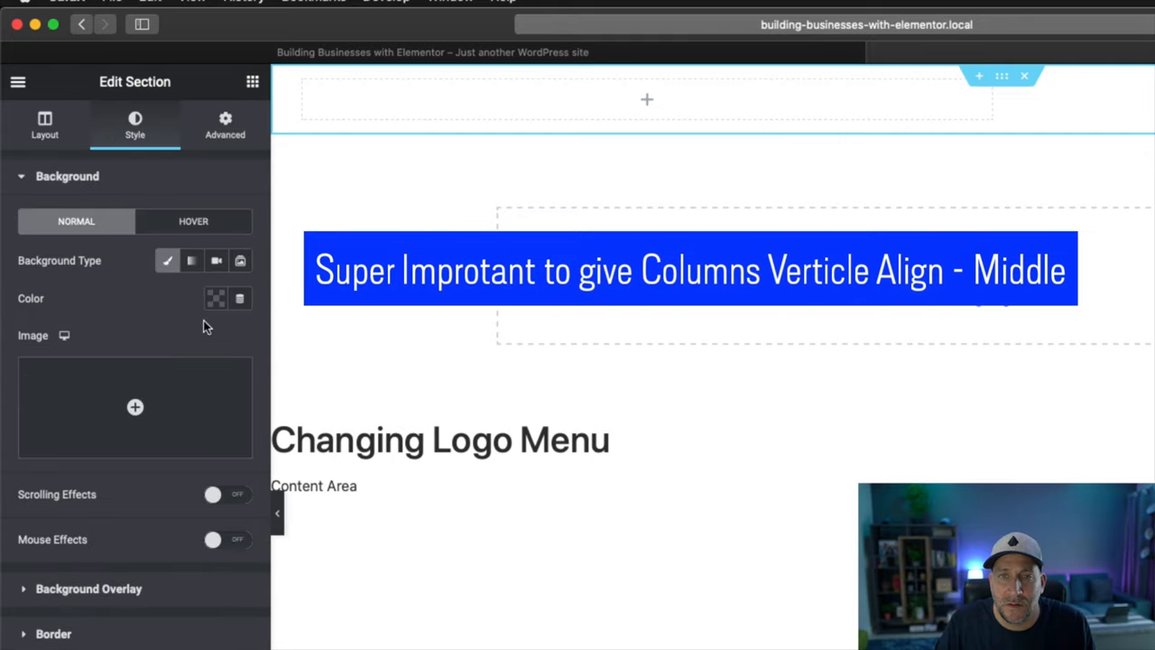
pyautogui.click(216, 298)
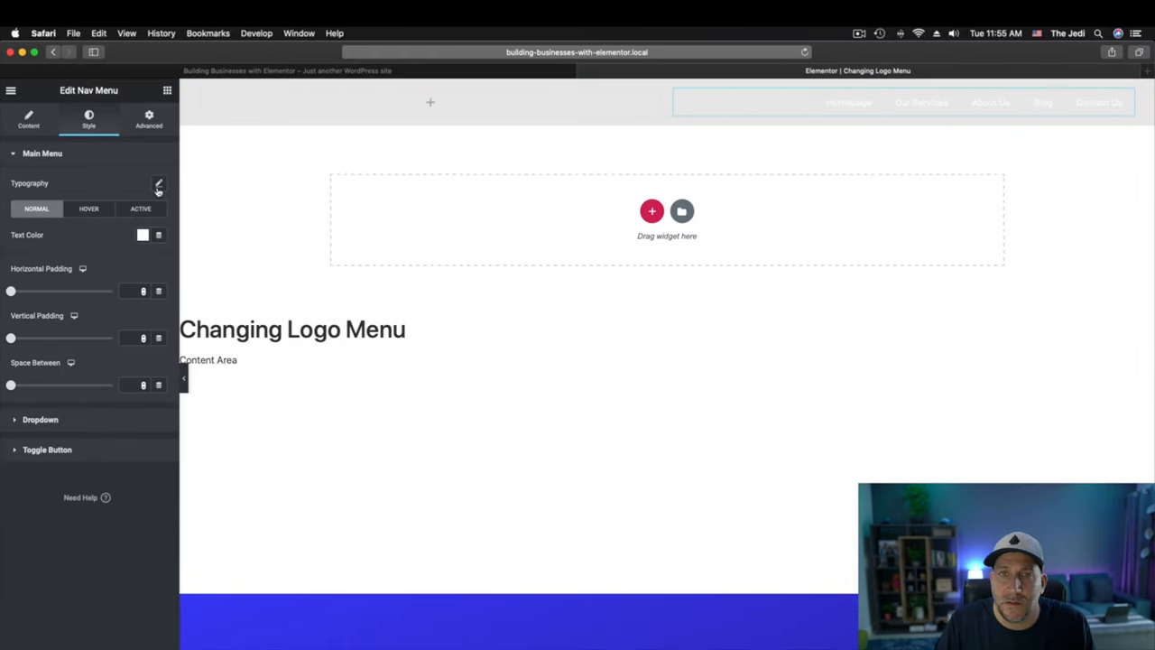
# Review the hover colour and set the active menu item's text colour to blue #3E3EF5.
pyautogui.click(142, 235)
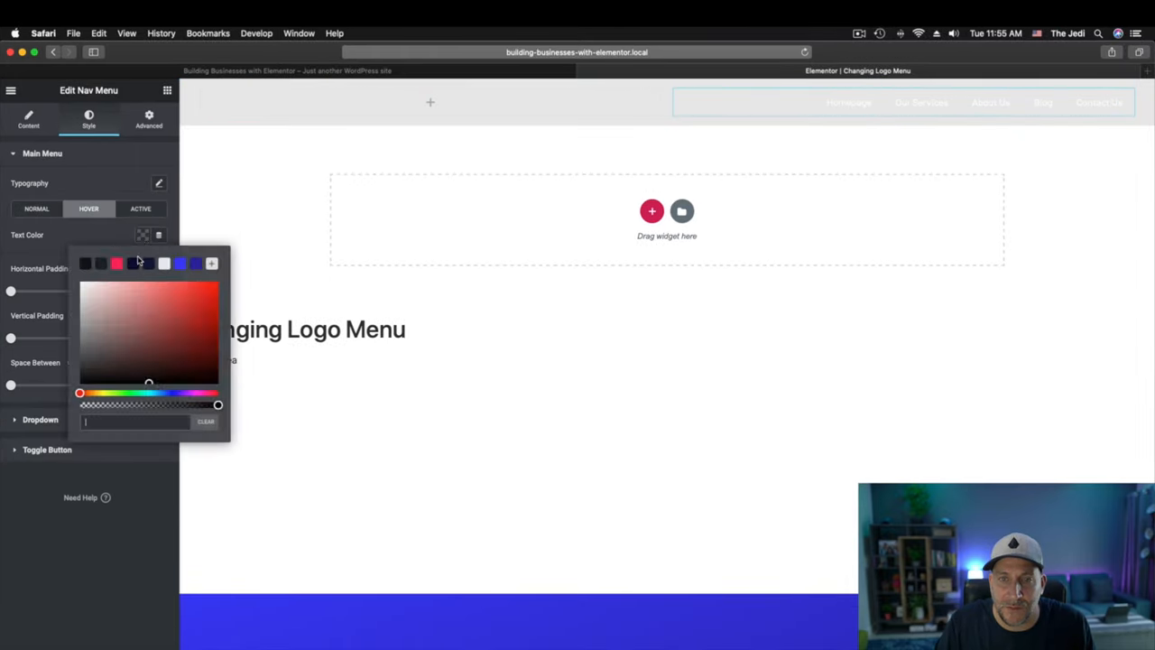
pyautogui.click(140, 208)
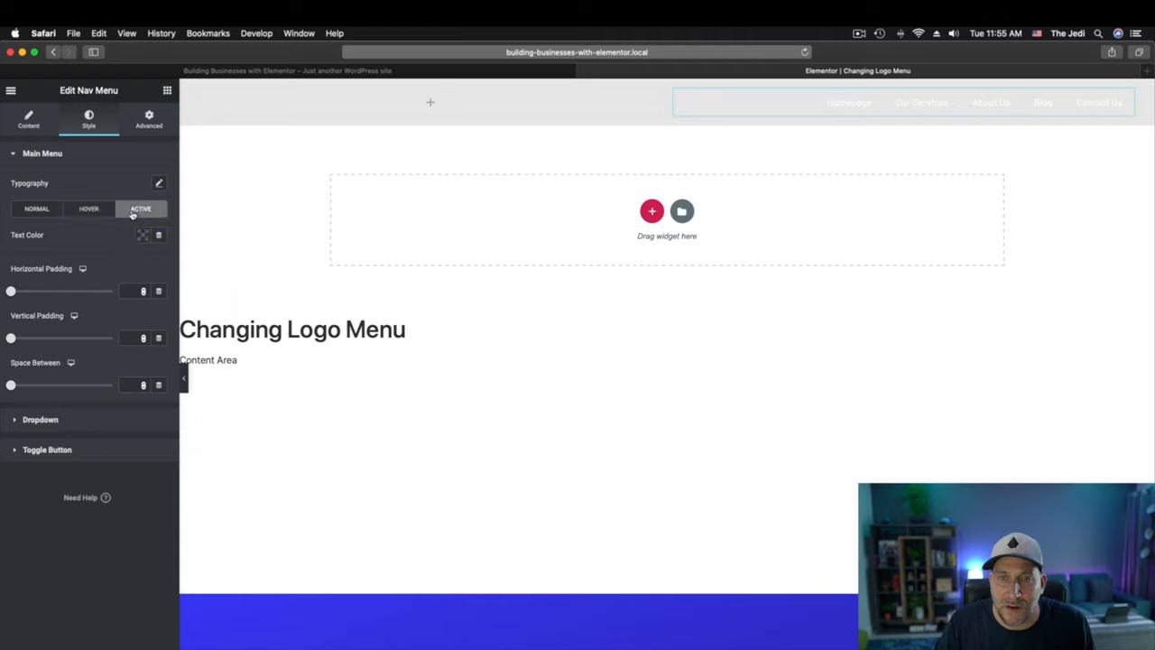
pyautogui.click(143, 234)
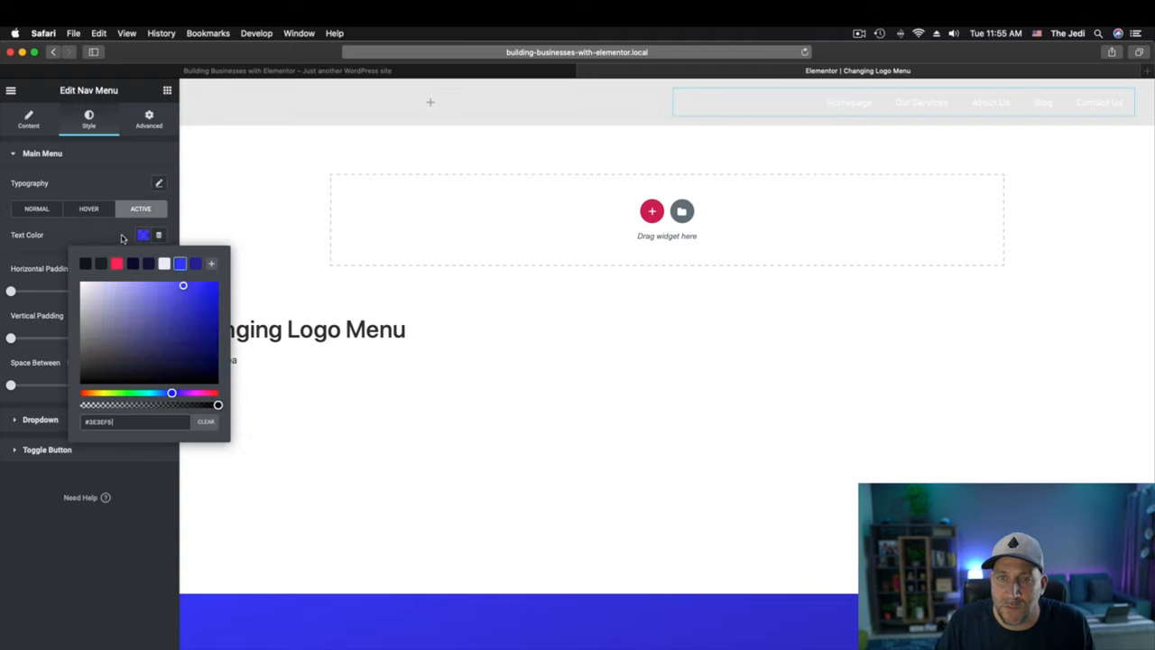
pyautogui.click(682, 182)
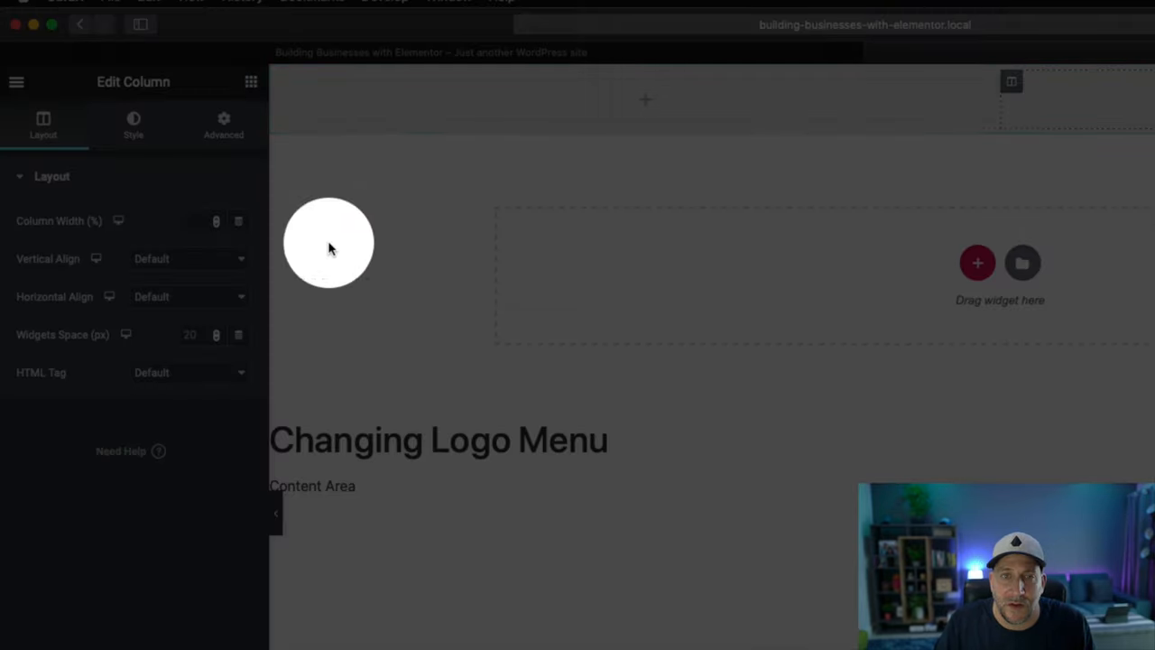
# Set Vertical Align to Middle on both header columns.
pyautogui.click(187, 259)
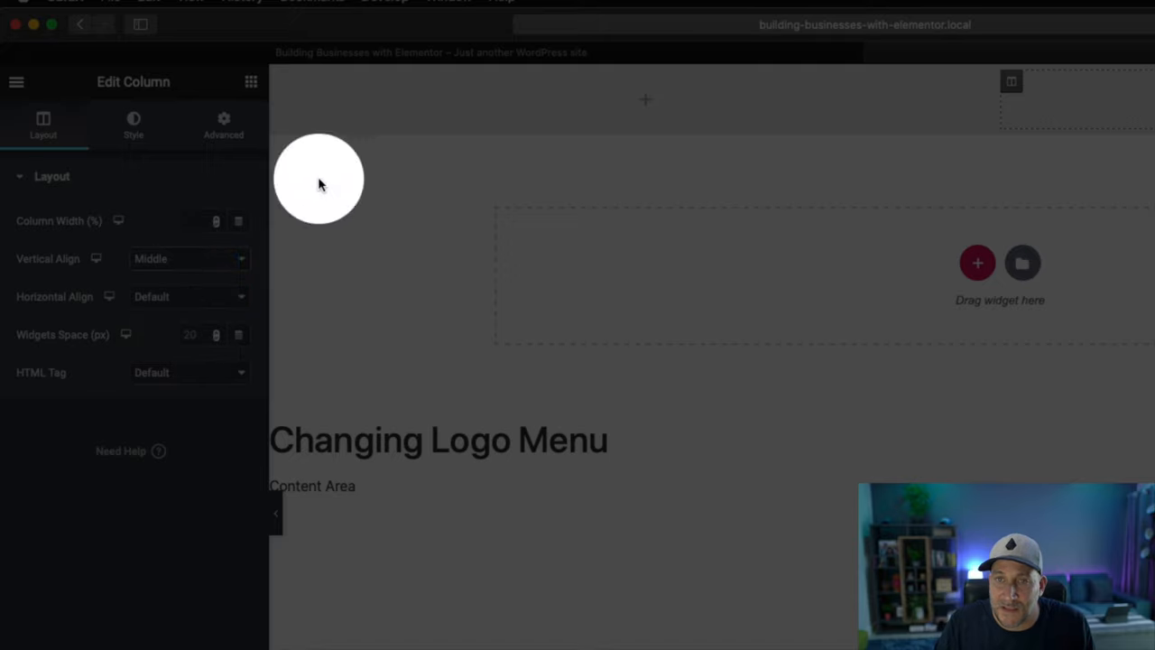
pyautogui.click(190, 259)
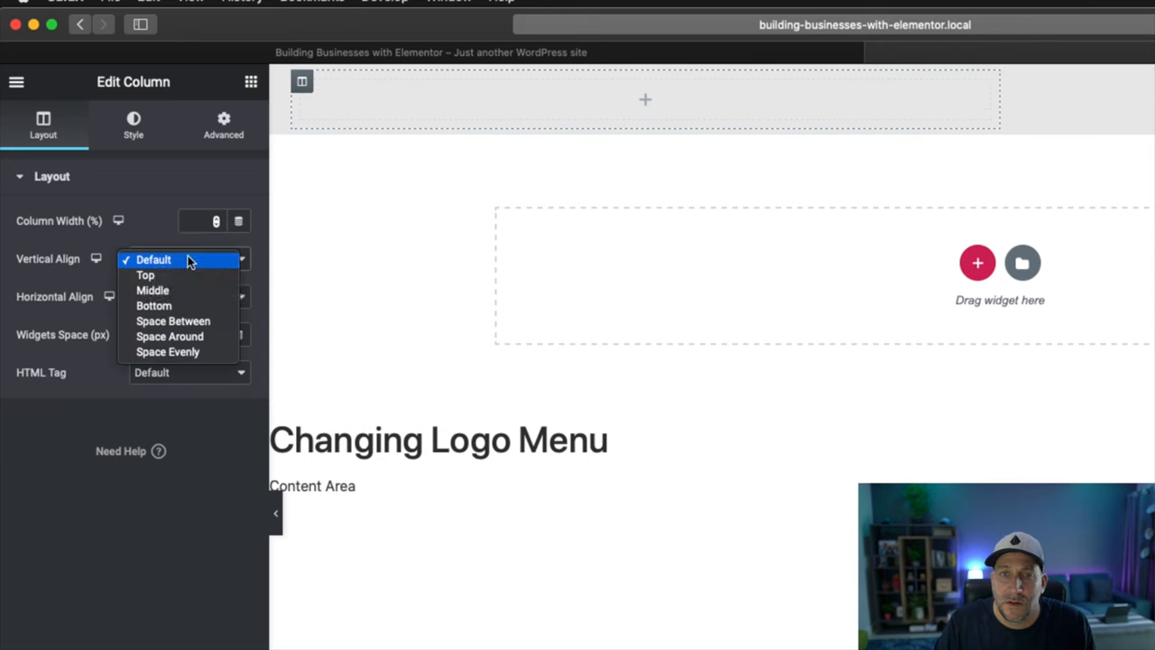
pyautogui.click(152, 290)
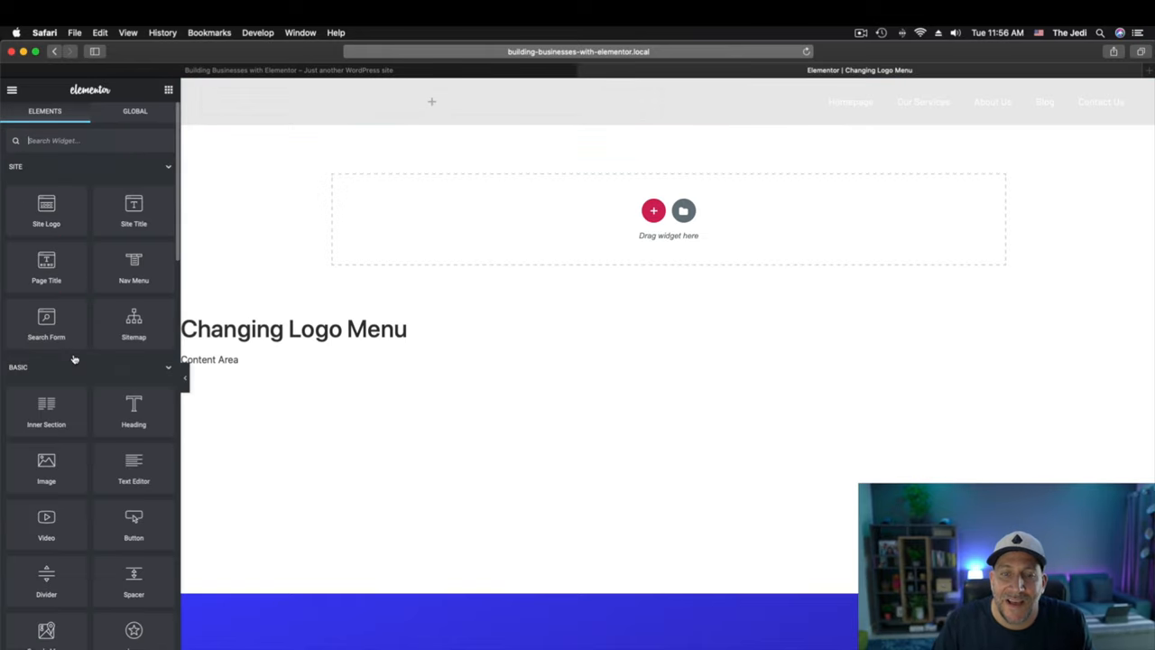
pyautogui.moveTo(46, 465)
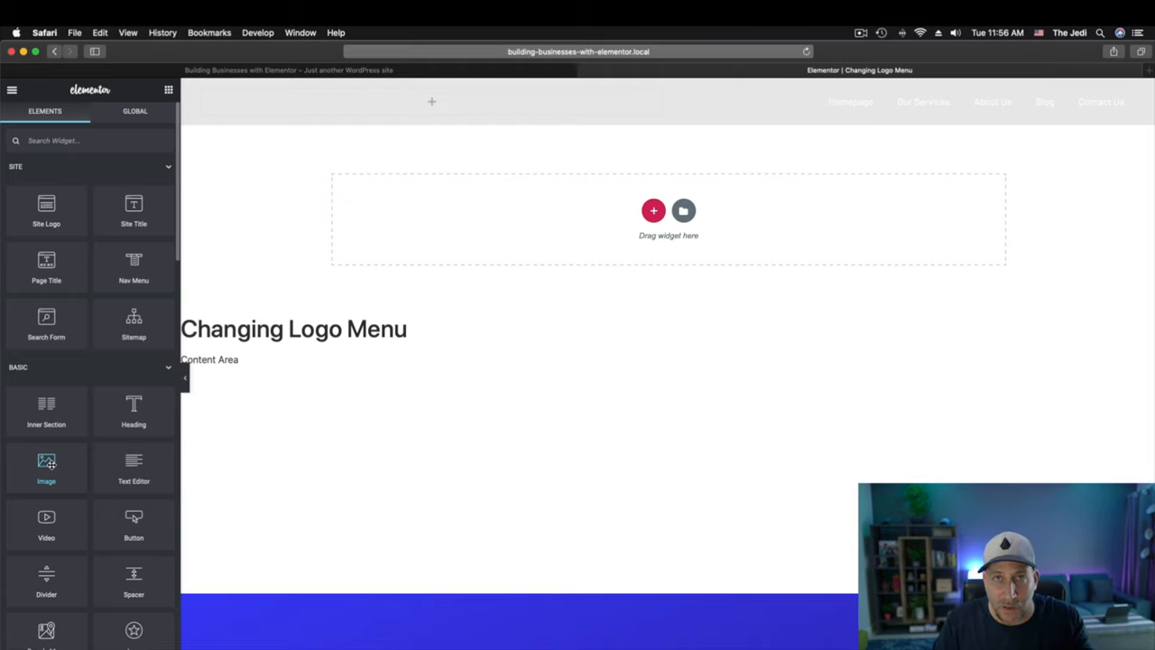
# Place the FreeScape logo image in the left column and set its width to 240 px.
pyautogui.moveTo(46, 465); pyautogui.dragTo(431, 101)
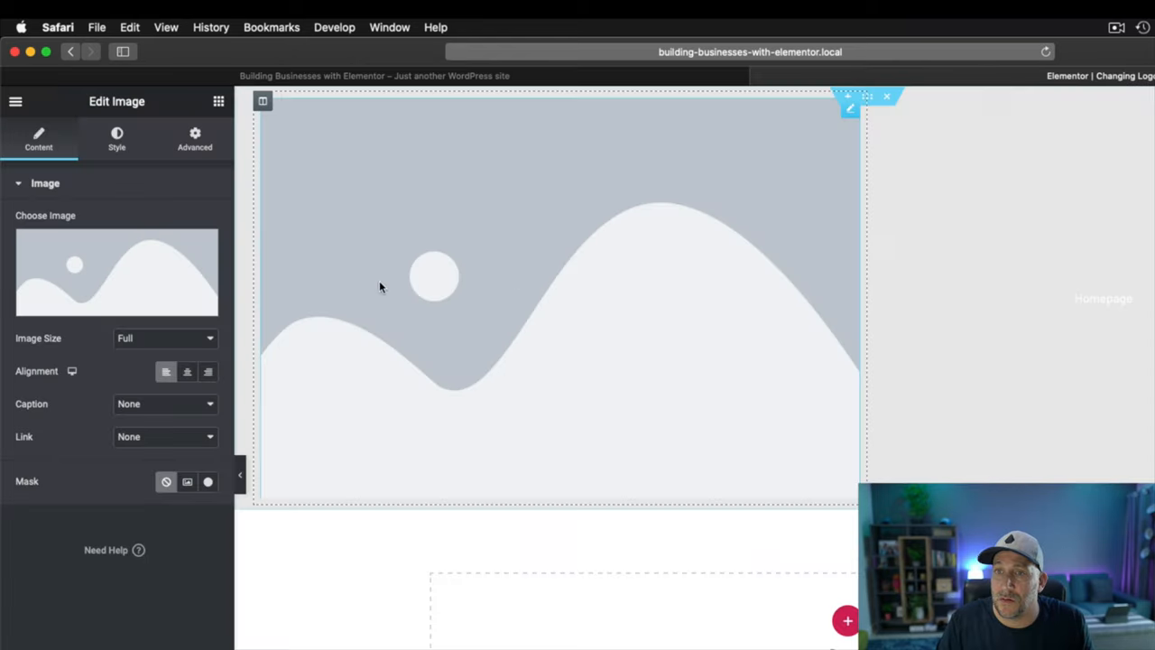
pyautogui.click(115, 273)
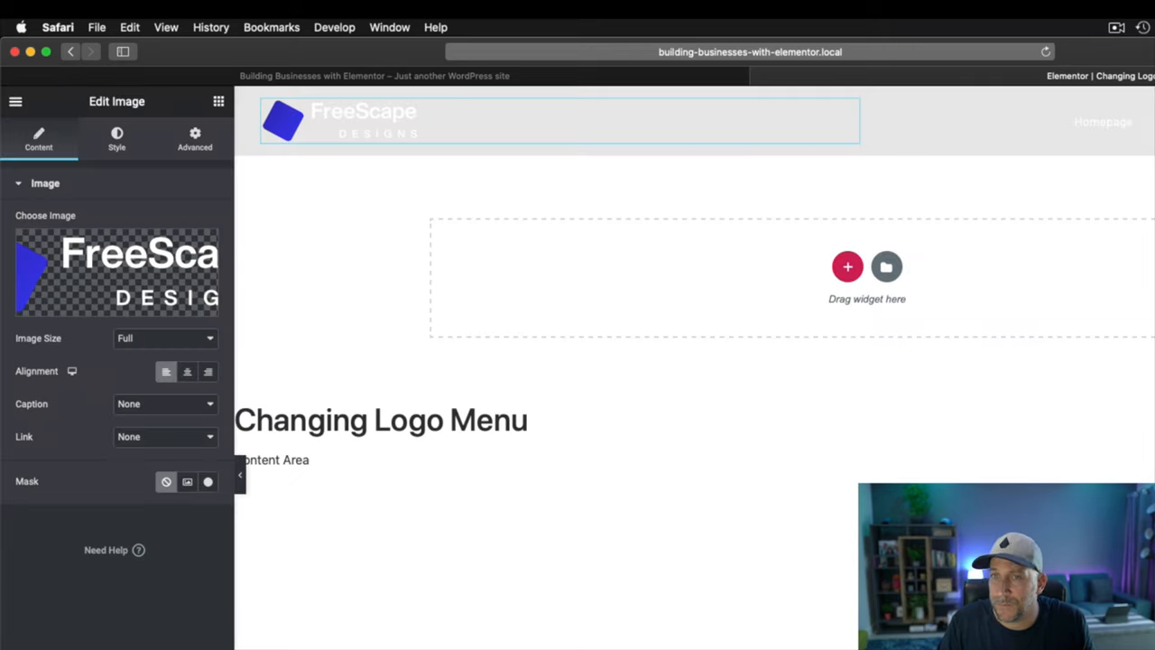
pyautogui.click(116, 139)
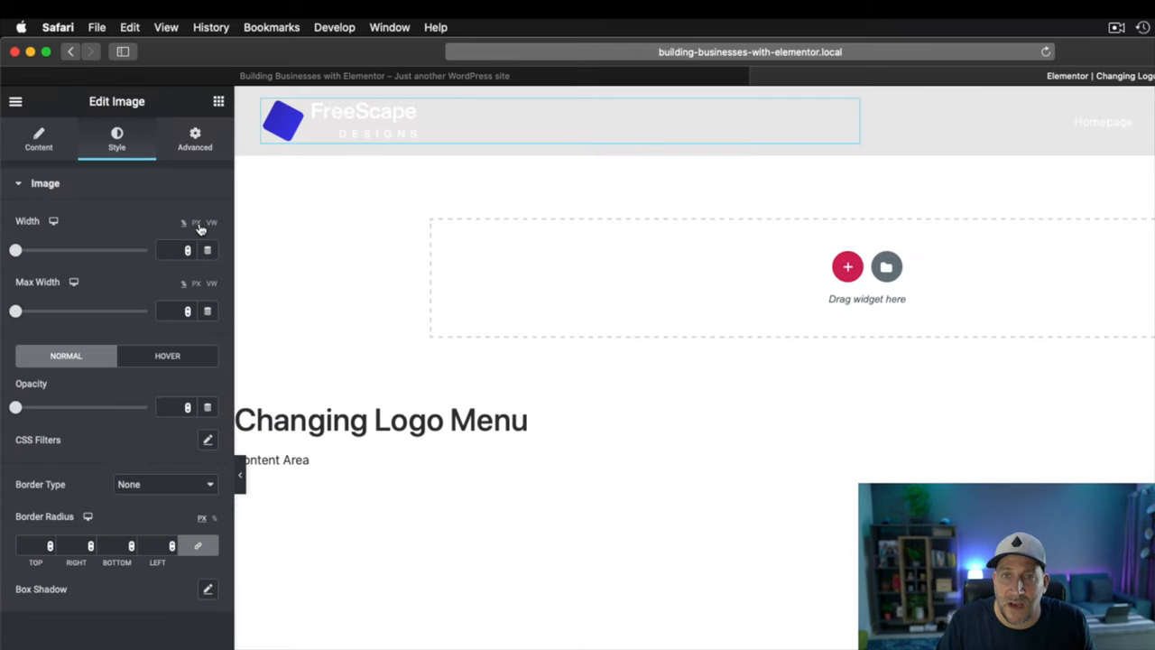
pyautogui.moveTo(189, 228)
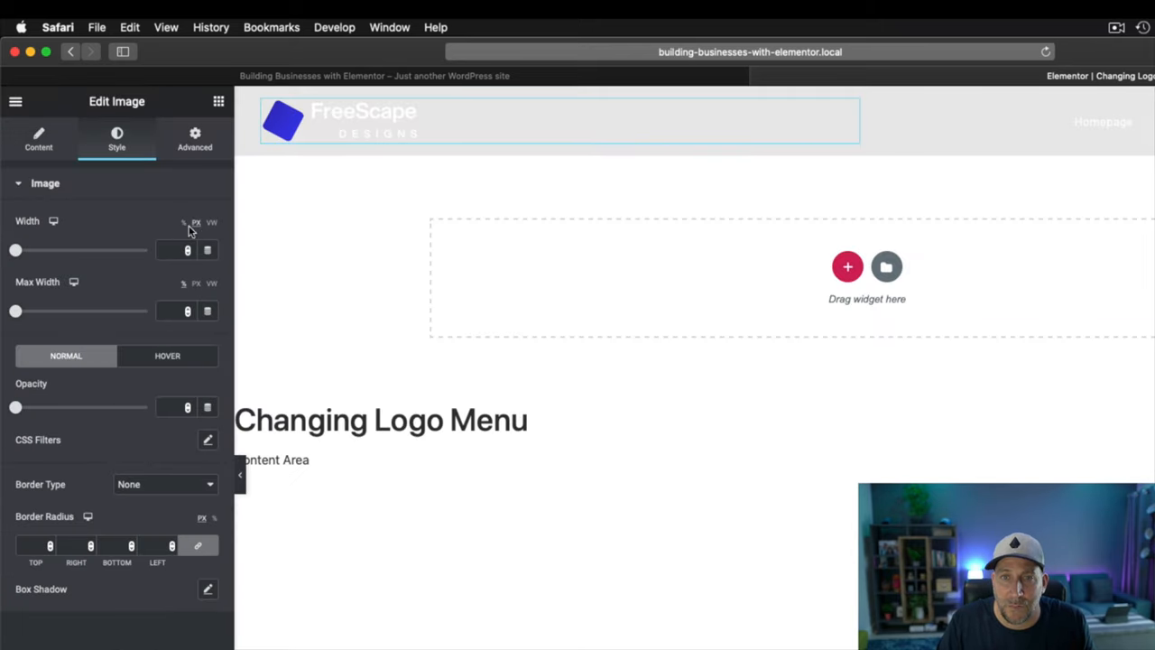
pyautogui.click(172, 250)
pyautogui.write('240')
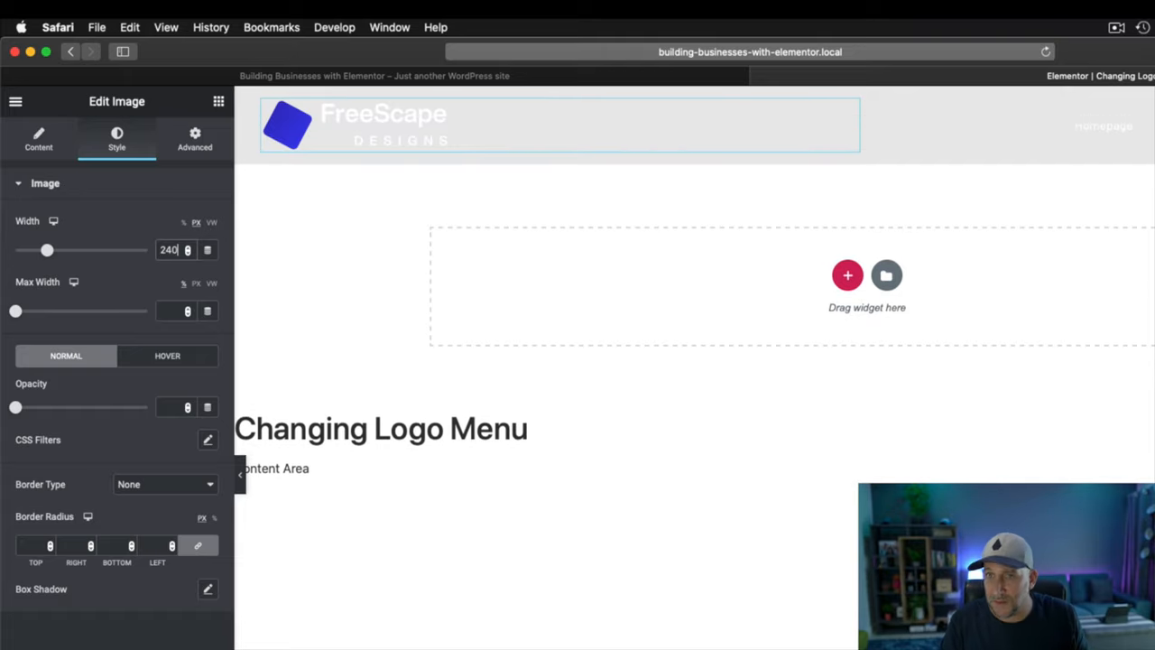
pyautogui.moveTo(88, 296)
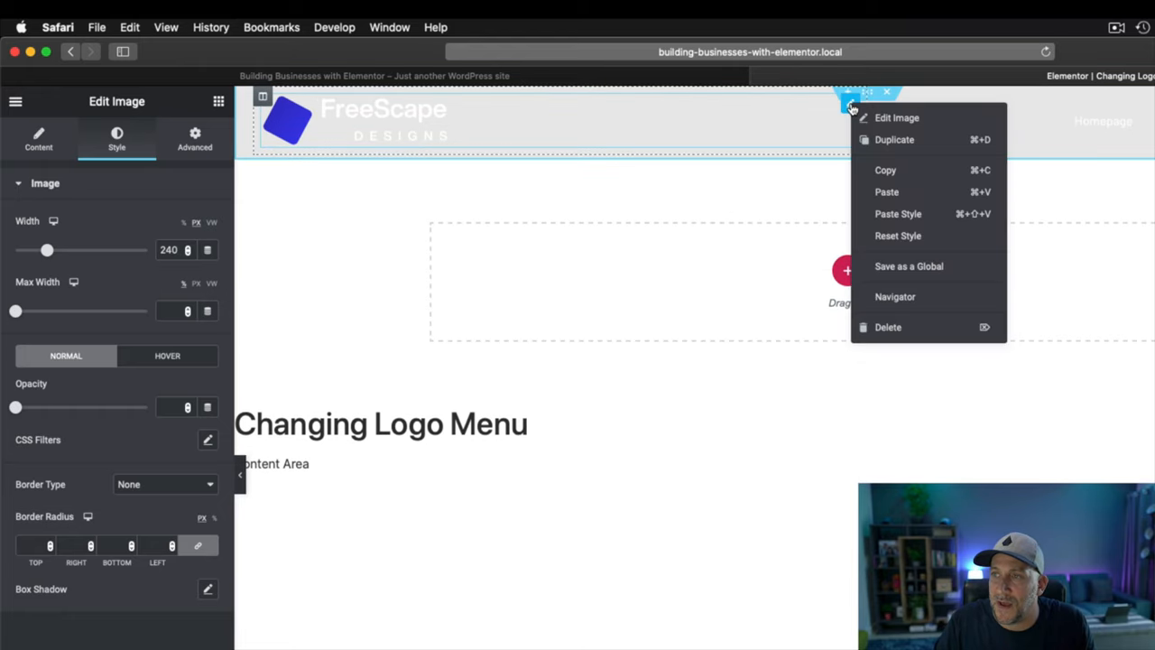
# Duplicate the logo image and swap the copy to the dark FreeScape Designs logo.
pyautogui.click(894, 139)
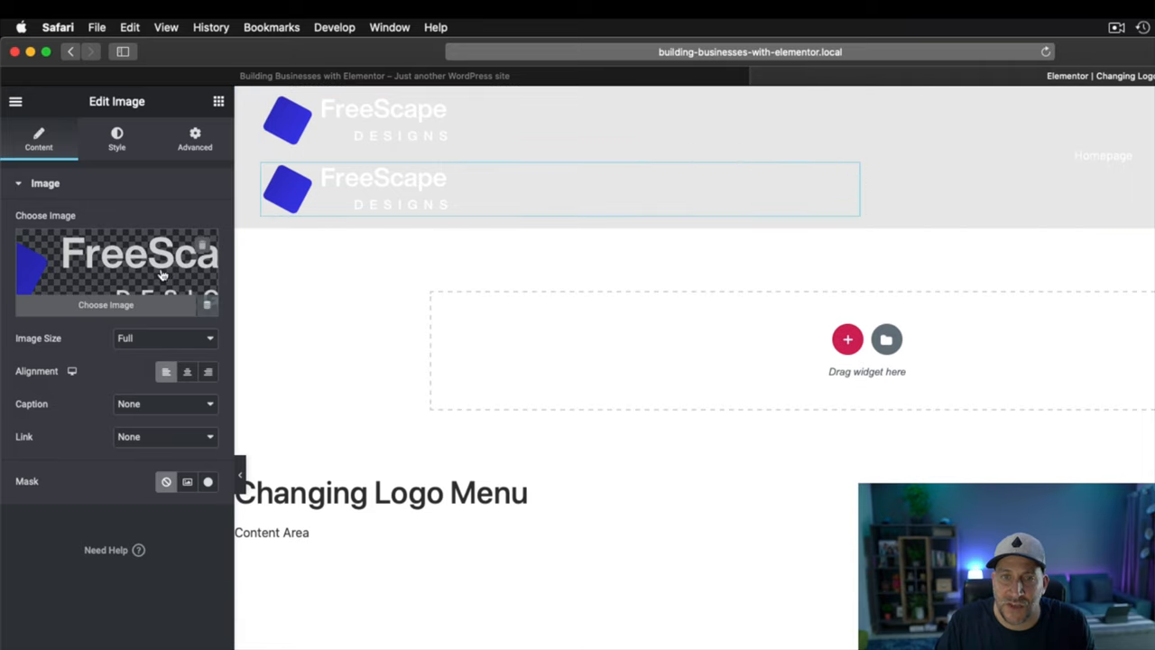
pyautogui.click(105, 304)
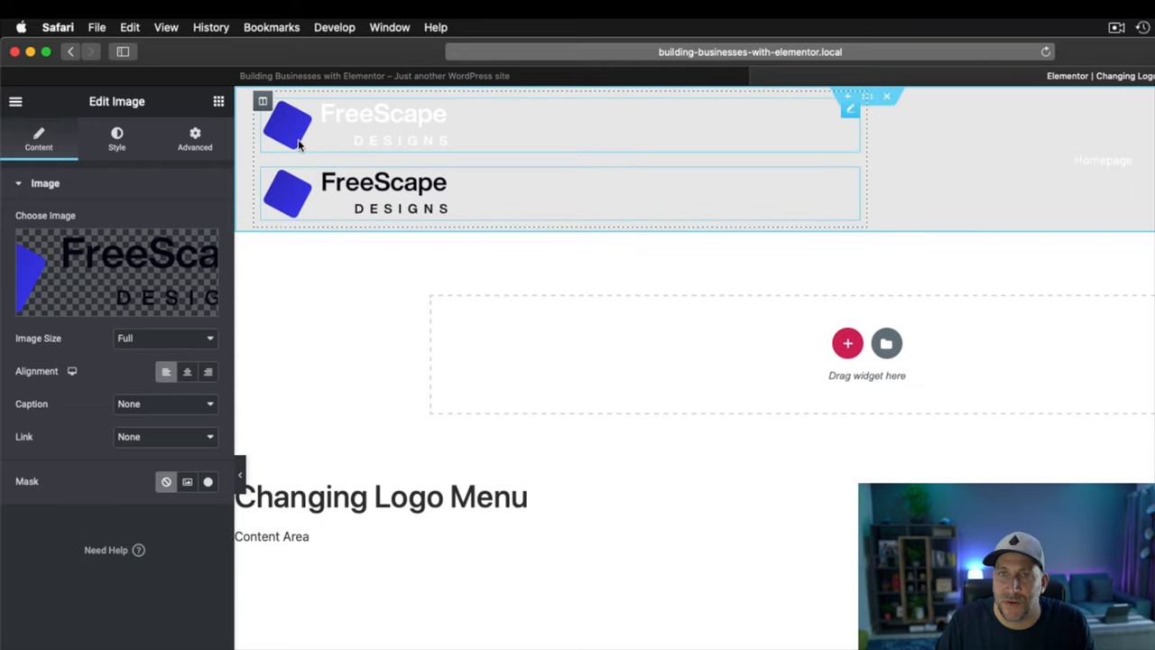
pyautogui.click(262, 100)
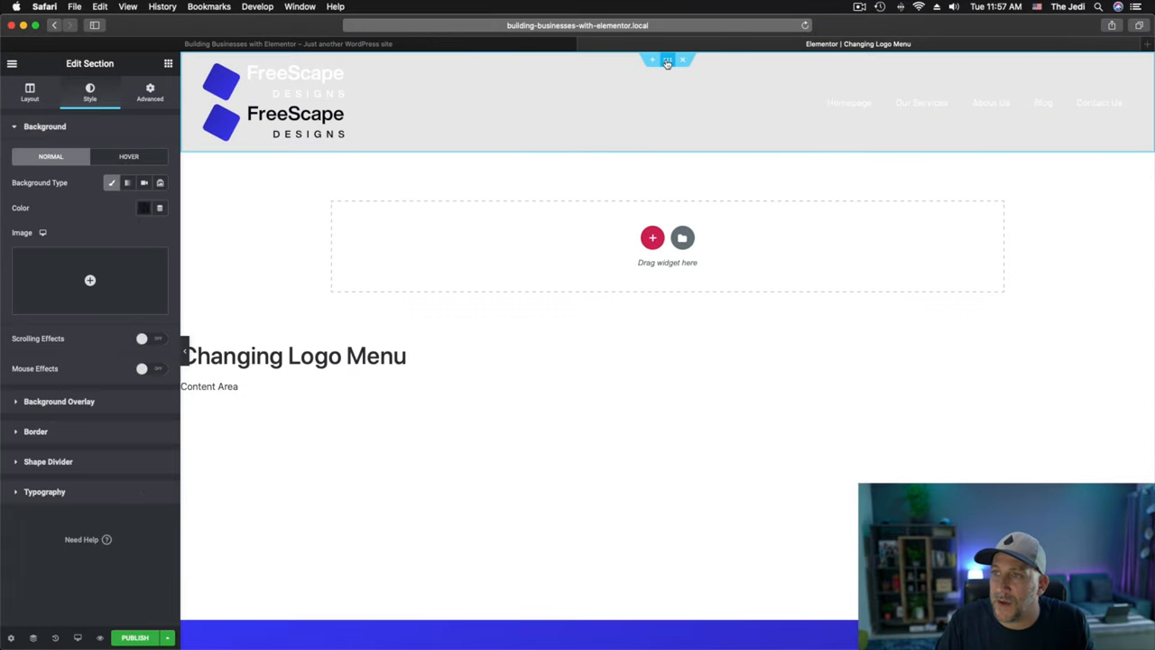
# Clear the header section's grey Background Color back to plain white.
pyautogui.click(144, 208)
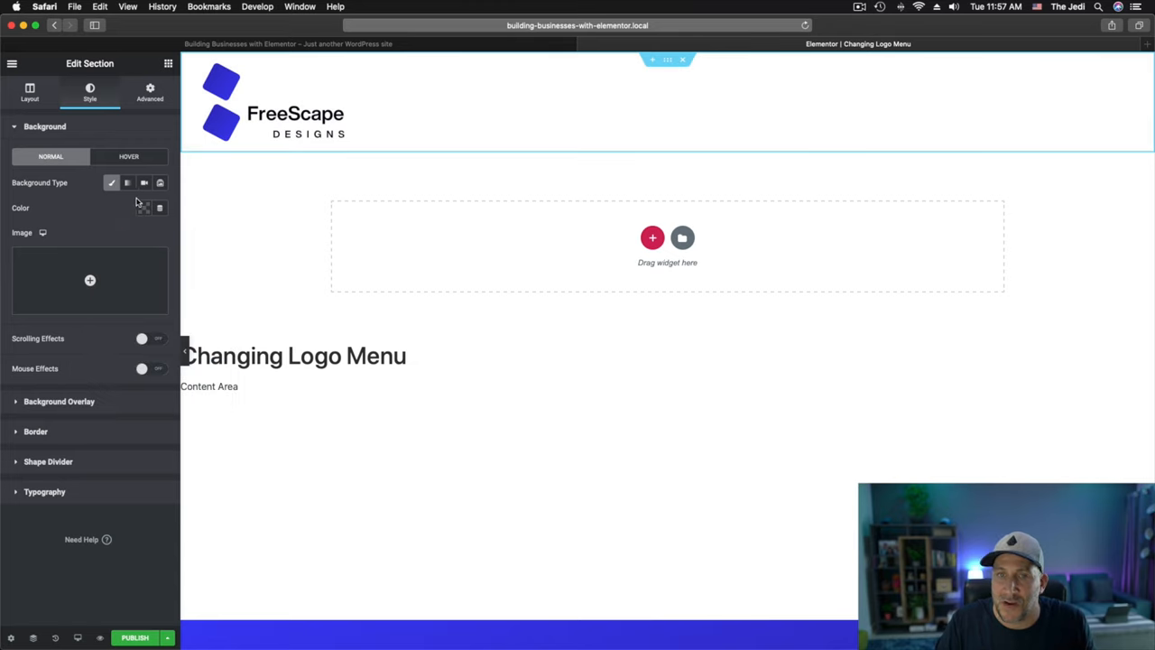
pyautogui.click(150, 90)
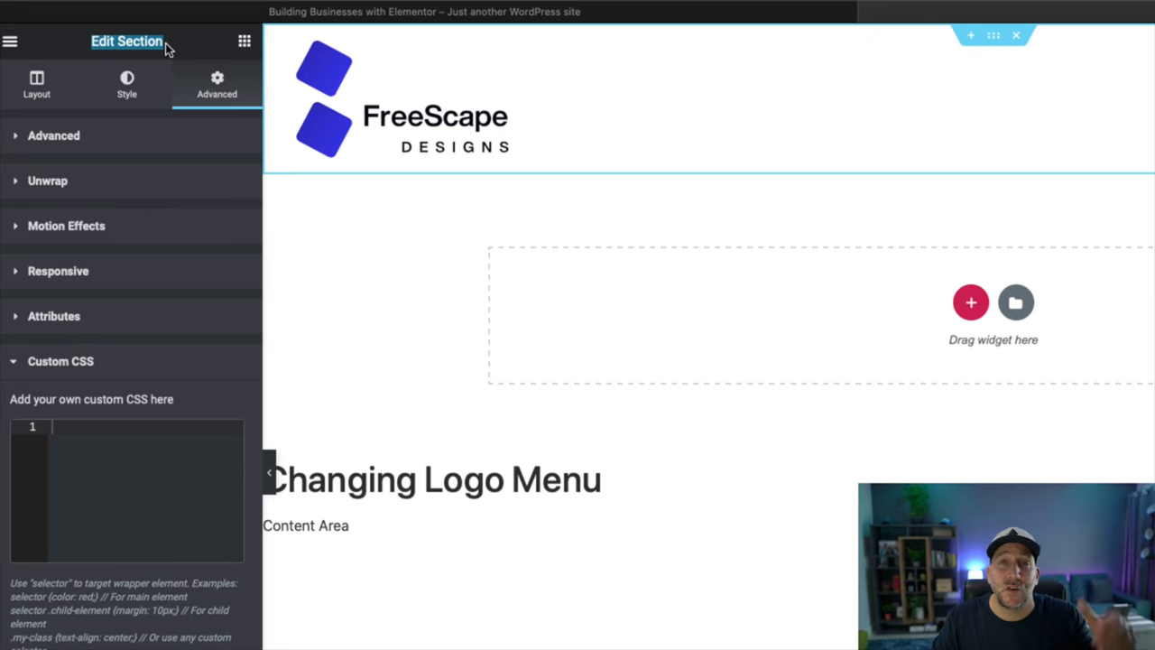
pyautogui.moveTo(104, 226)
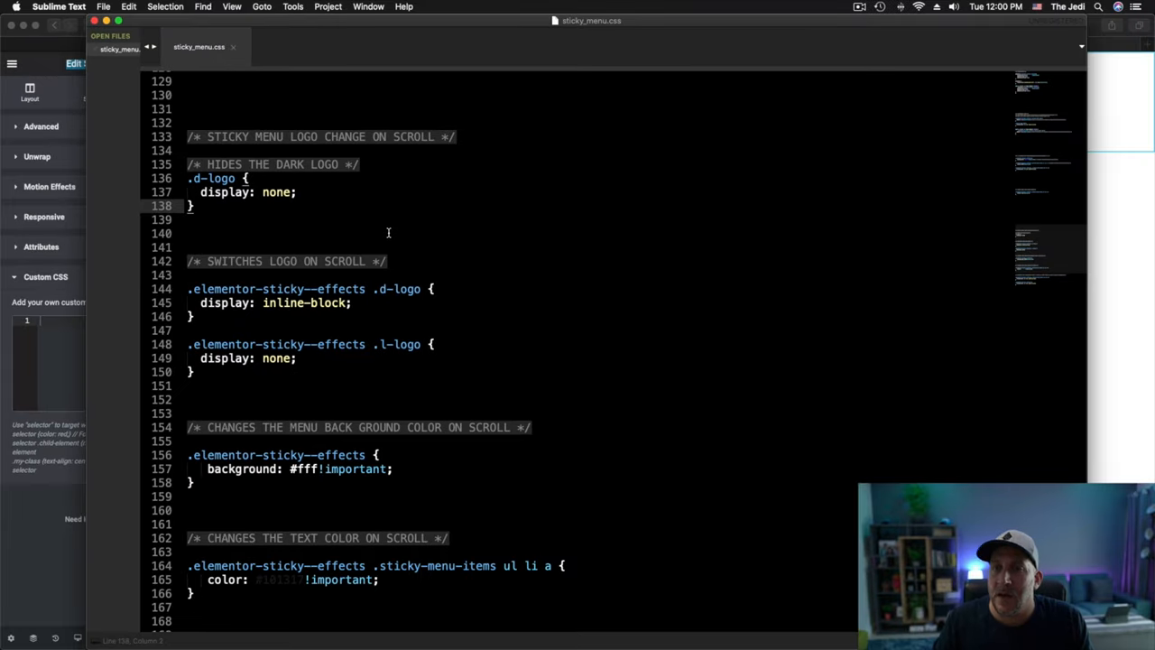
pyautogui.scroll(-3)
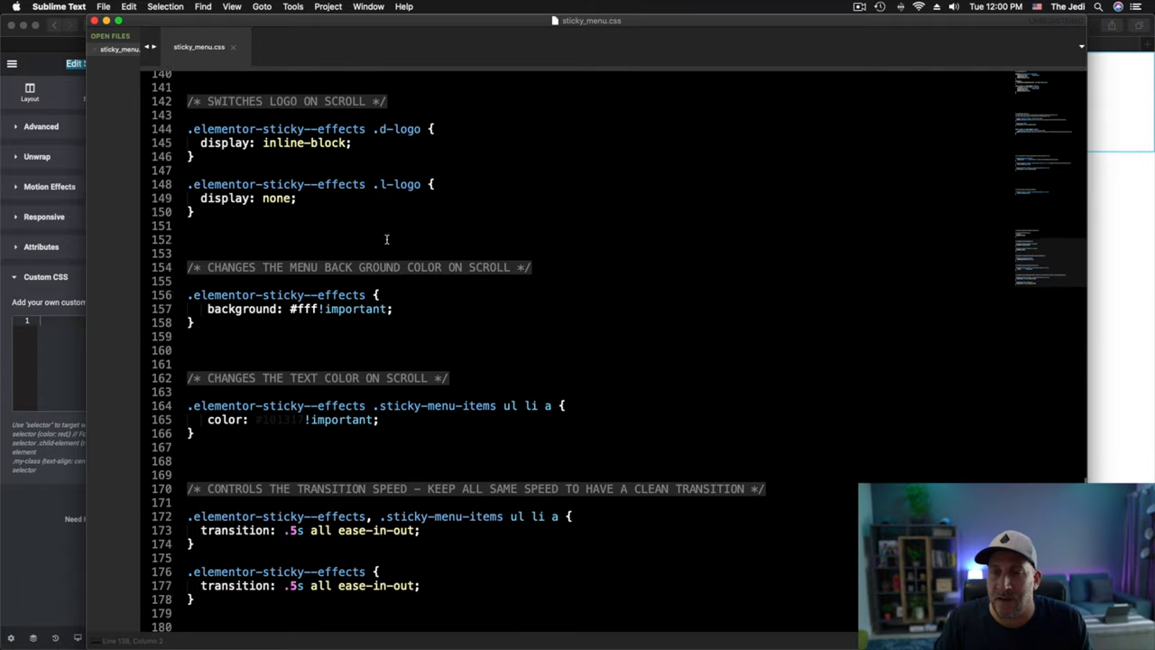
pyautogui.scroll(3)
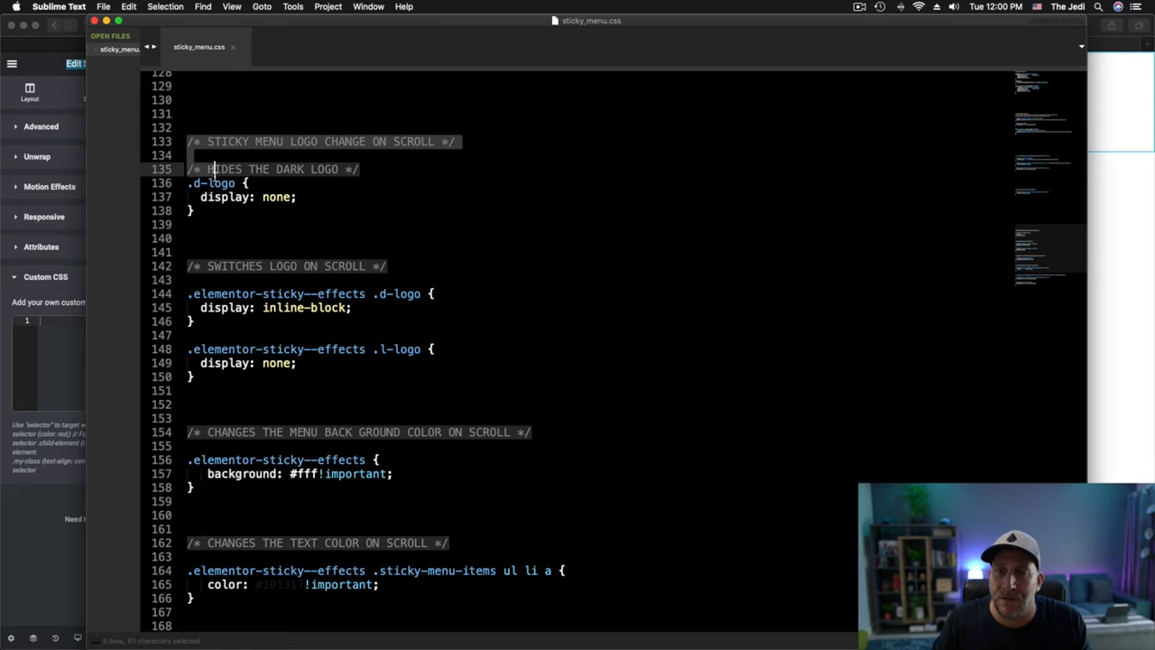
pyautogui.scroll(-3)
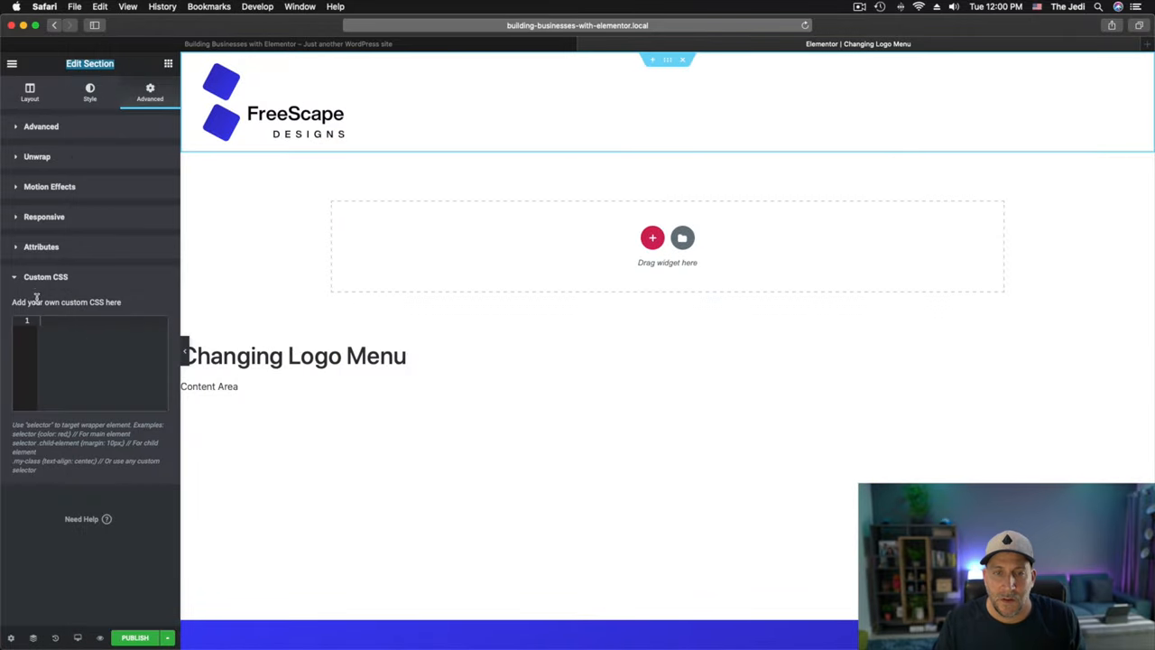
pyautogui.moveTo(122, 195)
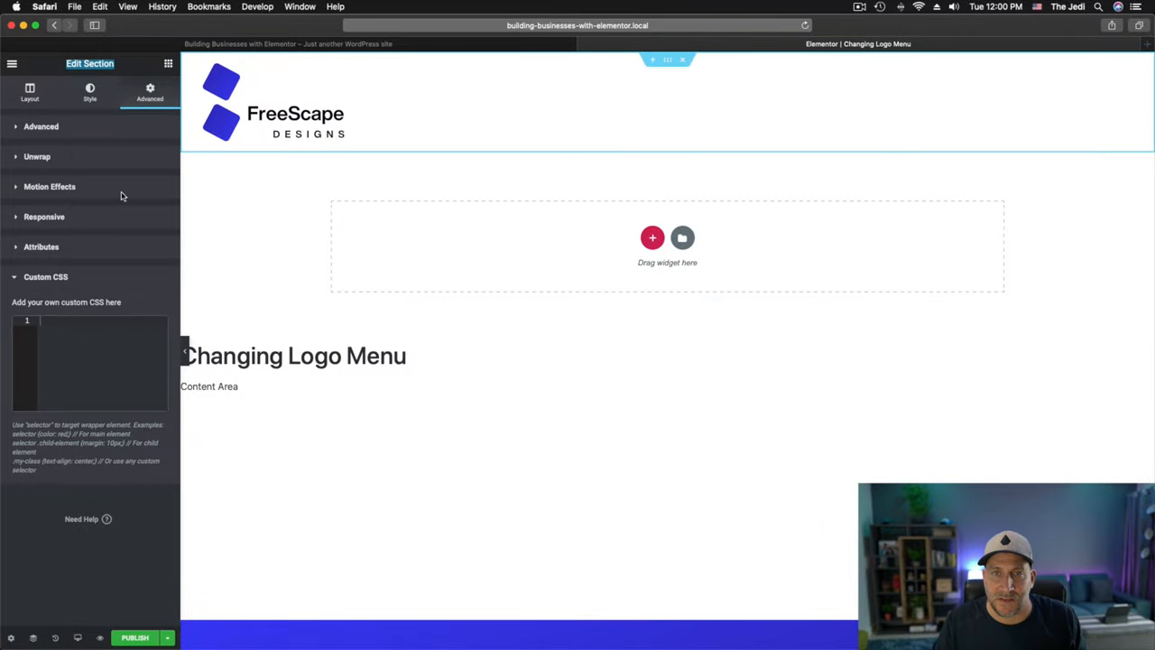
pyautogui.moveTo(122, 255)
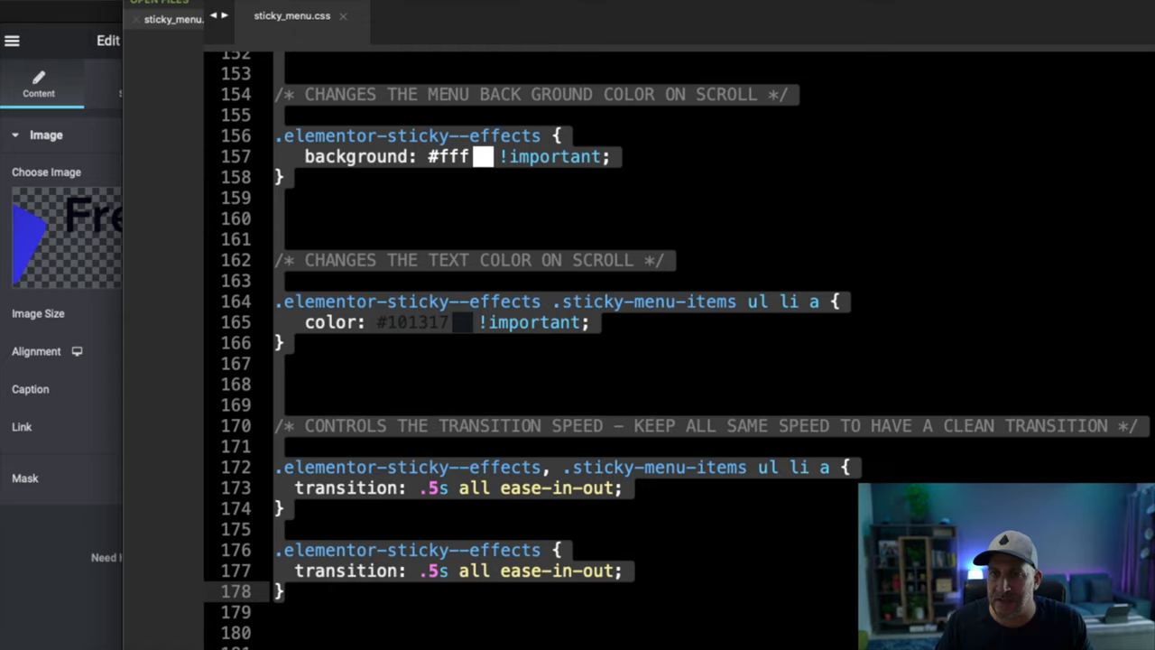
pyautogui.scroll(3)
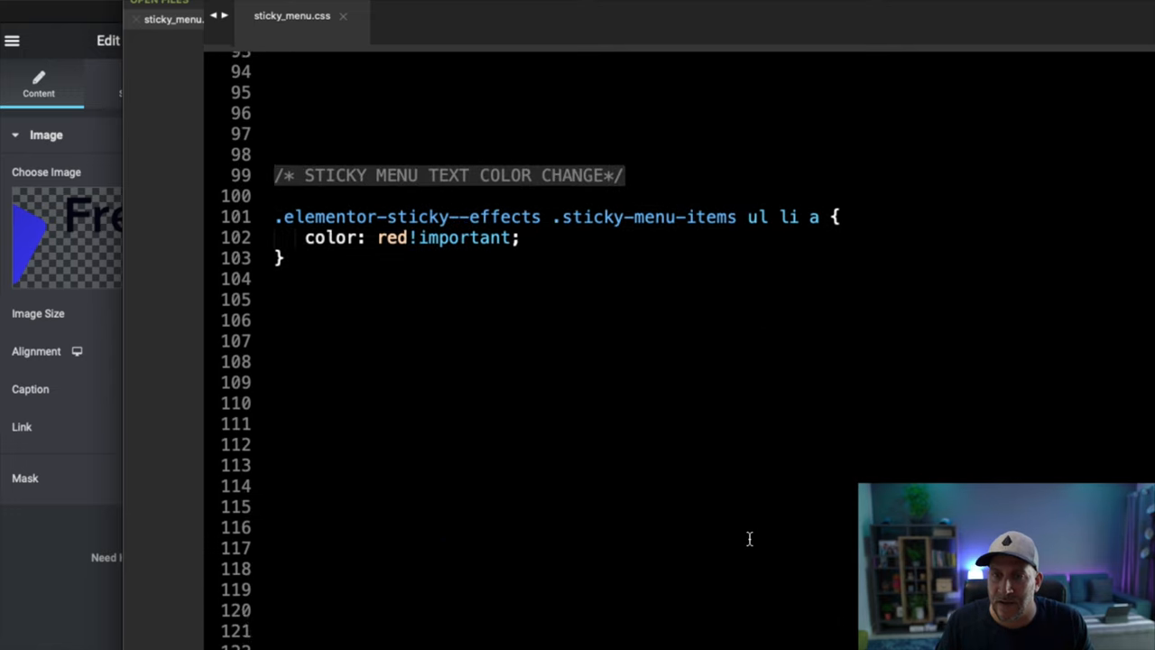
pyautogui.scroll(-3)
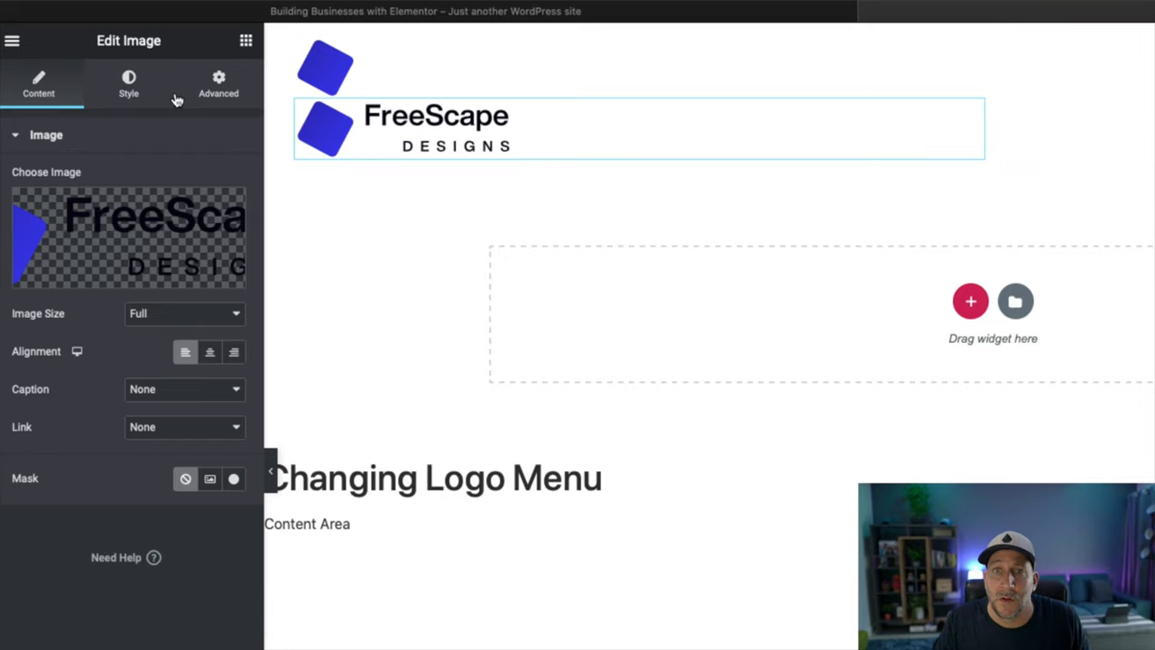
# Give the dark logo image the CSS class d-logo in its Advanced settings.
pyautogui.click(218, 83)
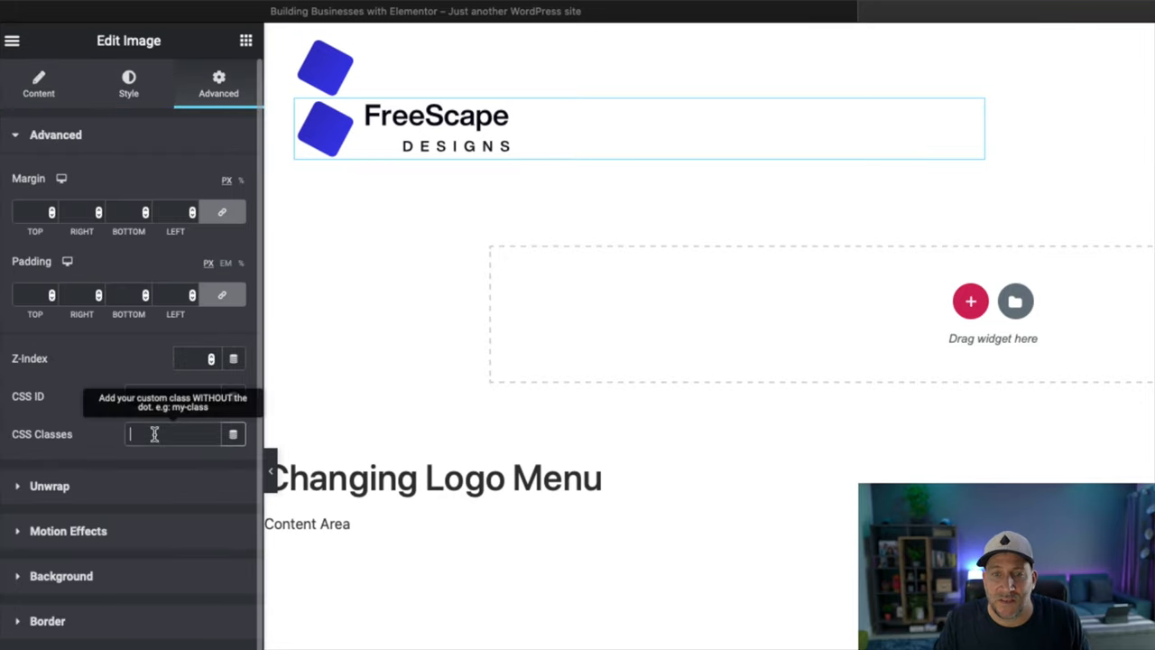
pyautogui.write('d-logo')
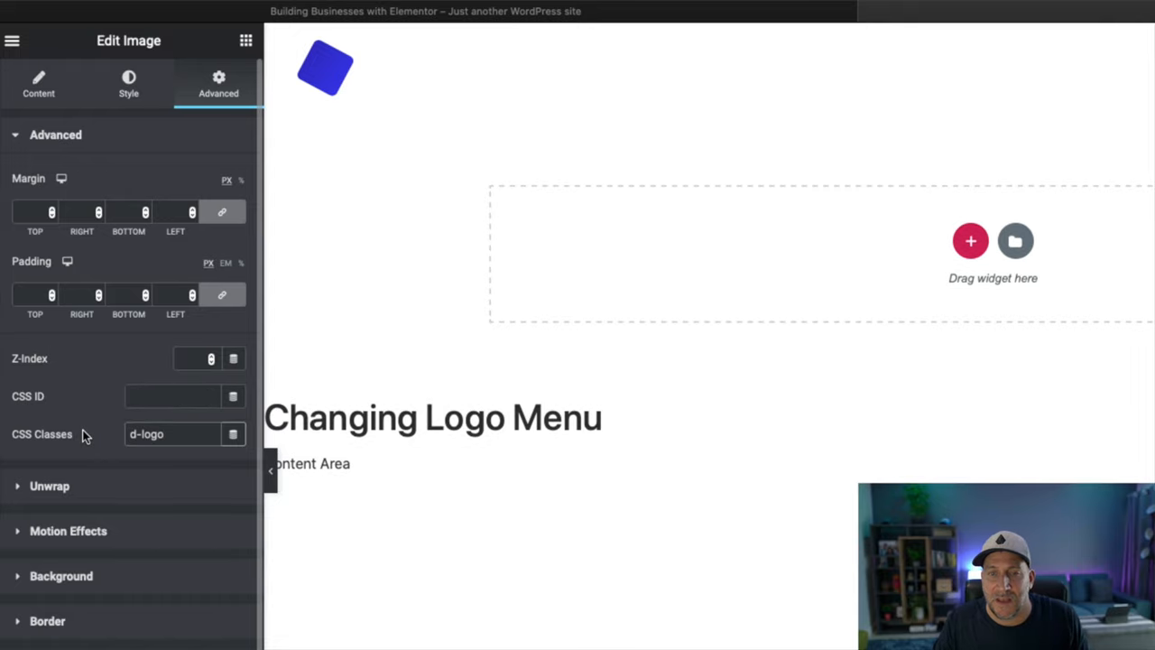
pyautogui.moveTo(468, 495)
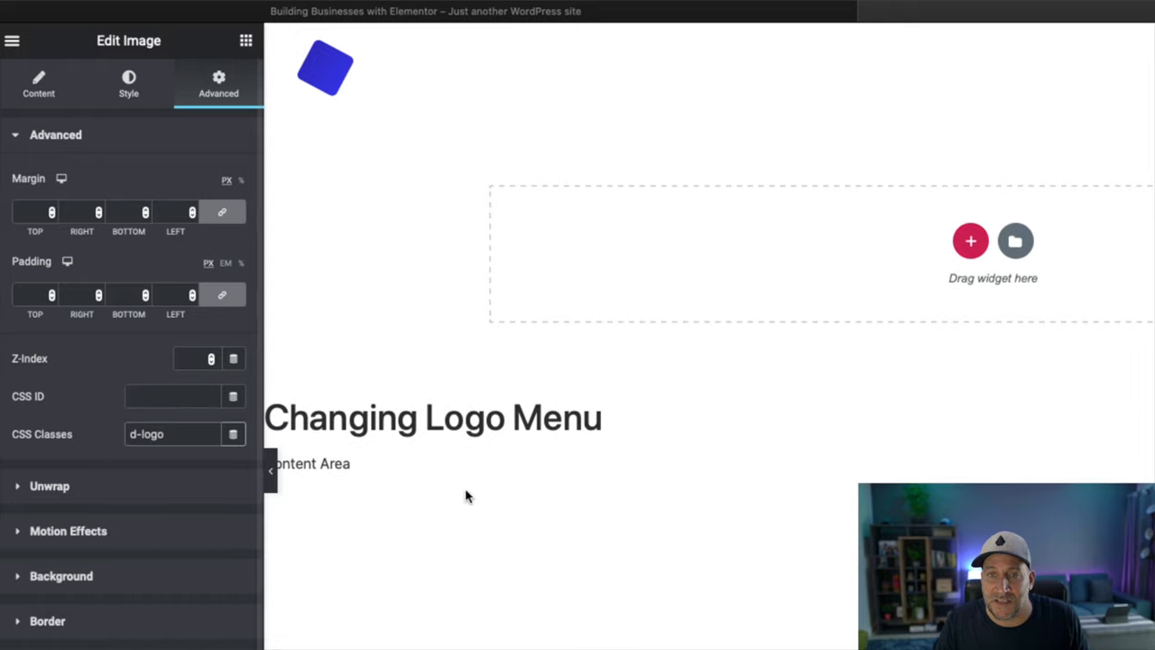
pyautogui.moveTo(193, 488)
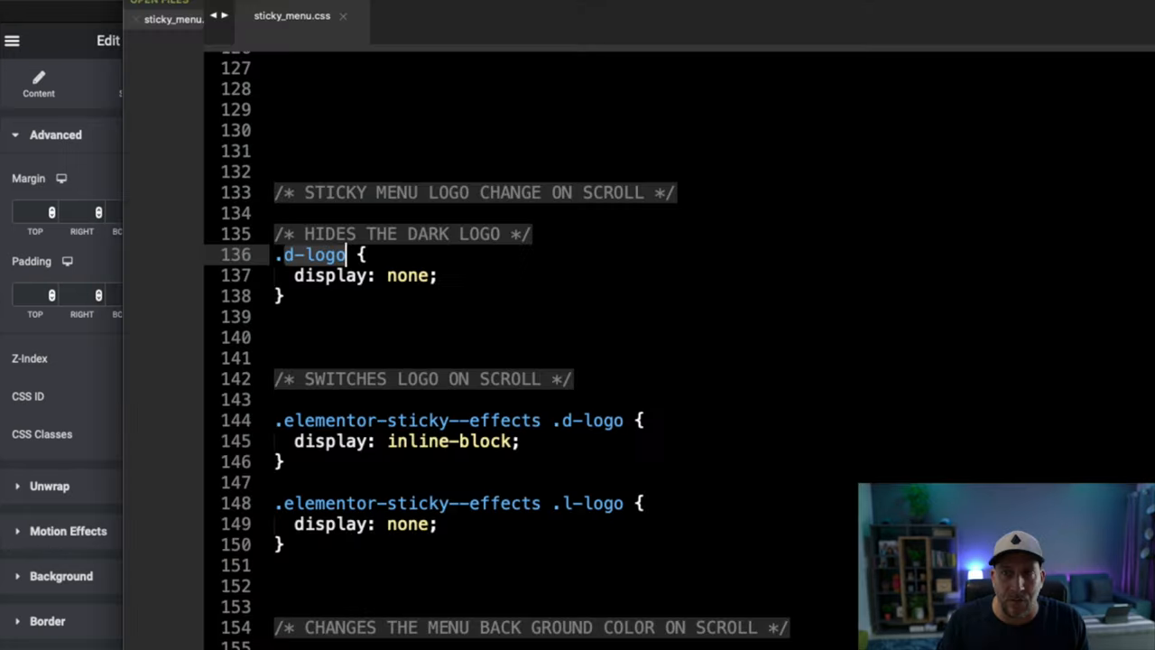
pyautogui.scroll(-3)
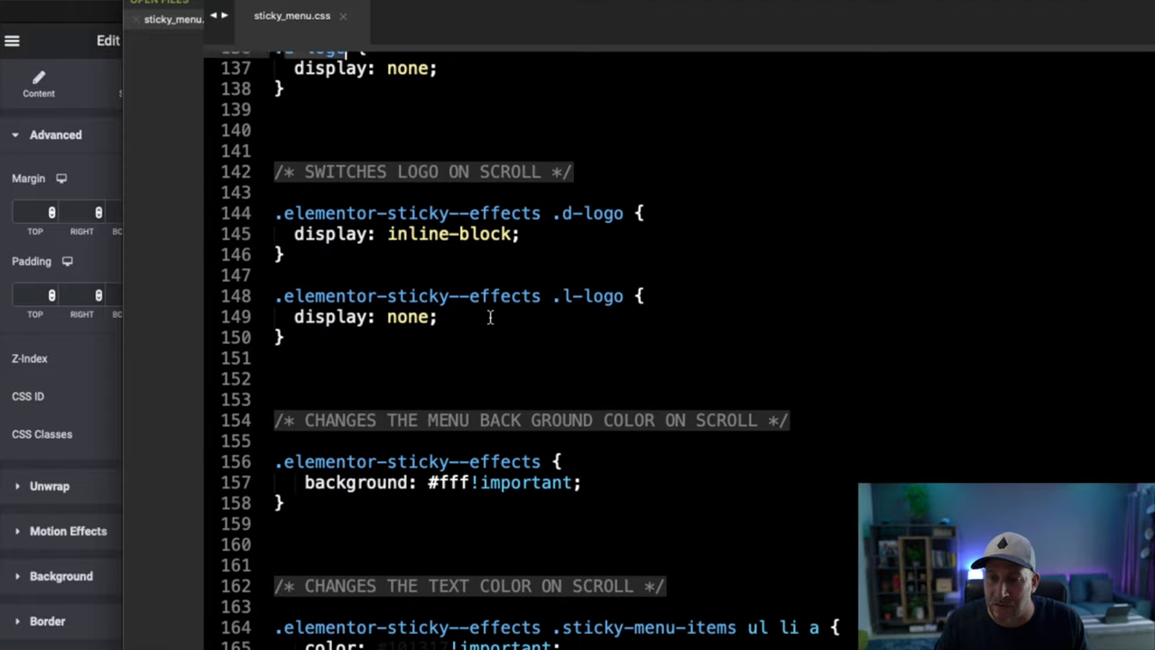
pyautogui.scroll(3)
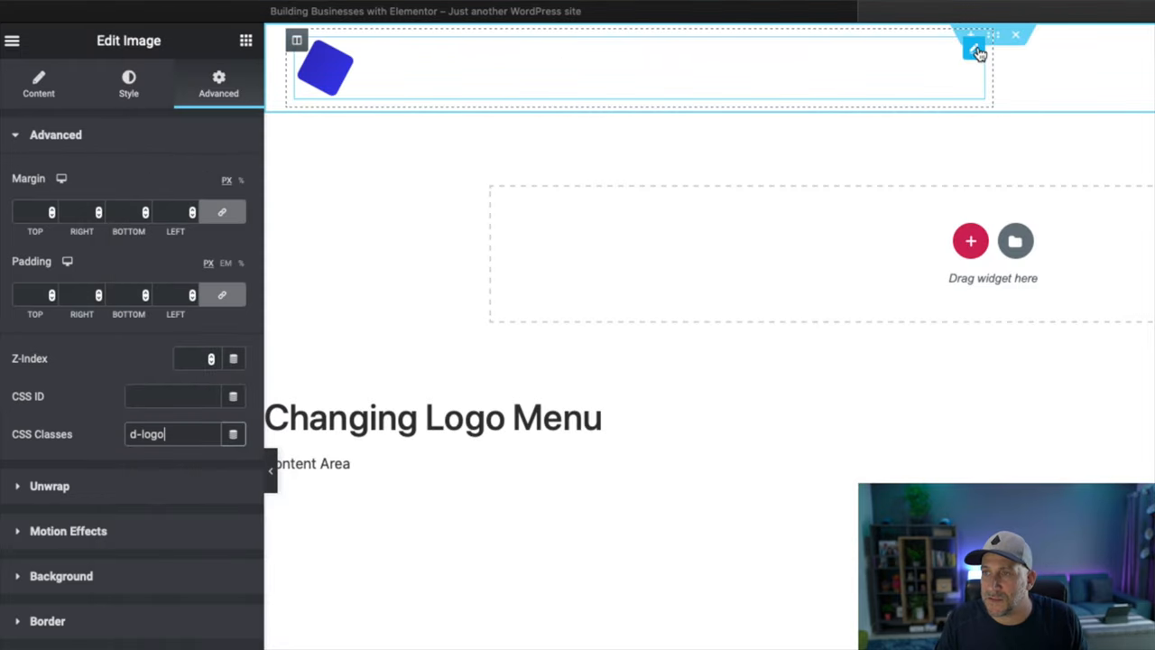
# Give the white logo image the CSS class l-logo in its Advanced settings.
pyautogui.click(129, 83)
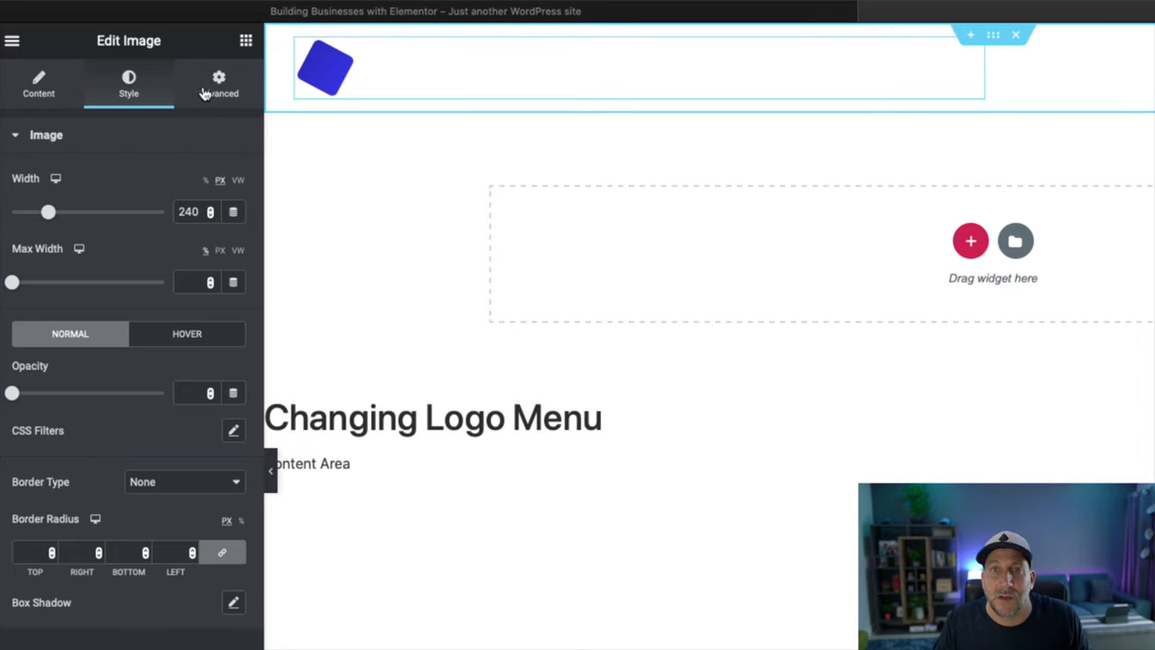
pyautogui.click(219, 83)
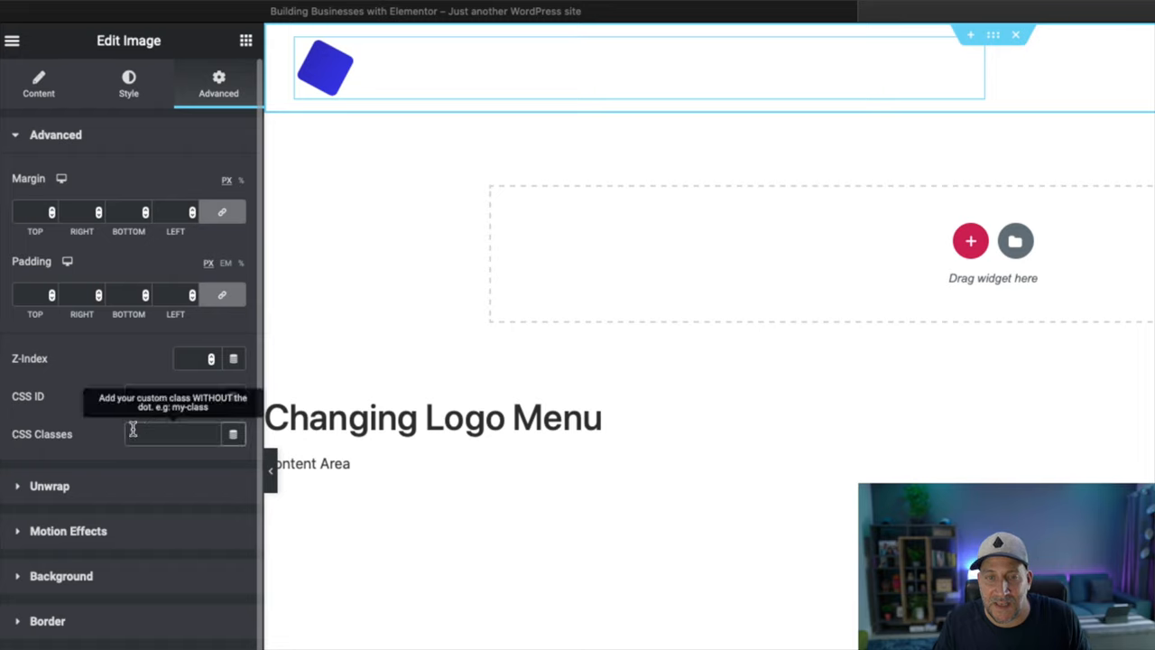
pyautogui.write('l-logo {')
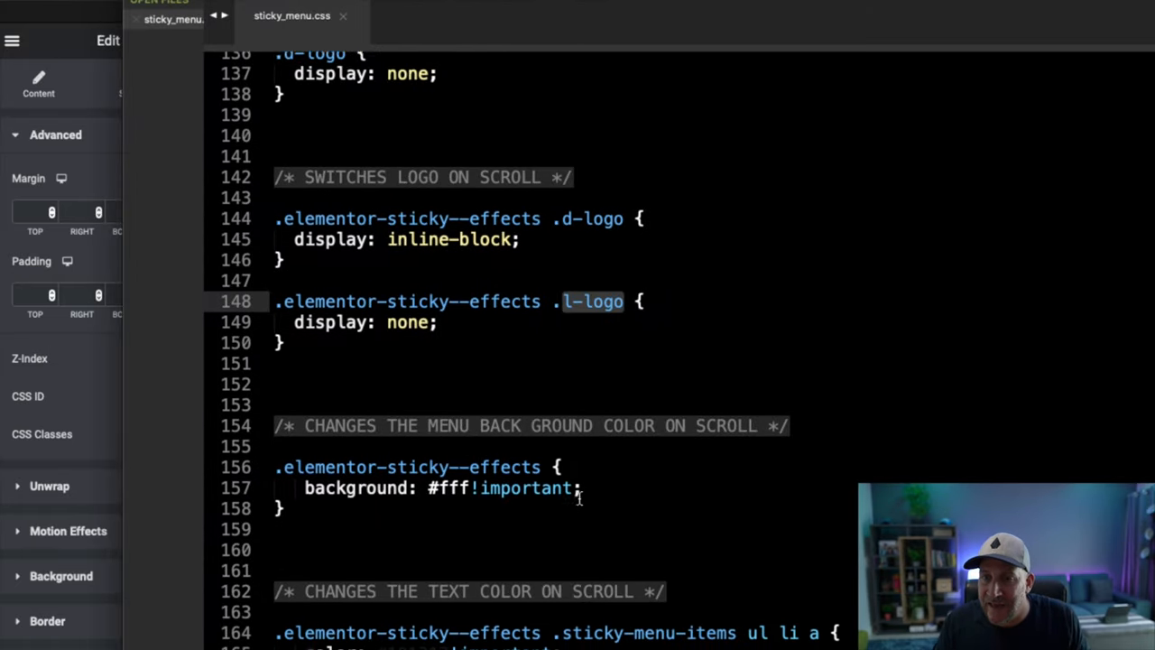
pyautogui.scroll(-3)
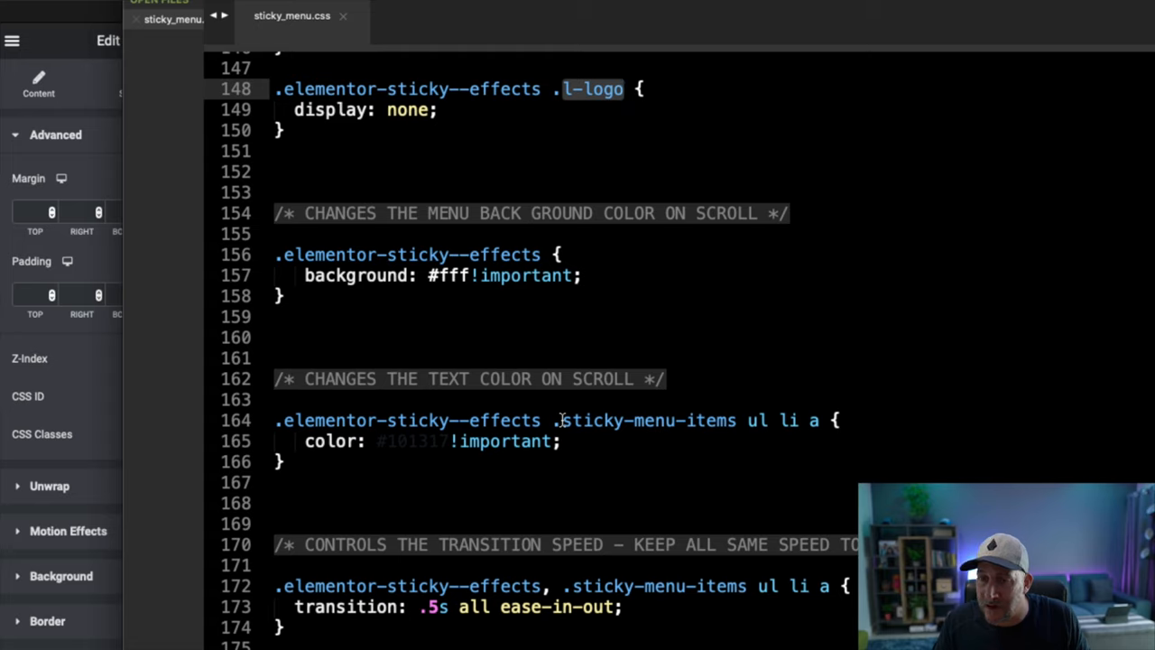
pyautogui.doubleClick(645, 419)
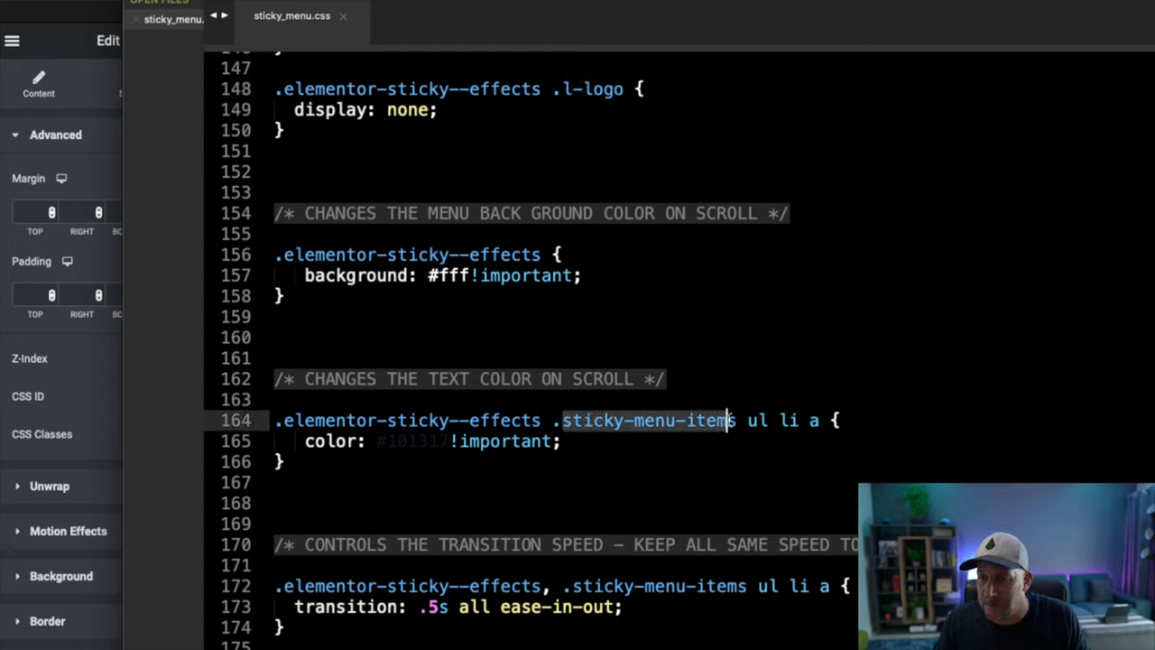
pyautogui.moveTo(731, 422)
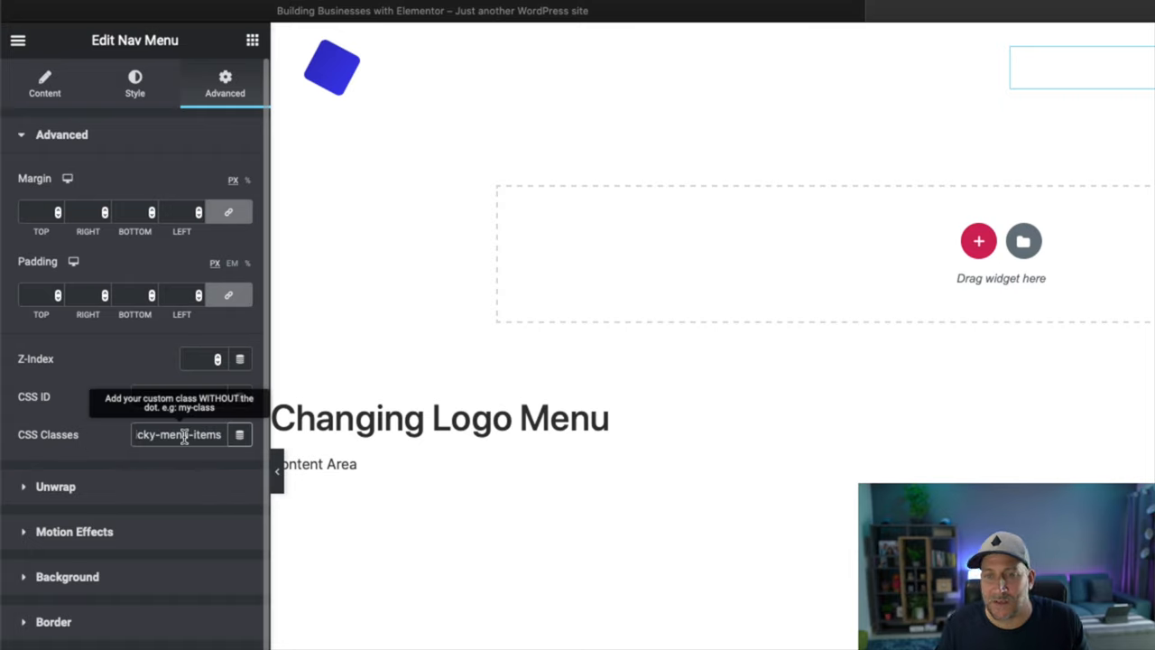
pyautogui.moveTo(415, 553)
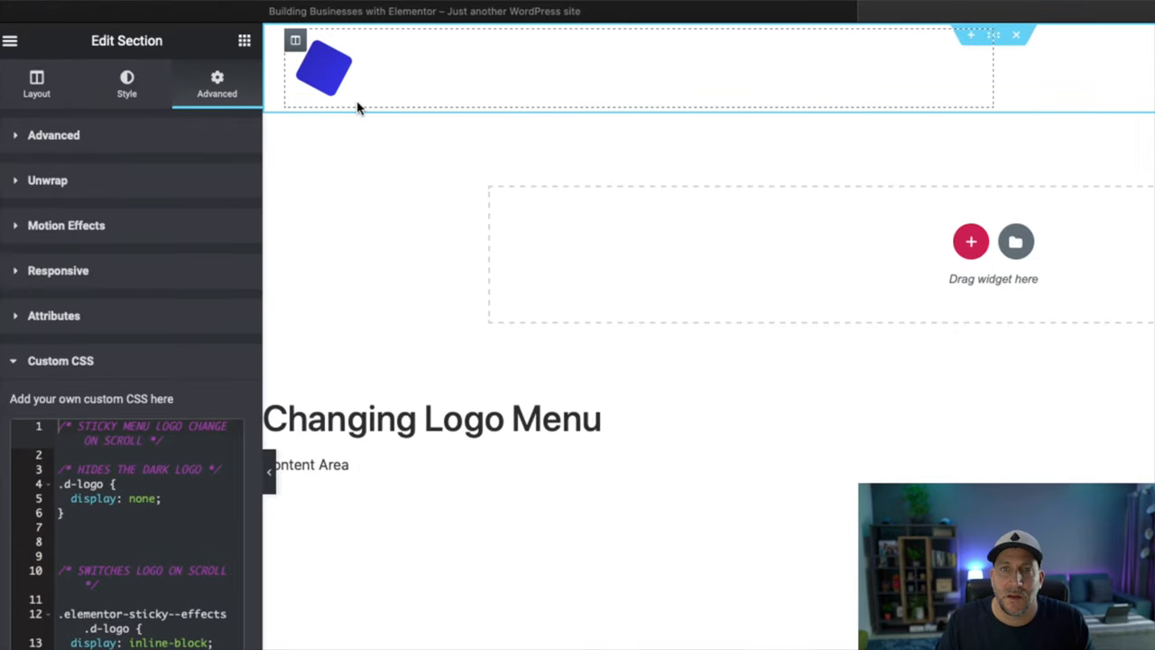
# Set the section's Motion Effects Sticky to Top, keeping Desktop, Tablet and Mobile.
pyautogui.click(53, 134)
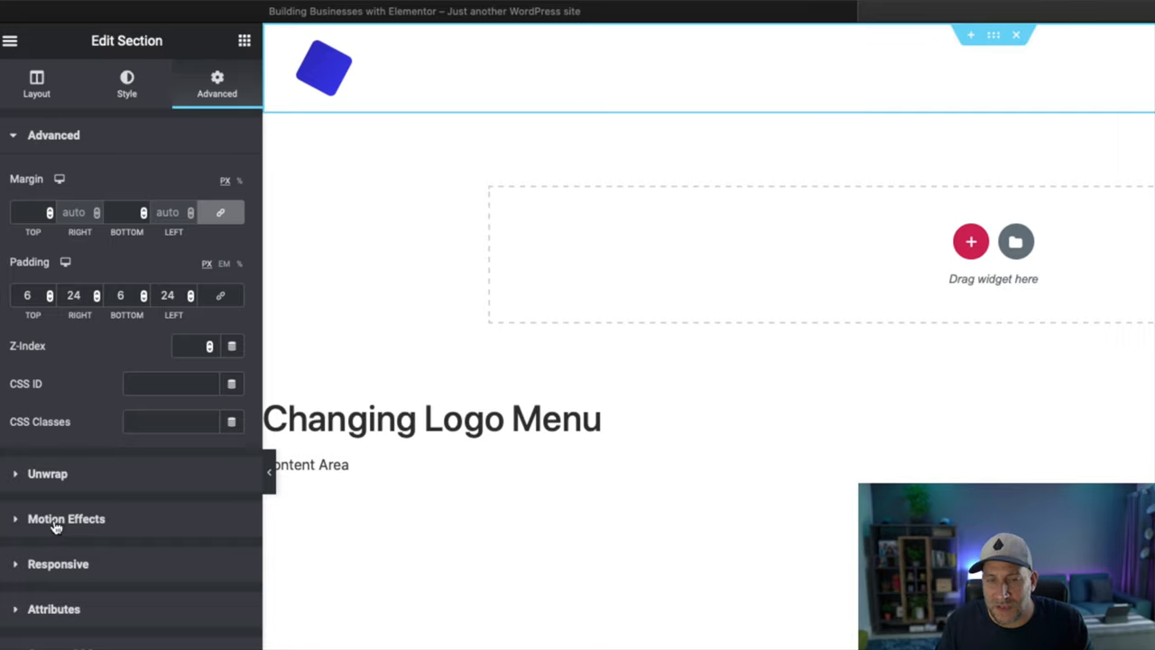
pyautogui.click(65, 518)
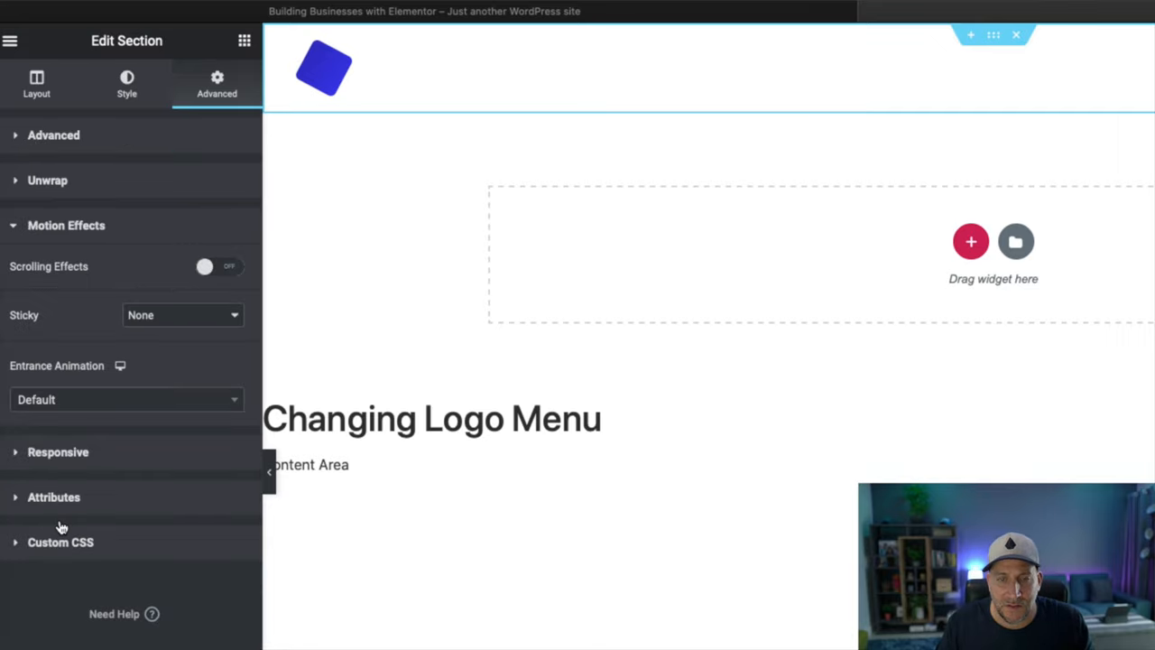
pyautogui.click(180, 315)
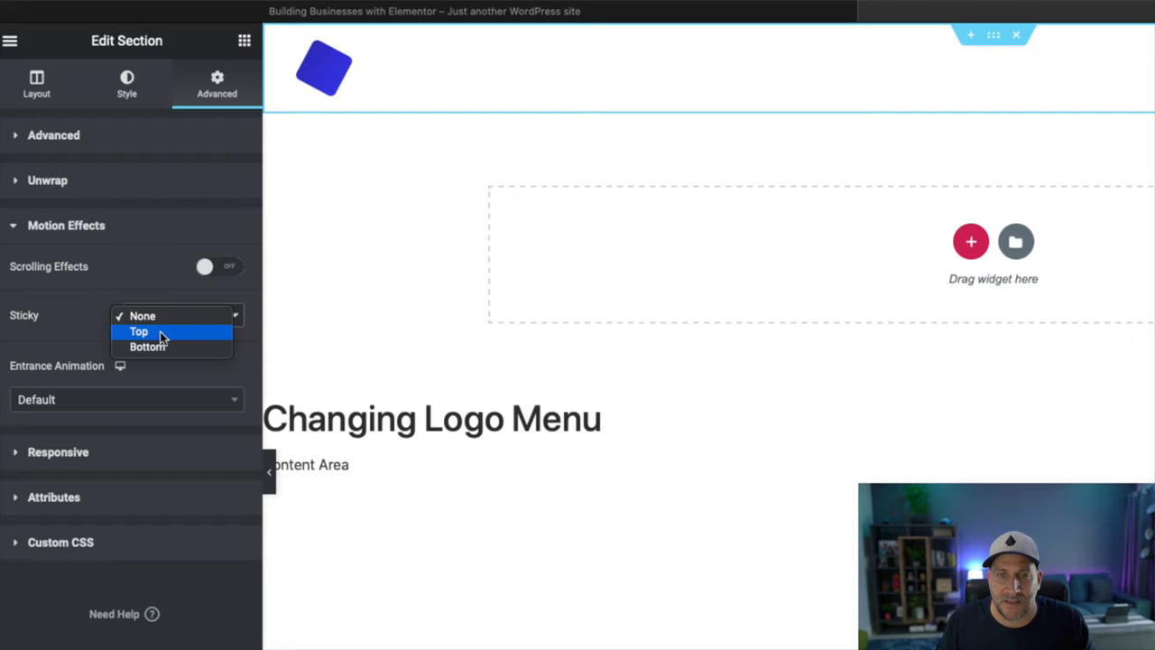
pyautogui.click(139, 332)
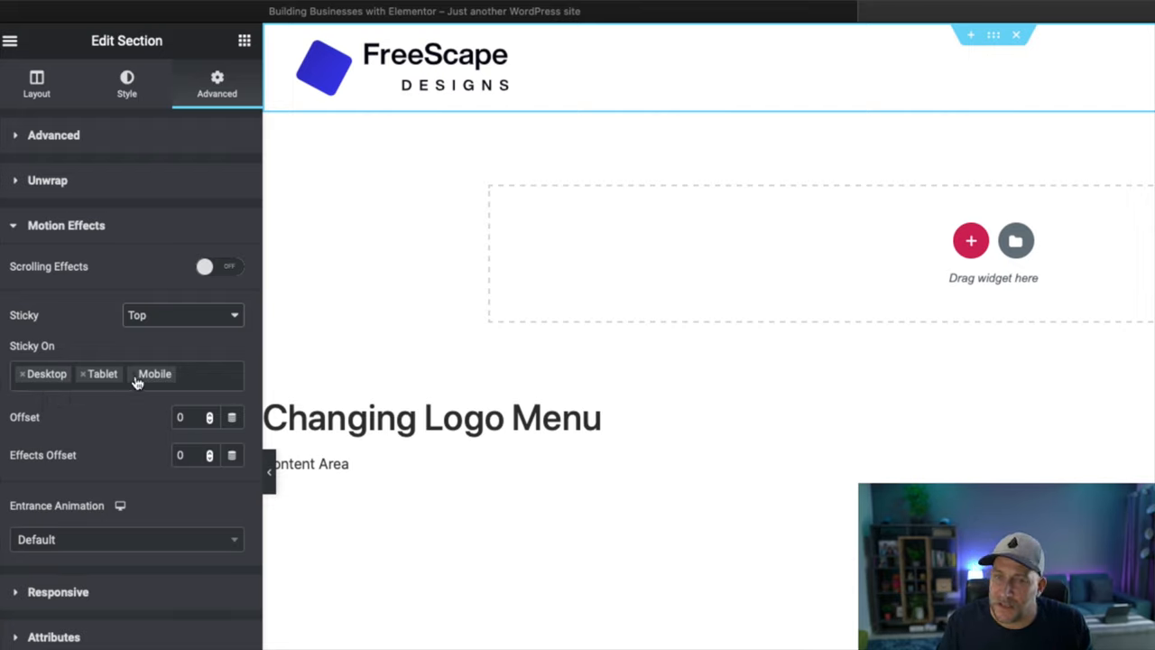
pyautogui.click(154, 374)
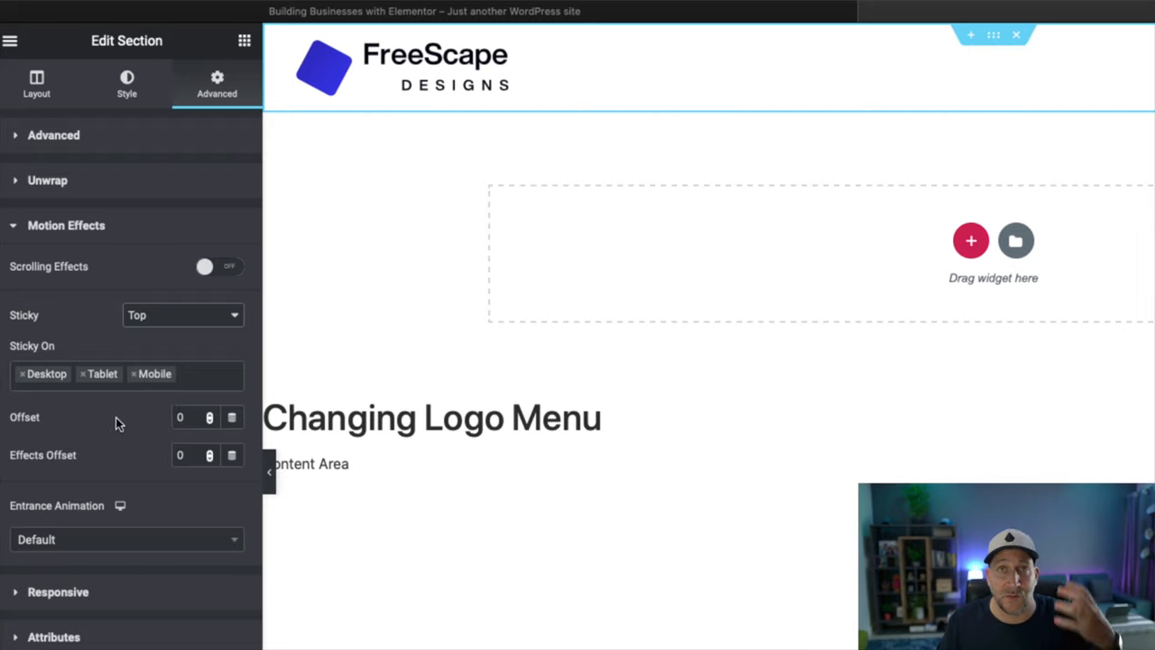
pyautogui.moveTo(95, 418)
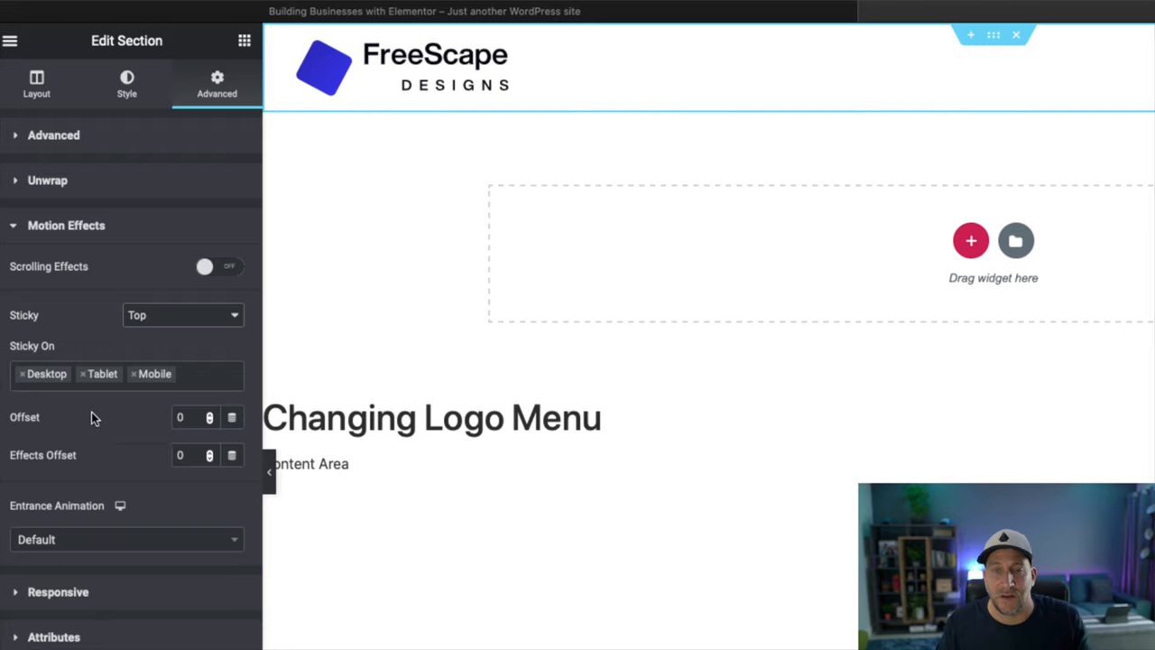
pyautogui.moveTo(208, 427)
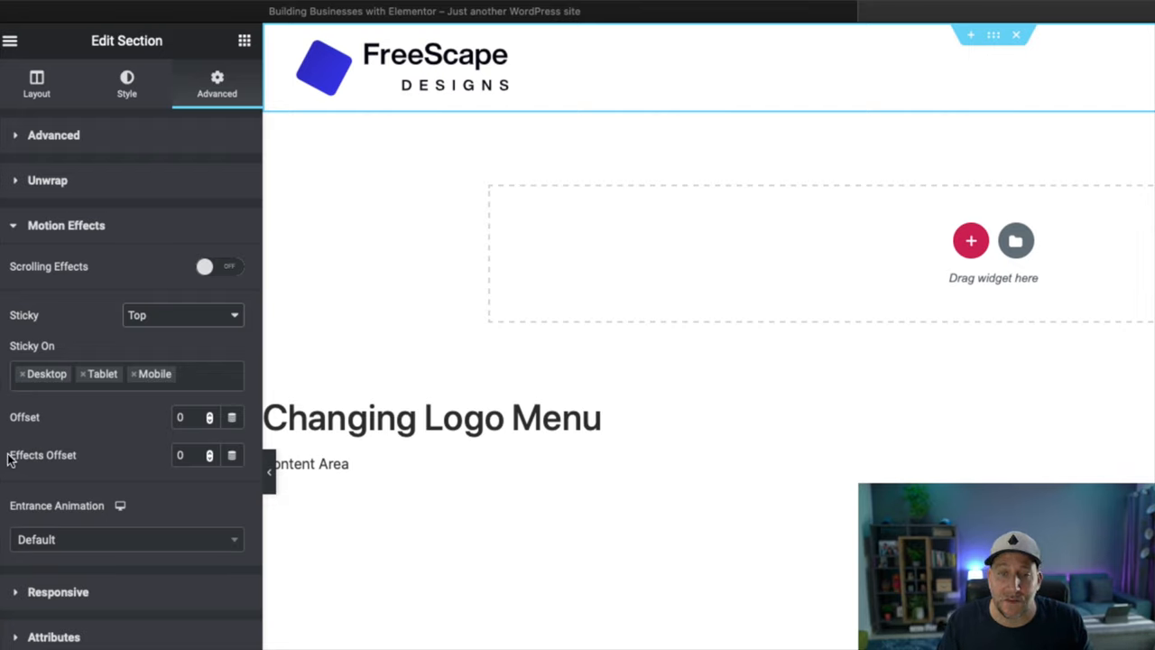
pyautogui.moveTo(81, 460)
pyautogui.write('100')
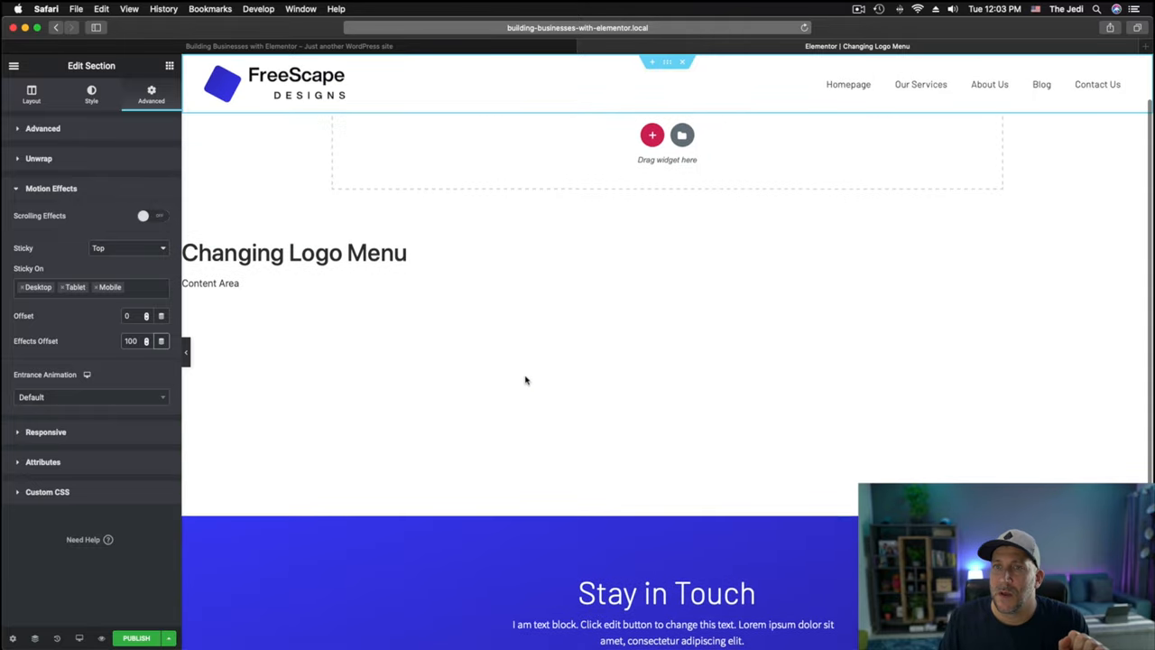
# Scroll the preview to test the header's 100 effects offset.
pyautogui.scroll(-3)
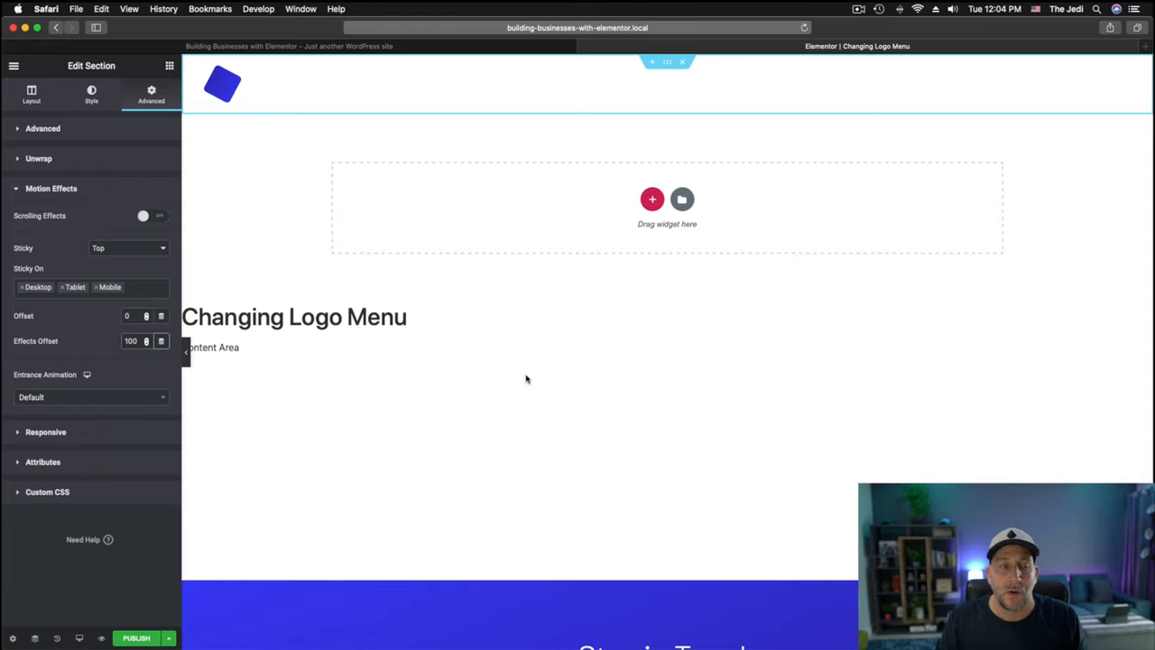
pyautogui.moveTo(527, 379)
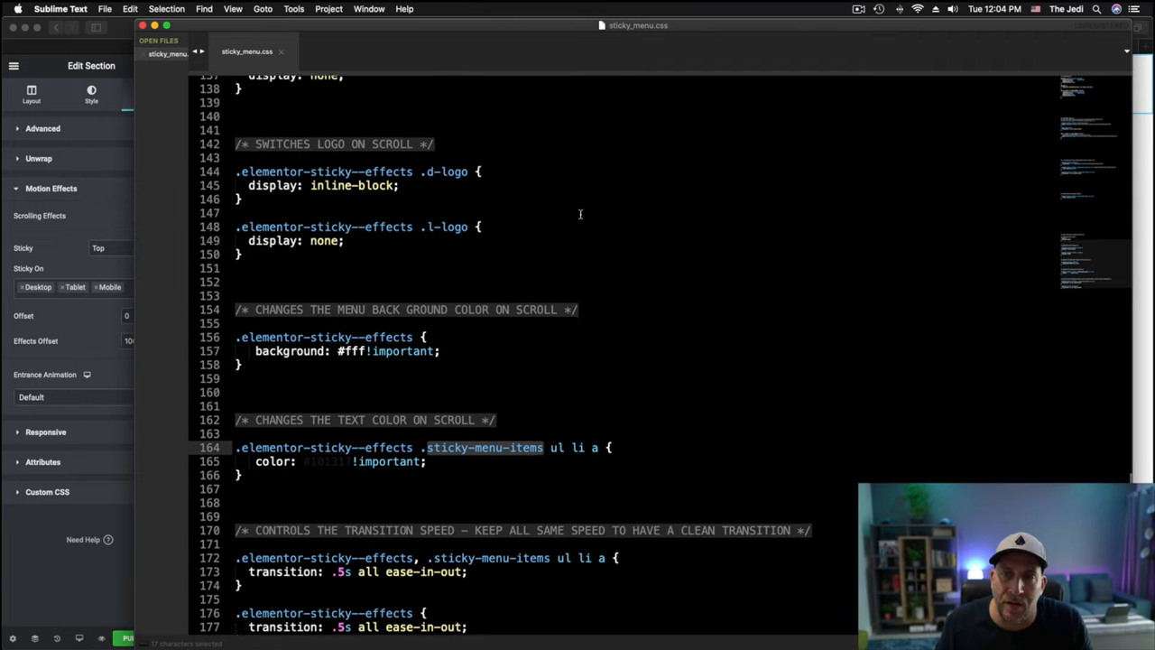
# Scroll sticky_menu.css to review the dark-logo hiding and scroll logo-swap rules.
pyautogui.scroll(3)
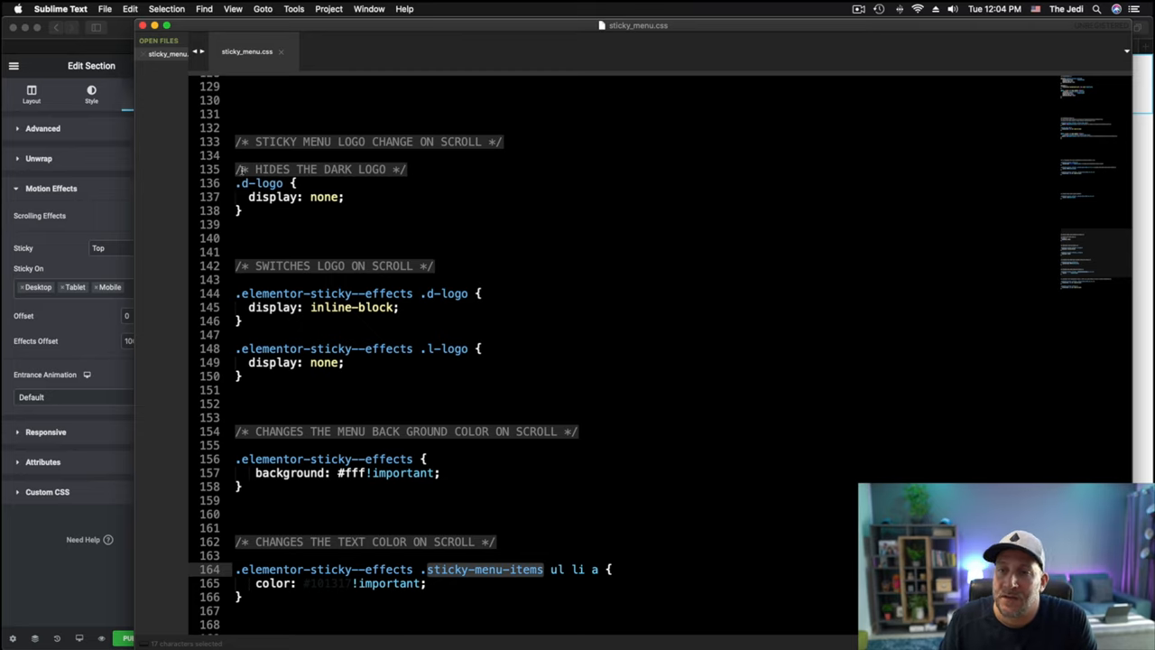
pyautogui.click(393, 169)
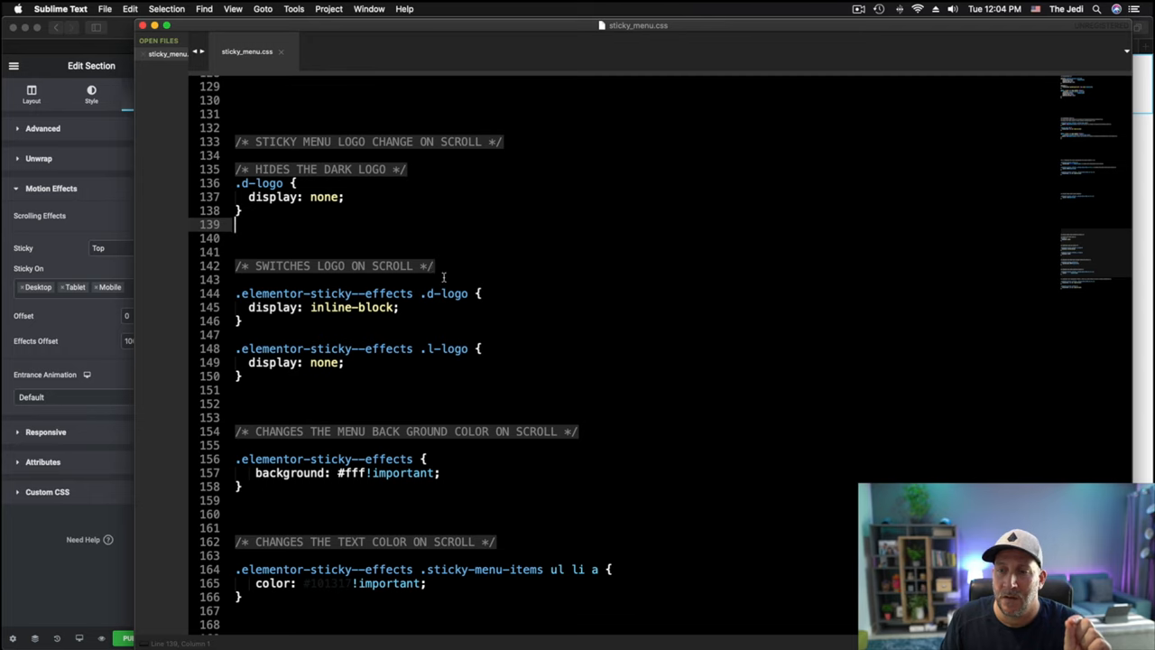
pyautogui.scroll(-3)
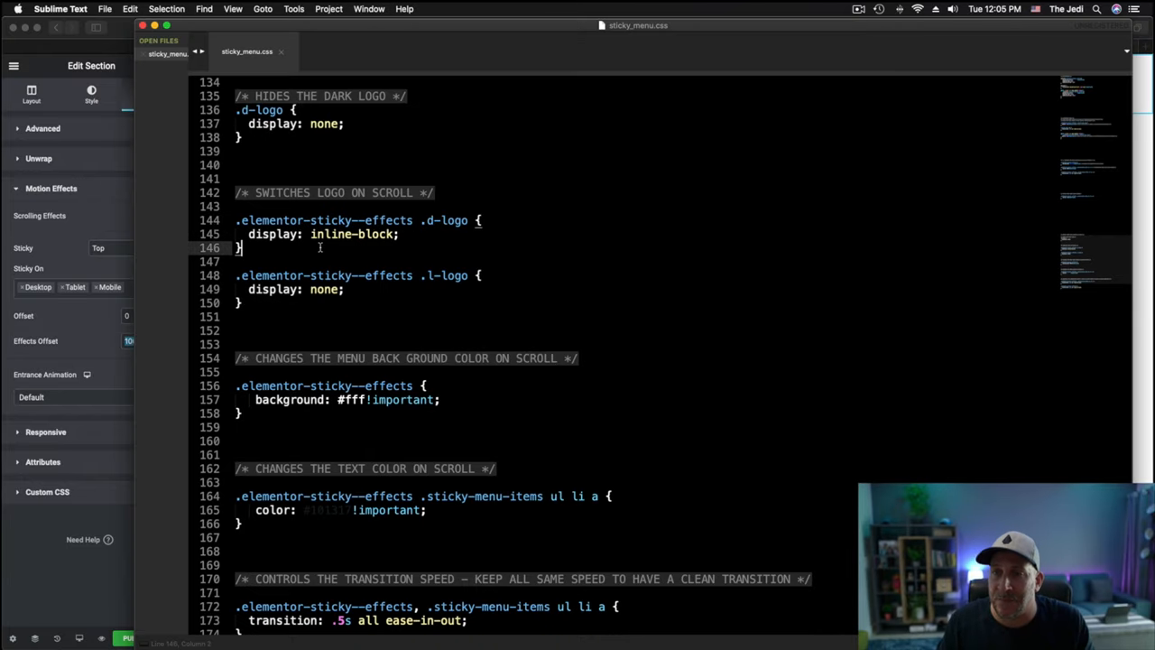
pyautogui.doubleClick(445, 221)
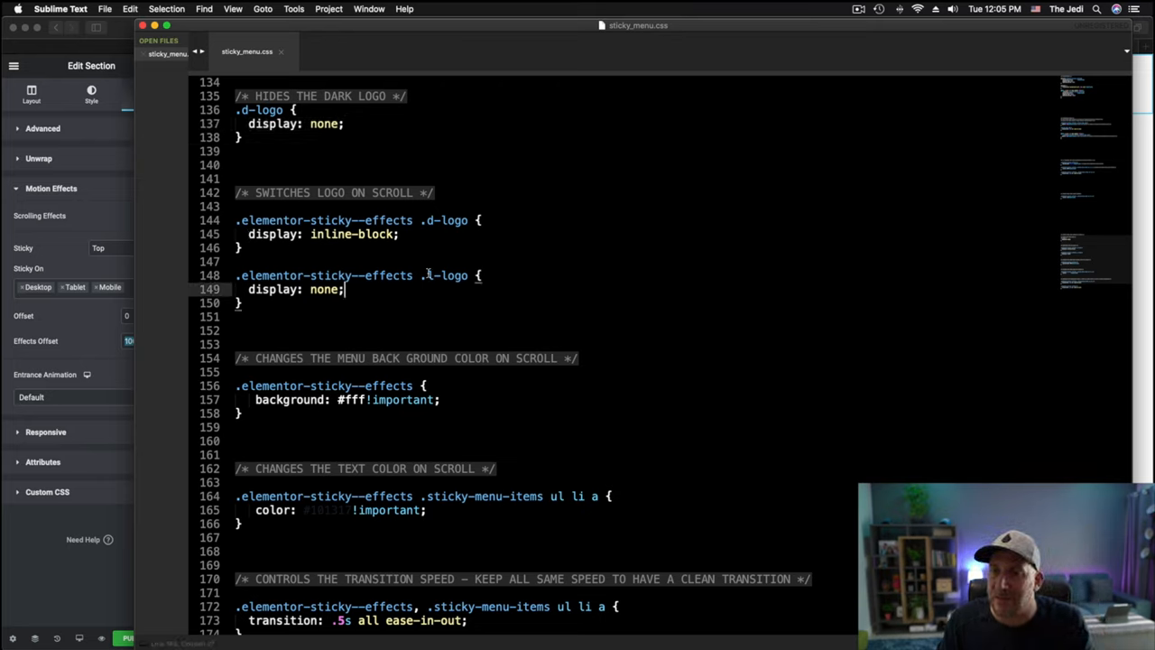
pyautogui.doubleClick(448, 275)
pyautogui.write('l')
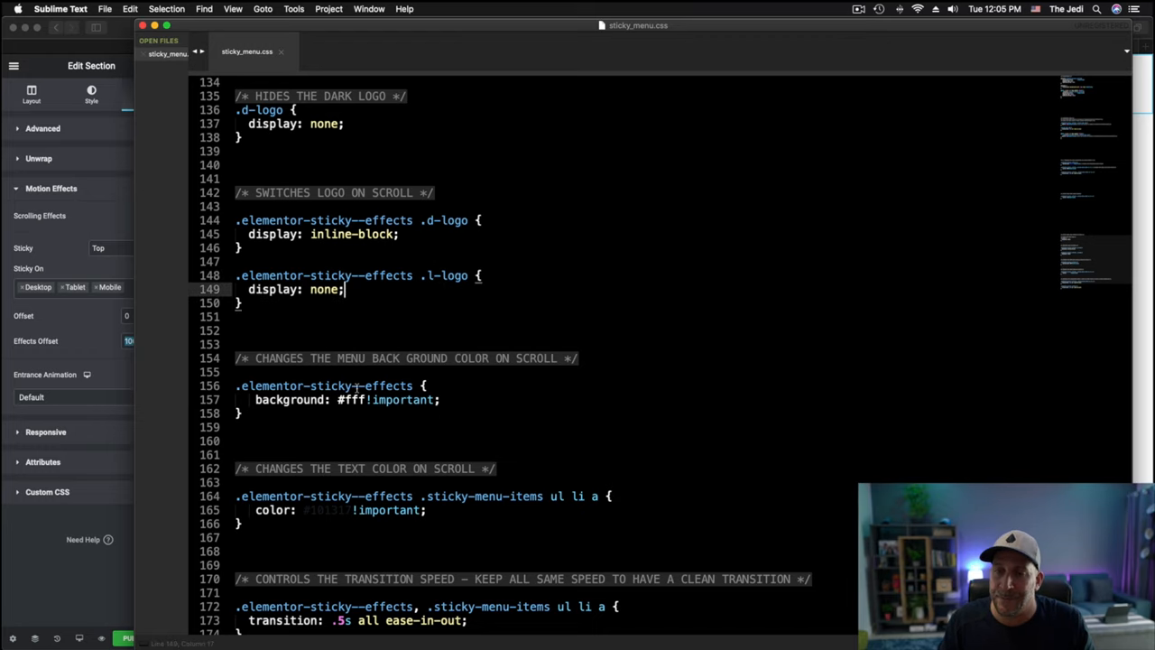
pyautogui.scroll(-3)
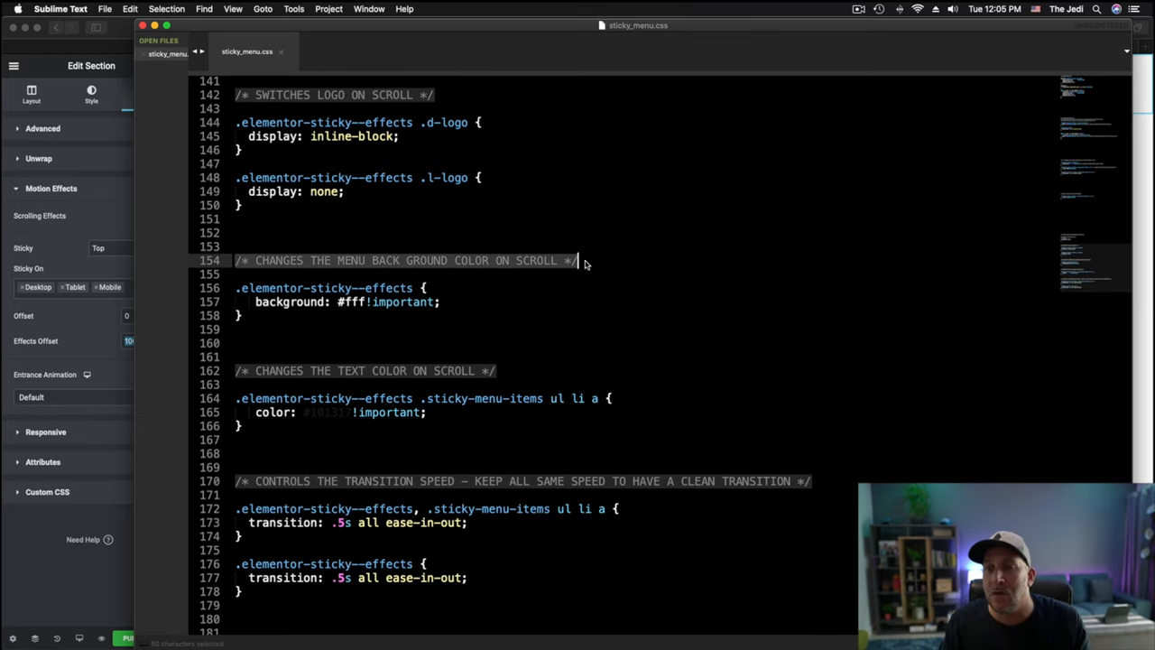
pyautogui.moveTo(529, 287)
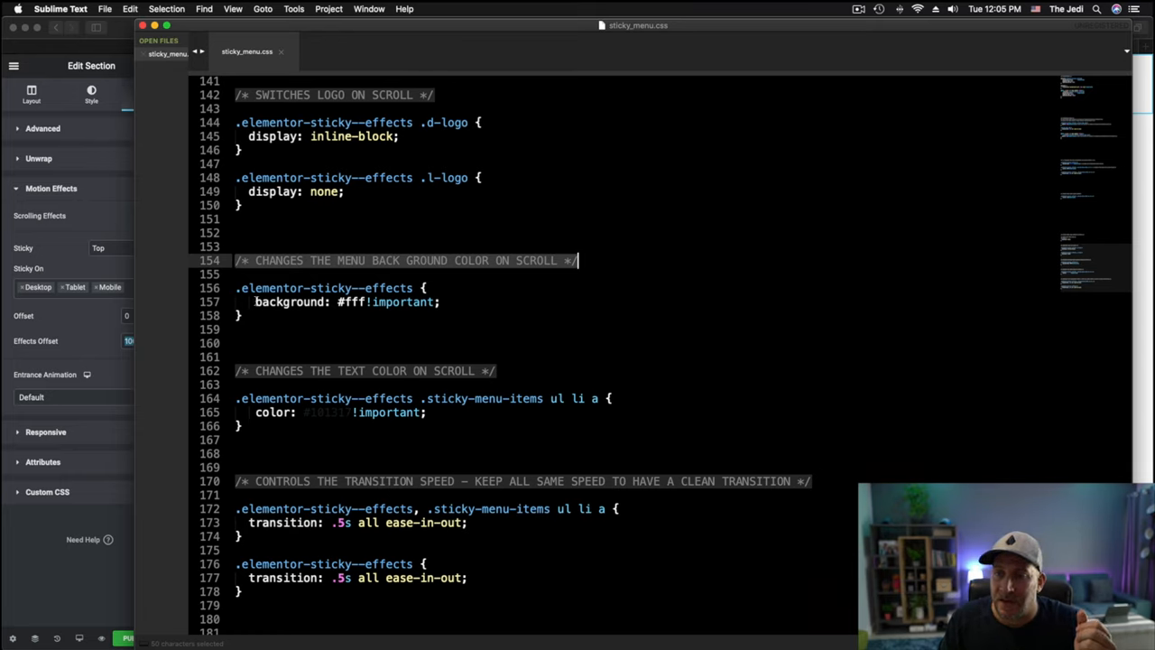
pyautogui.click(368, 301)
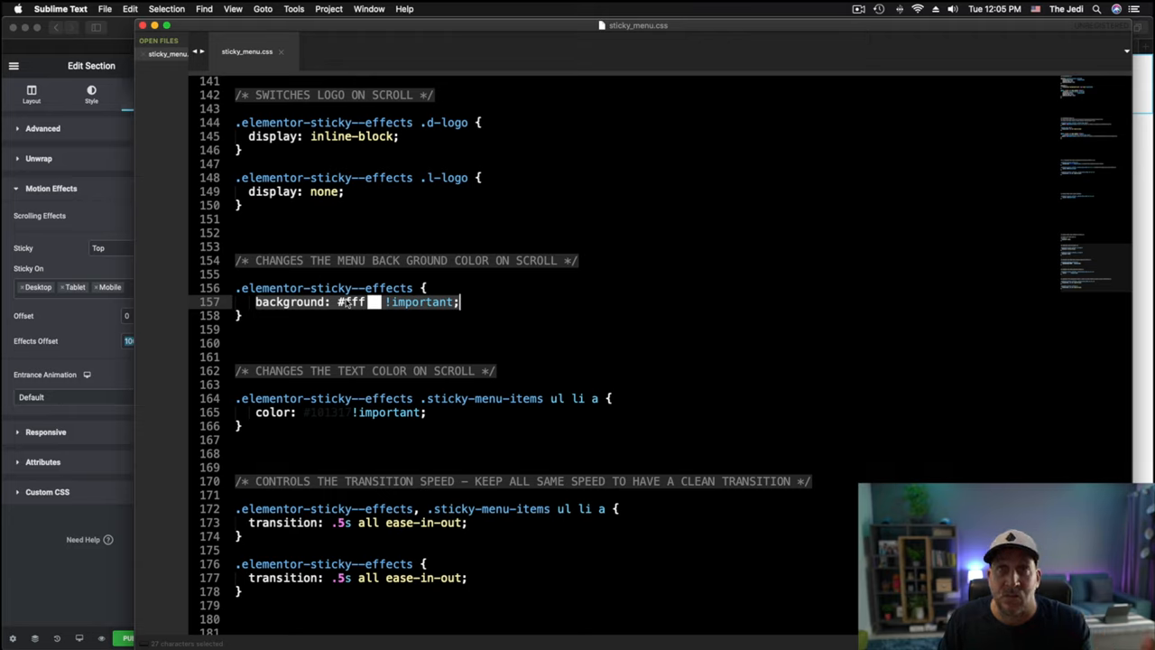
pyautogui.moveTo(351, 306)
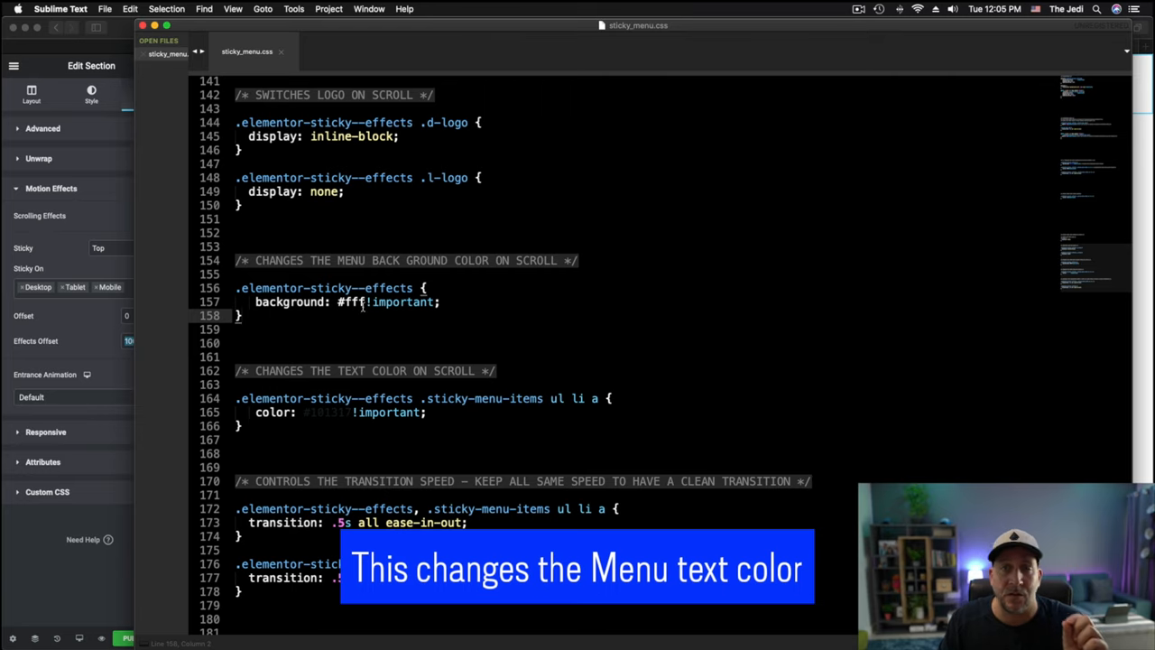
pyautogui.scroll(-3)
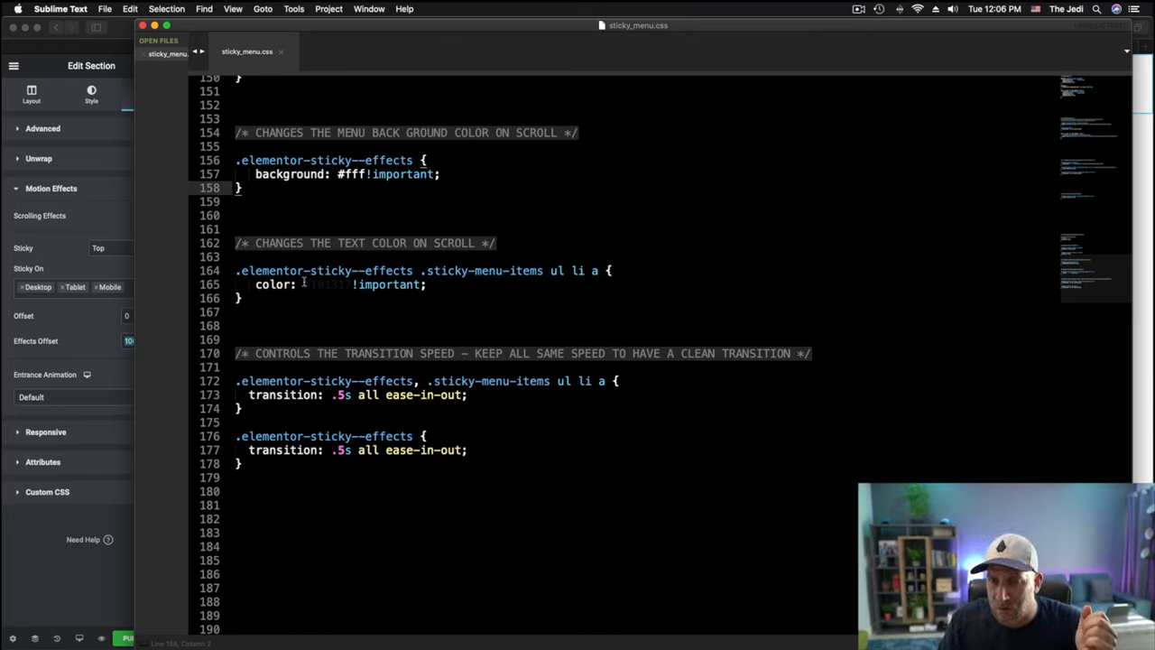
pyautogui.doubleClick(326, 284)
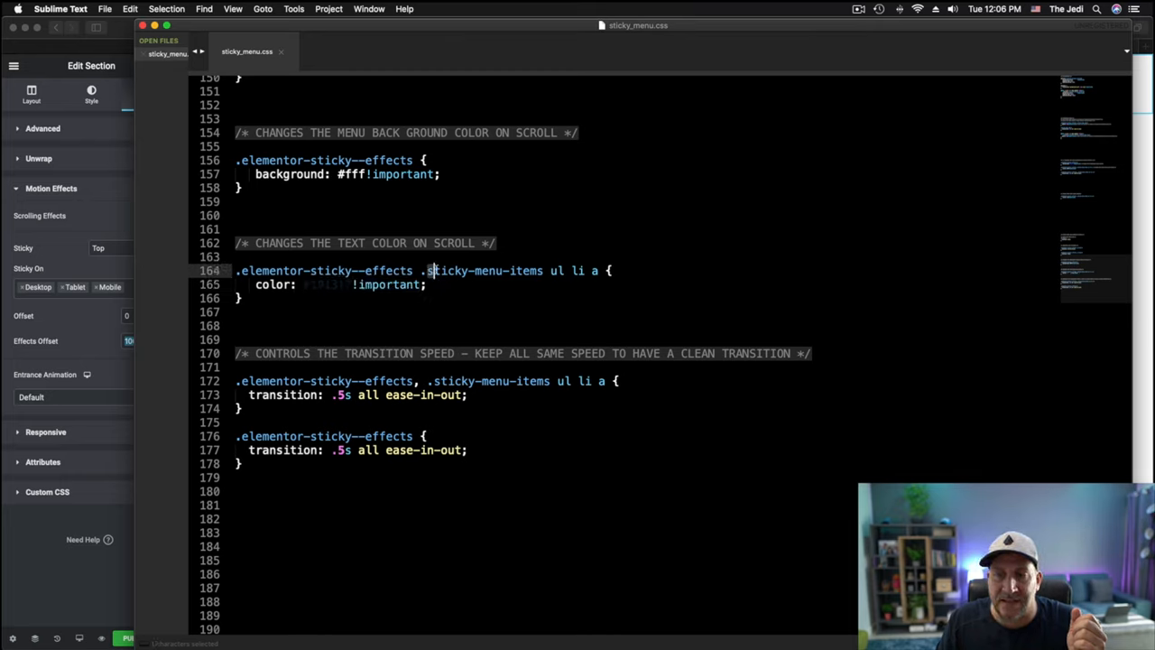
pyautogui.doubleClick(482, 270)
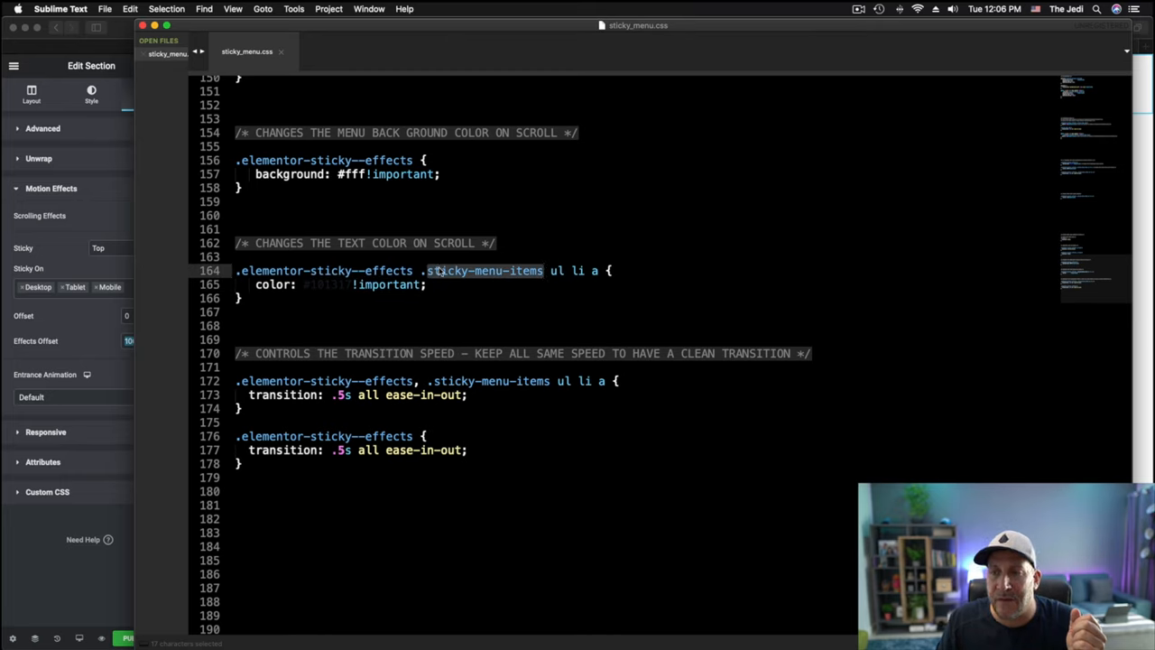
pyautogui.click(484, 270)
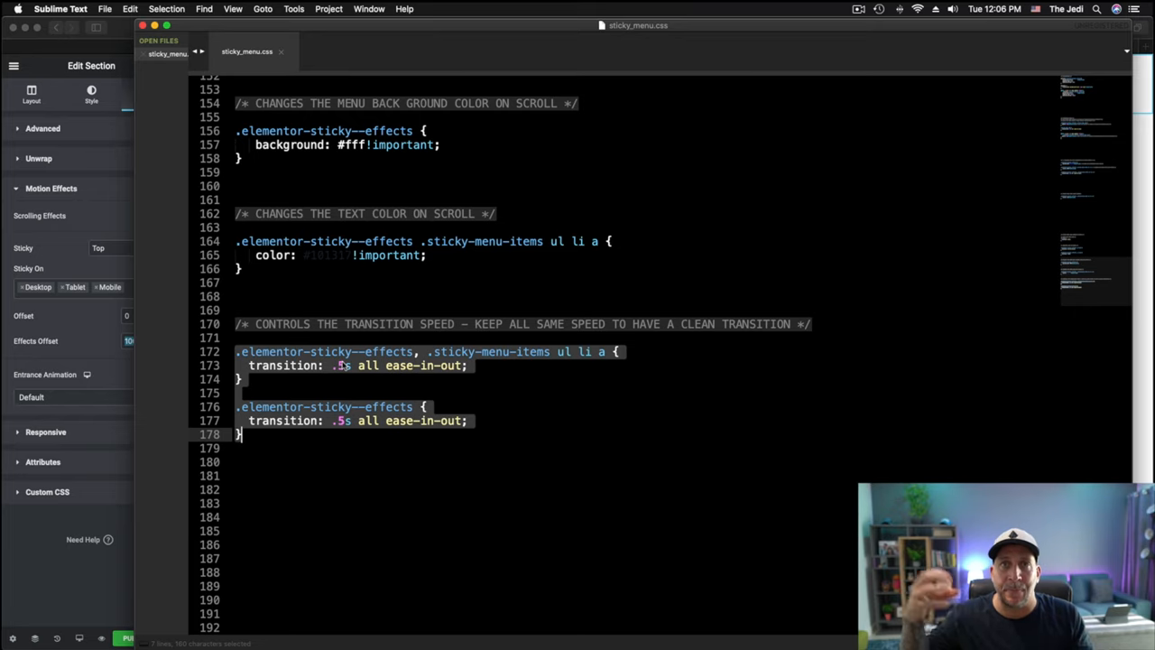
pyautogui.click(382, 379)
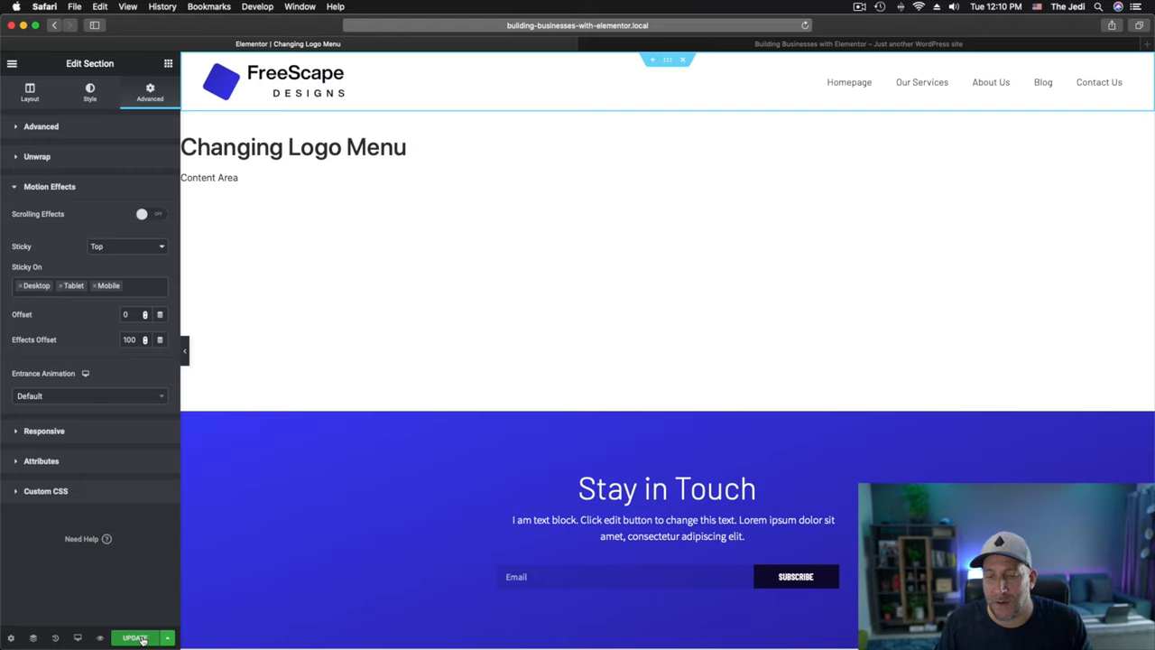
# Add an Include Entire Site display condition and save the header template.
pyautogui.click(134, 638)
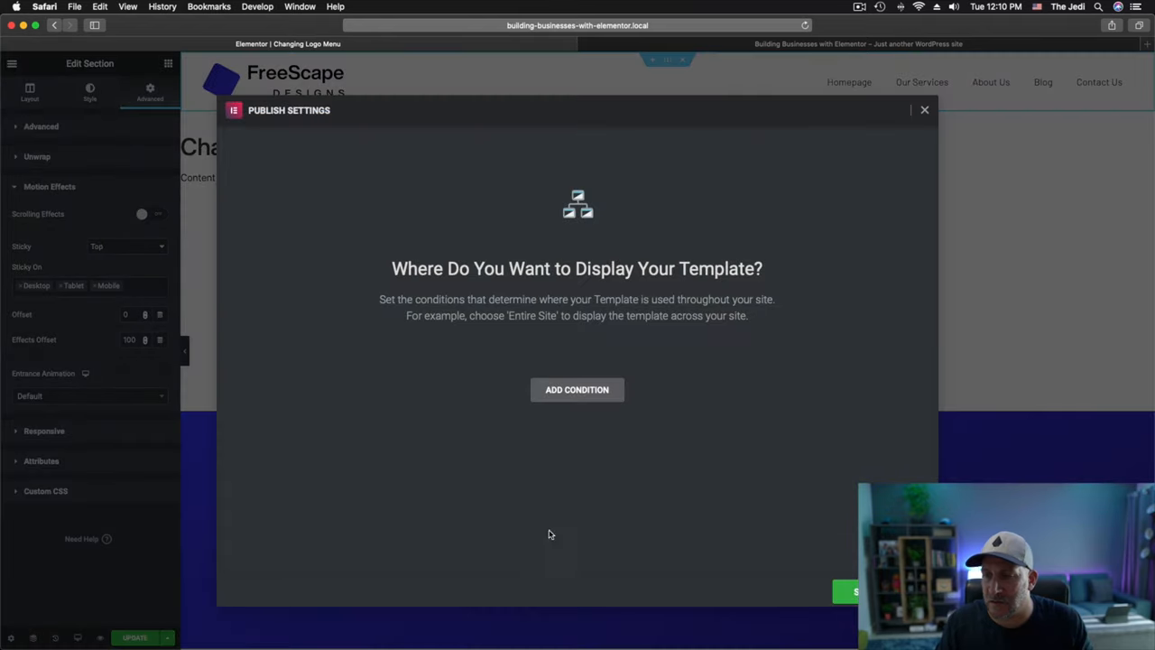
pyautogui.click(577, 389)
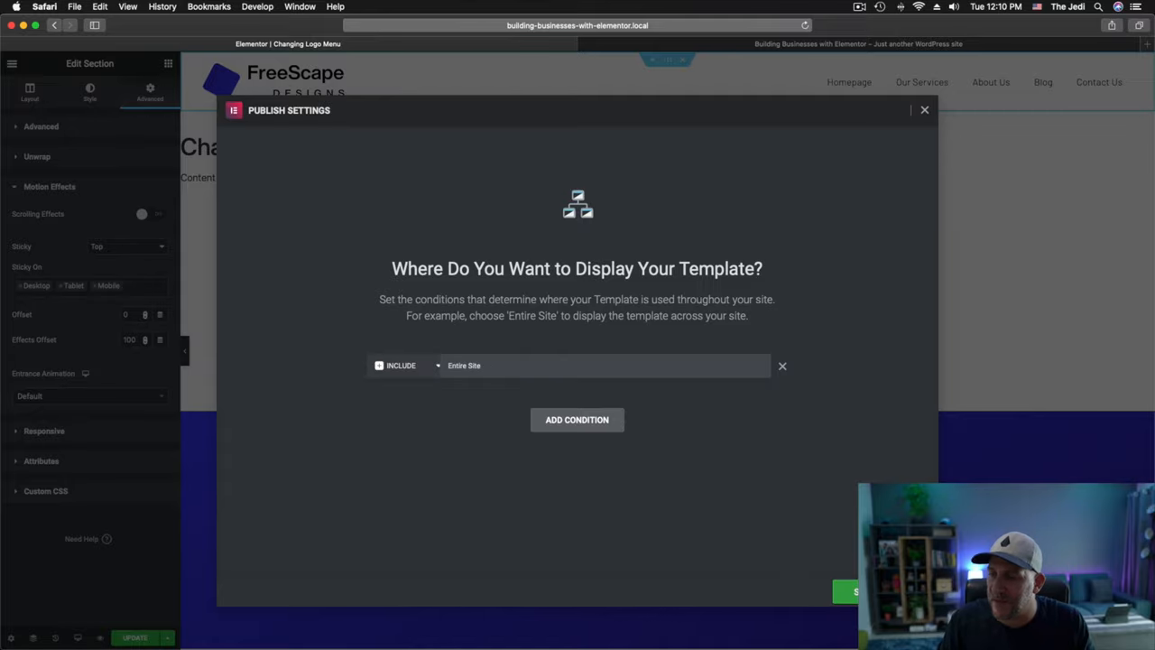
pyautogui.click(924, 109)
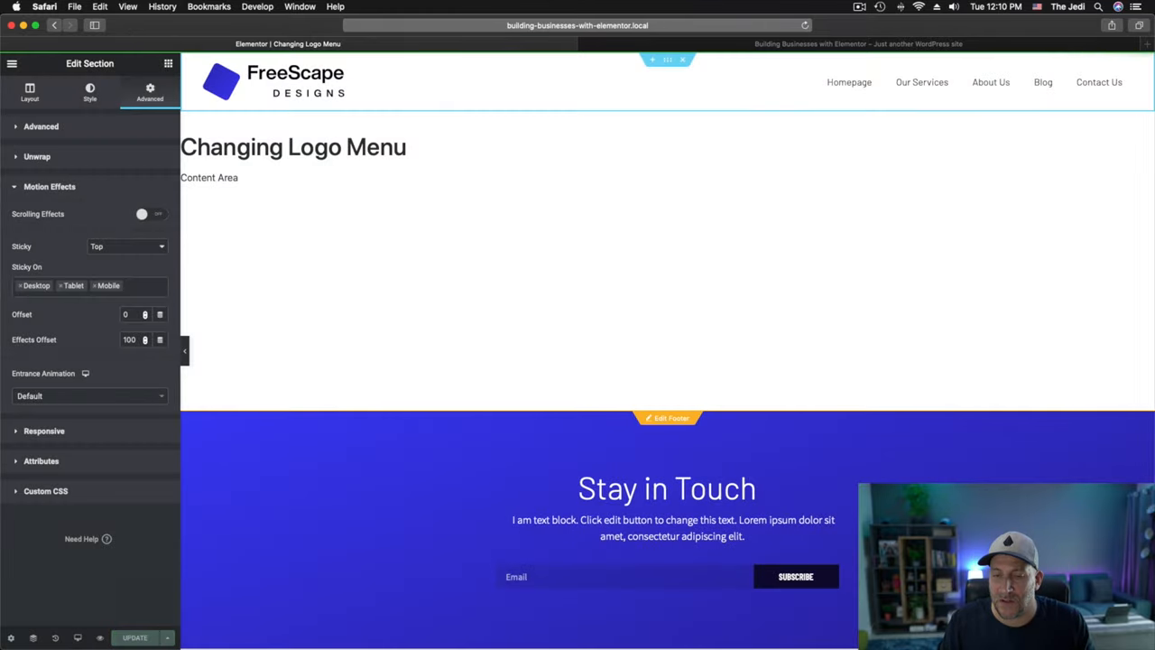